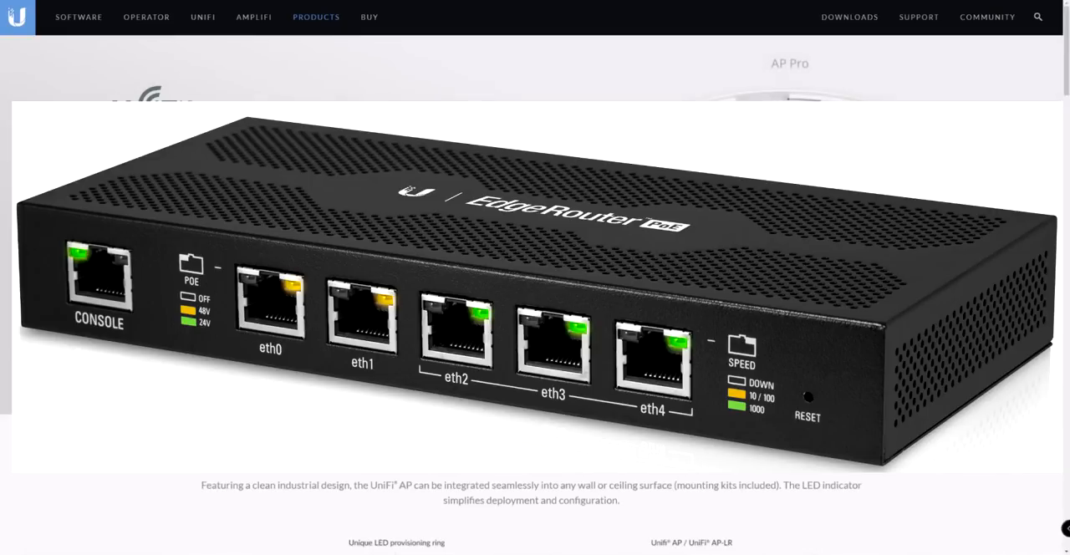
Go from the EdgeRouter PoE page to Newegg's Ubiquiti wired routers listing
click(315, 16)
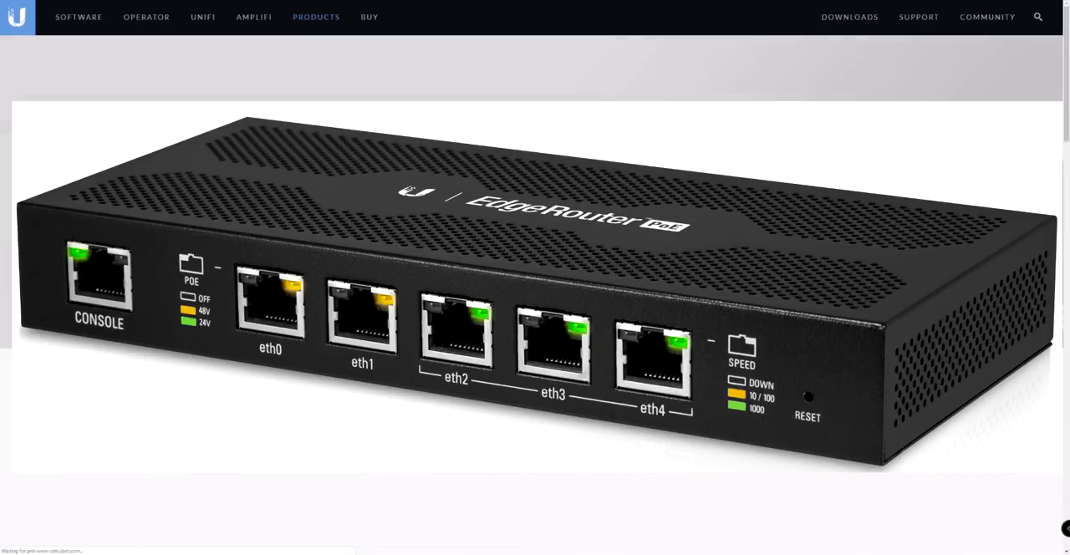
scroll(down, 3)
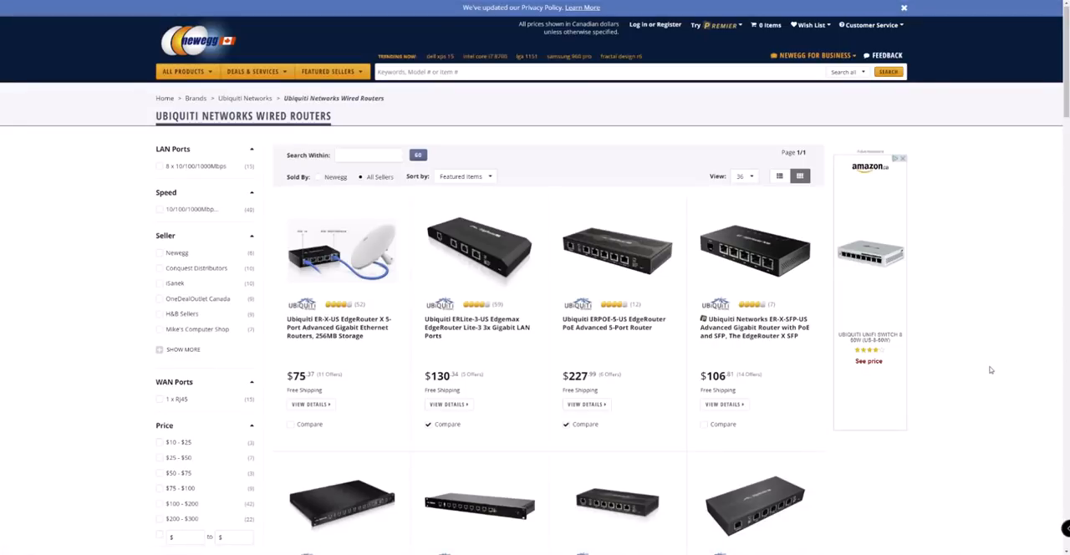
Open the ERPOE-5-US EdgeRouter PoE Advanced 5-Port Router listing ($227.99)
click(183, 71)
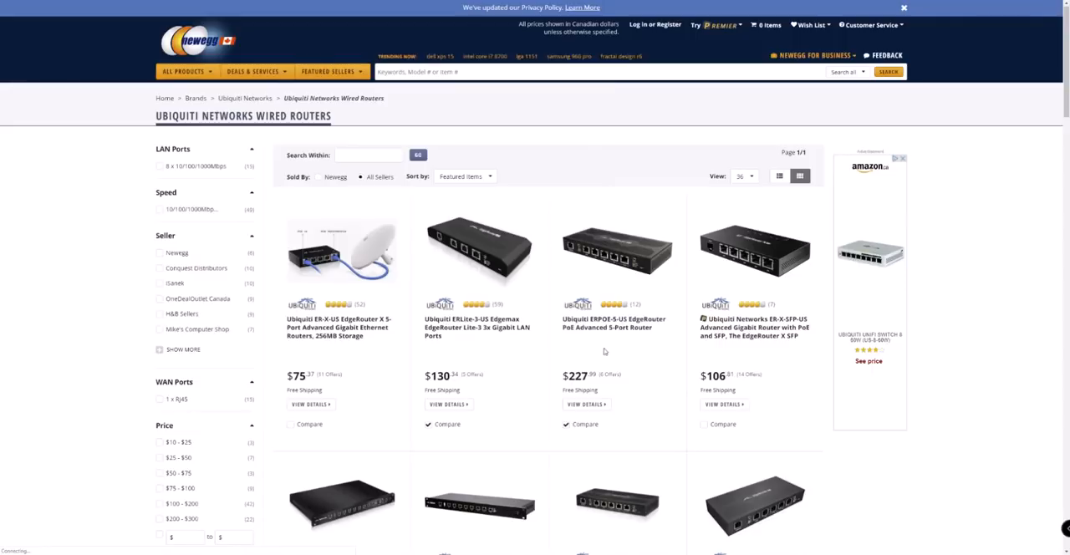
mouse_move(604, 327)
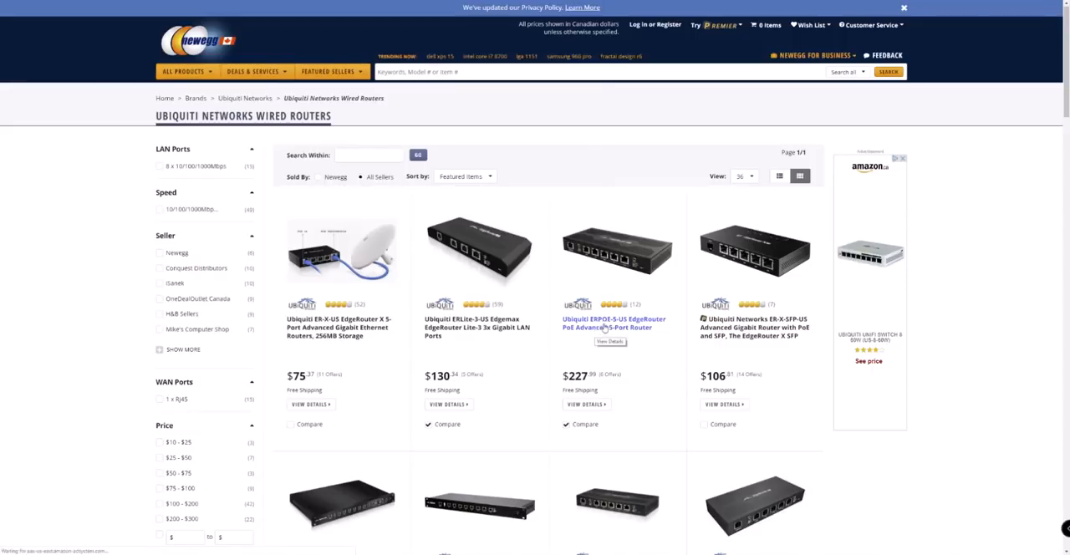
mouse_move(664, 334)
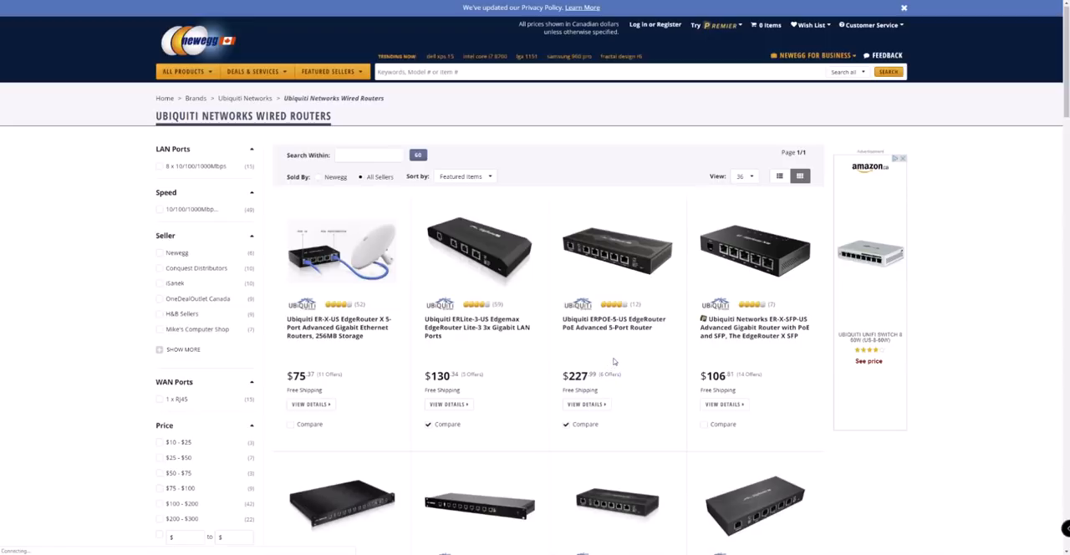
mouse_move(614, 322)
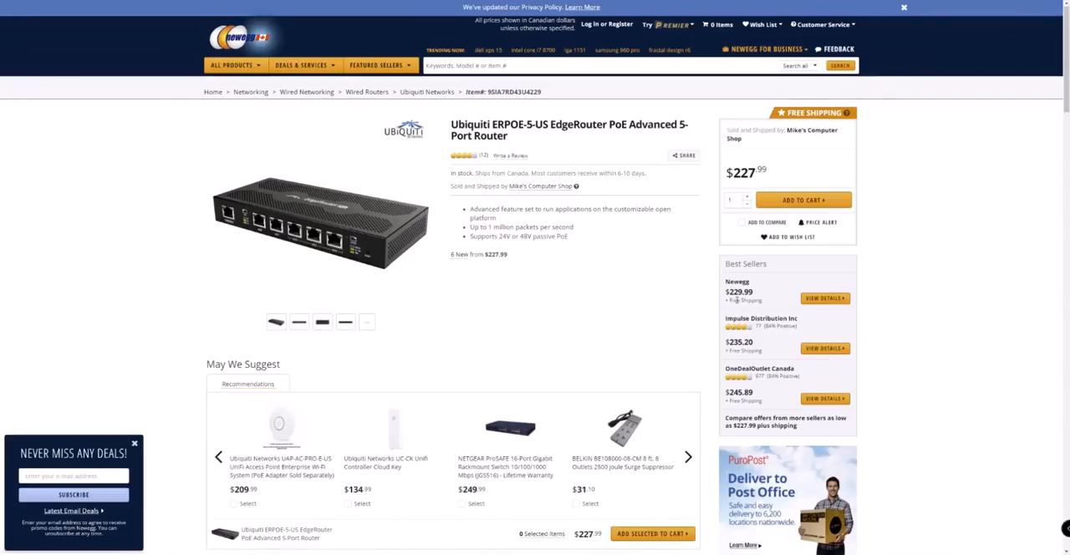
mouse_move(266, 232)
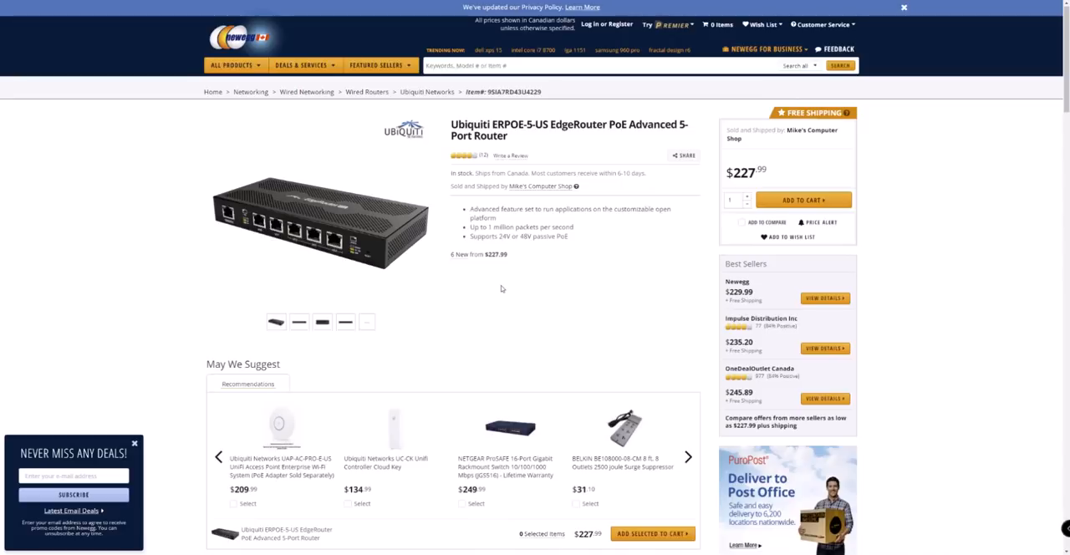
mouse_move(499, 289)
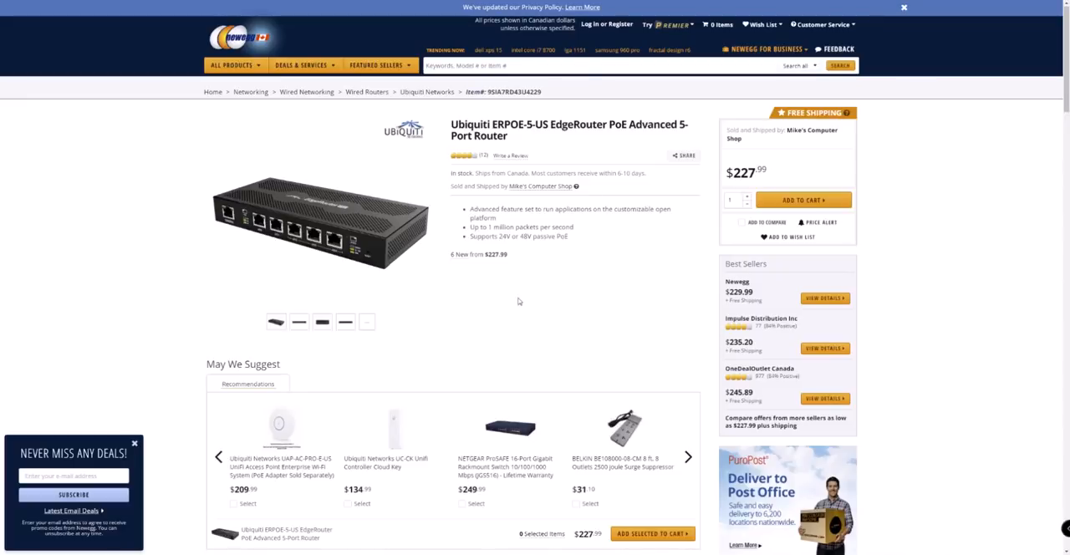
mouse_move(564, 265)
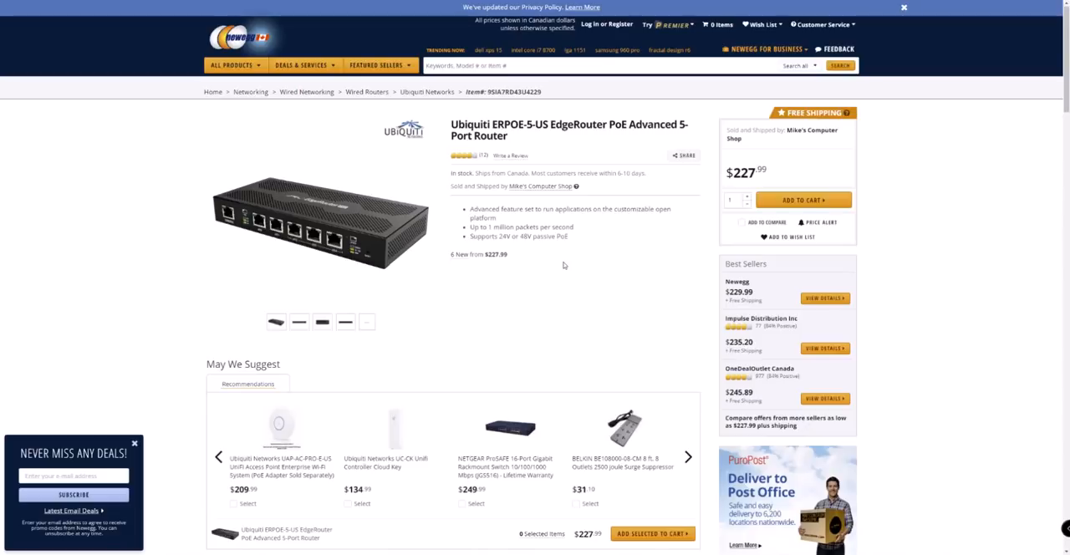
mouse_move(405, 240)
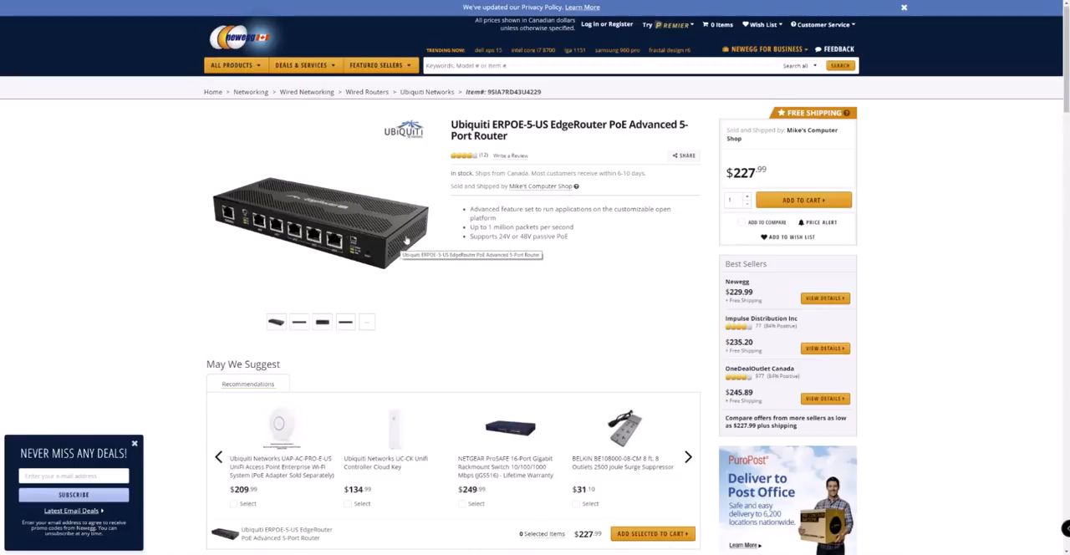
mouse_move(381, 230)
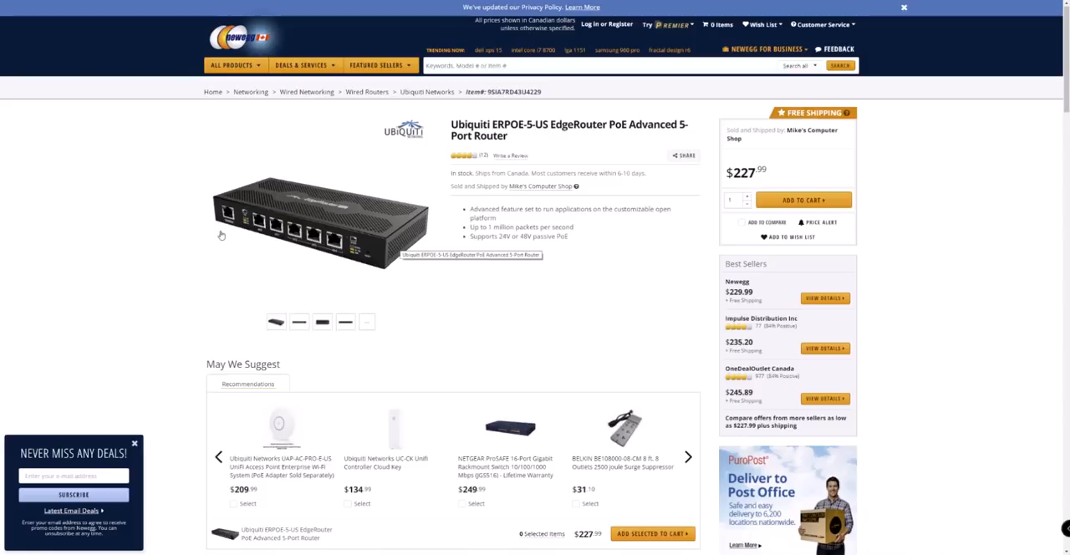
mouse_move(221, 236)
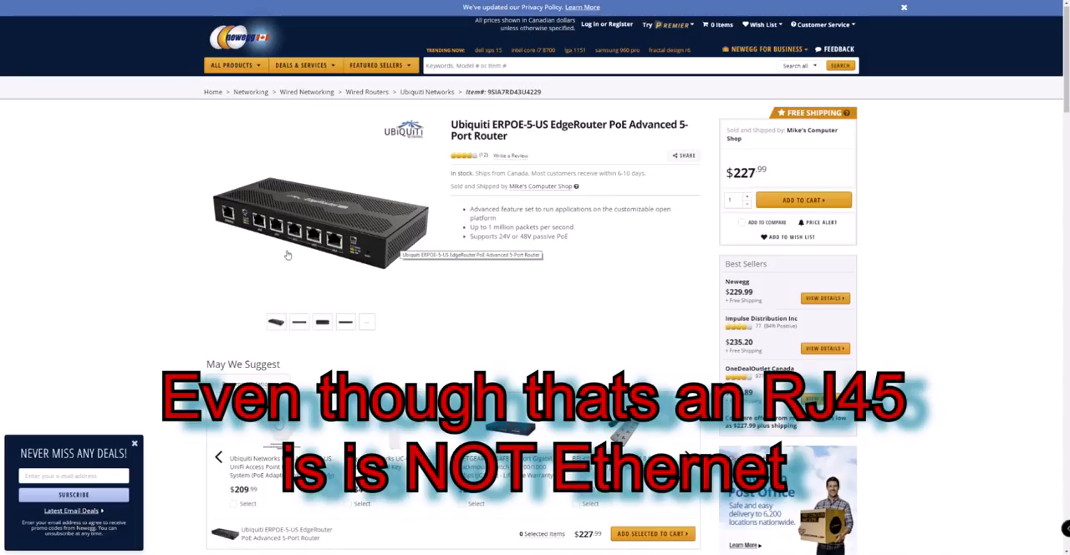
mouse_move(355, 258)
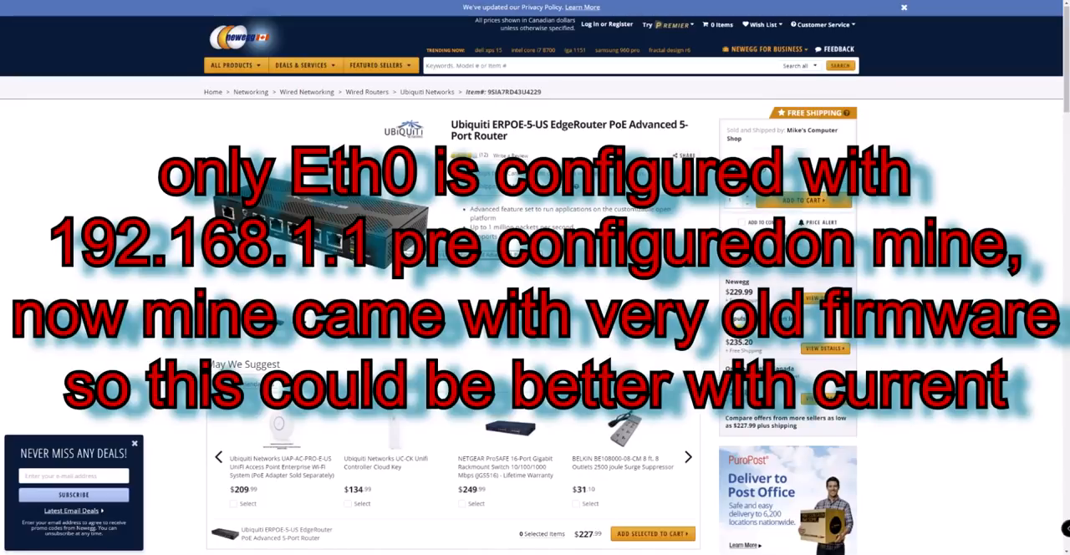
mouse_move(297, 249)
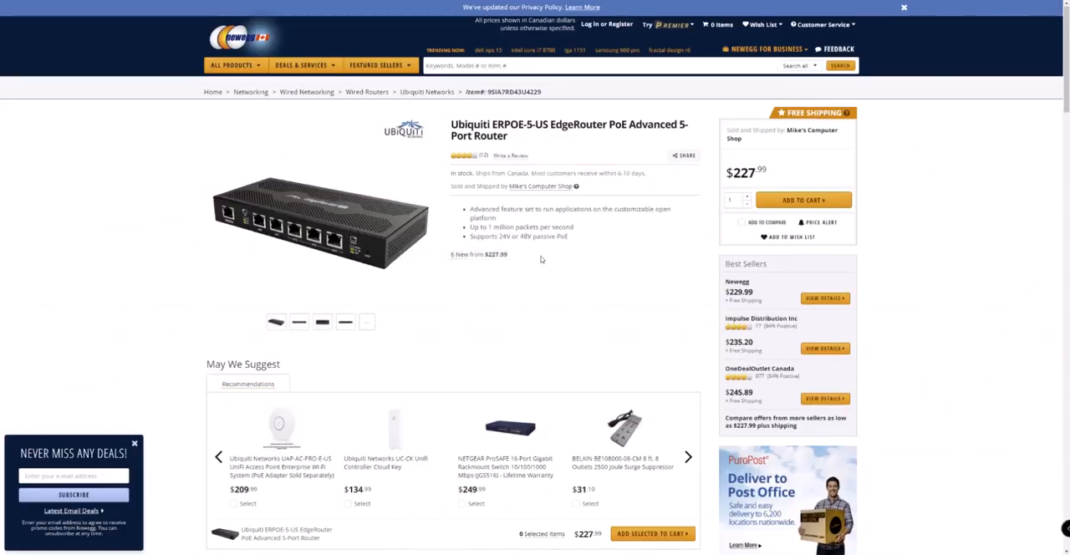
mouse_move(569, 266)
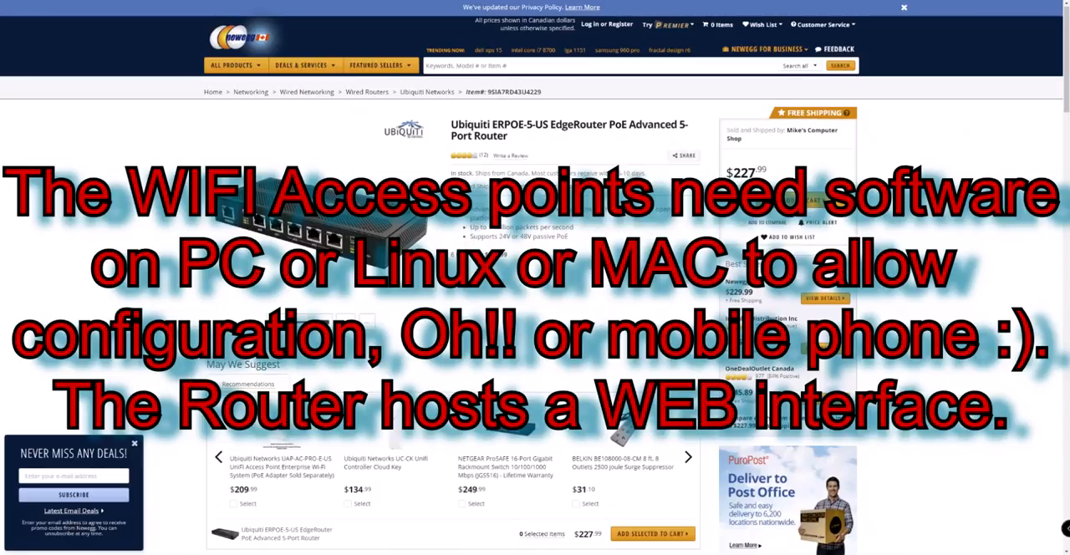
mouse_move(597, 307)
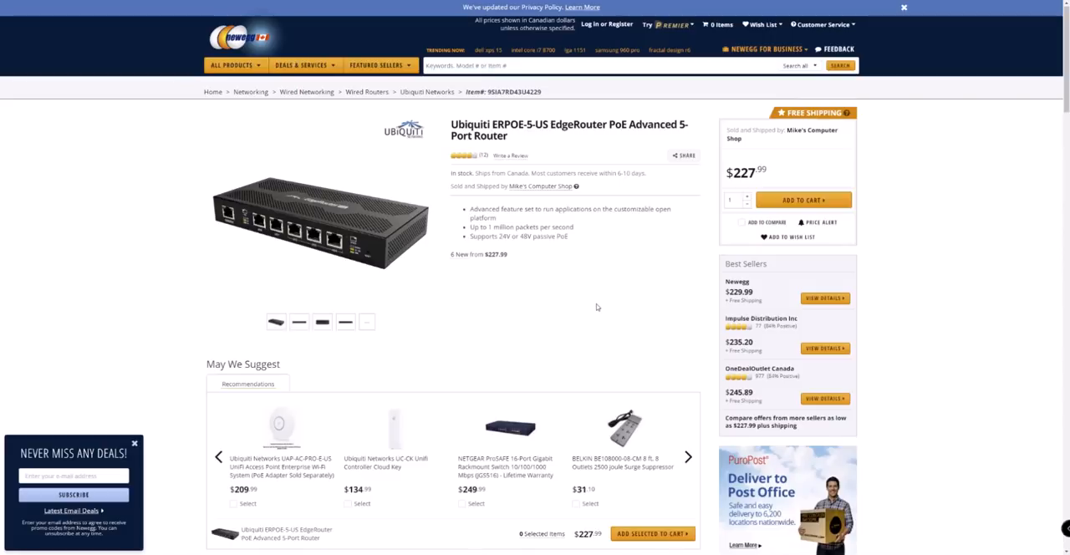
mouse_move(617, 292)
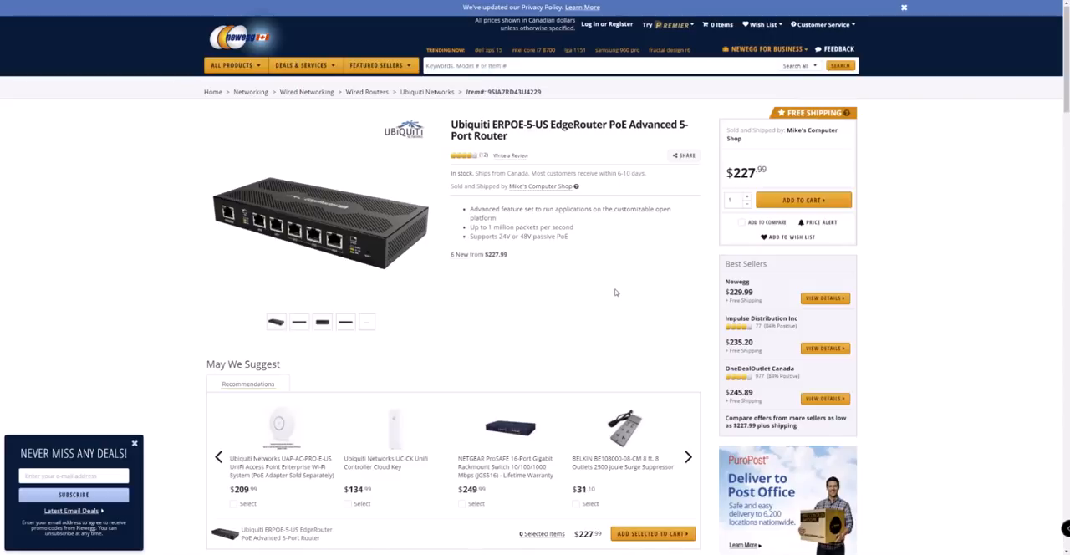
mouse_move(620, 315)
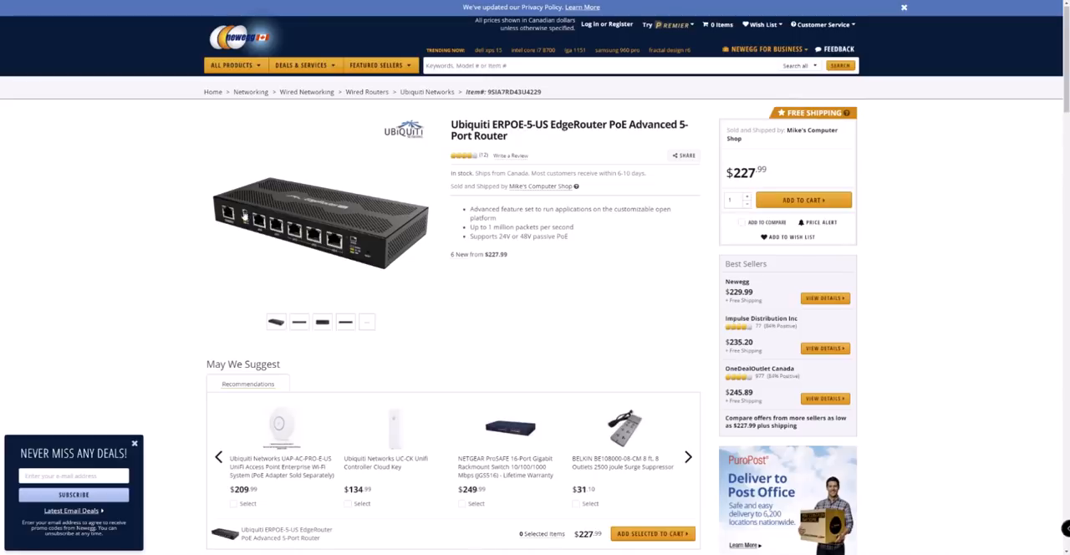
mouse_move(393, 206)
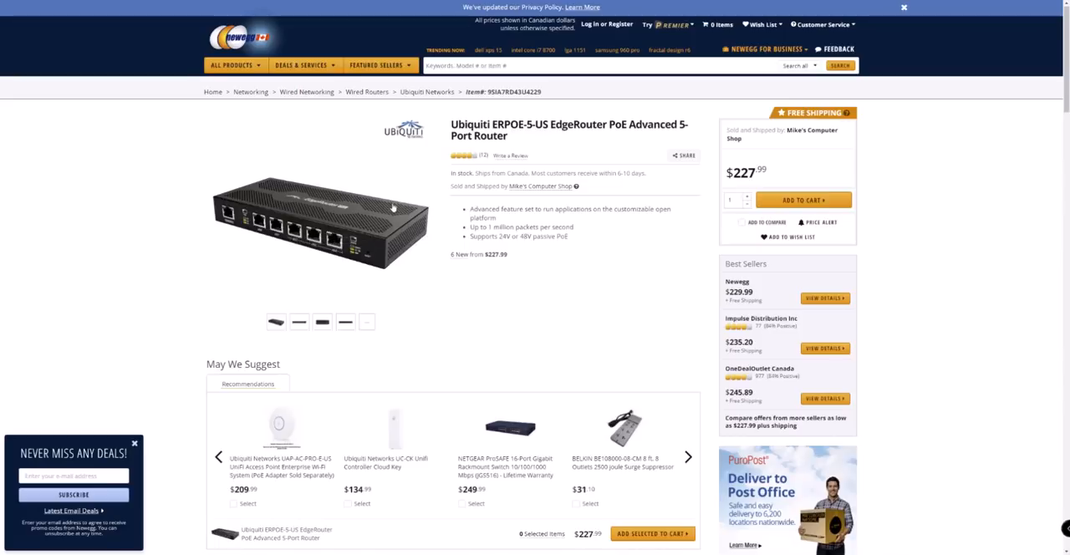
mouse_move(597, 299)
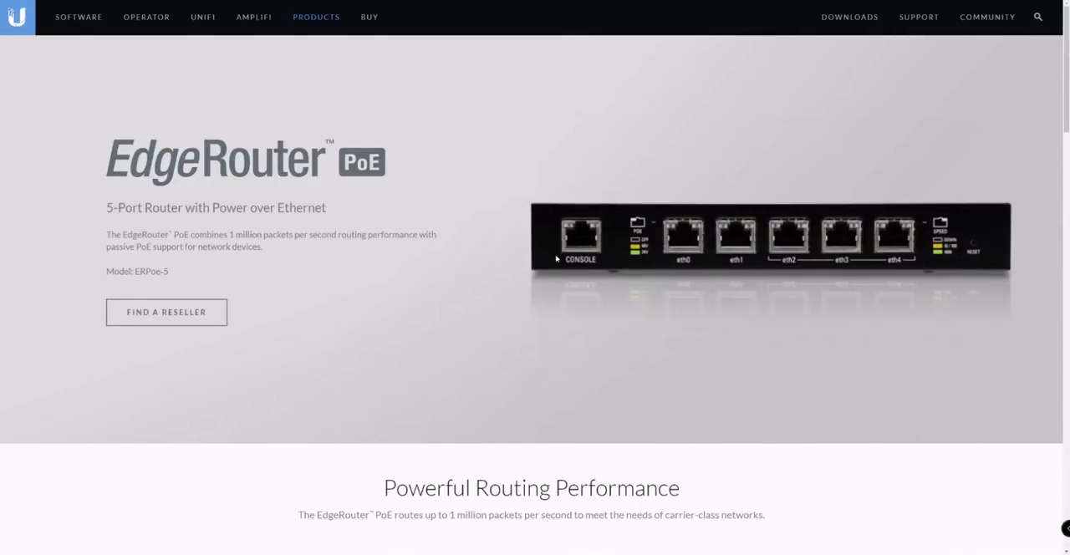
mouse_move(548, 255)
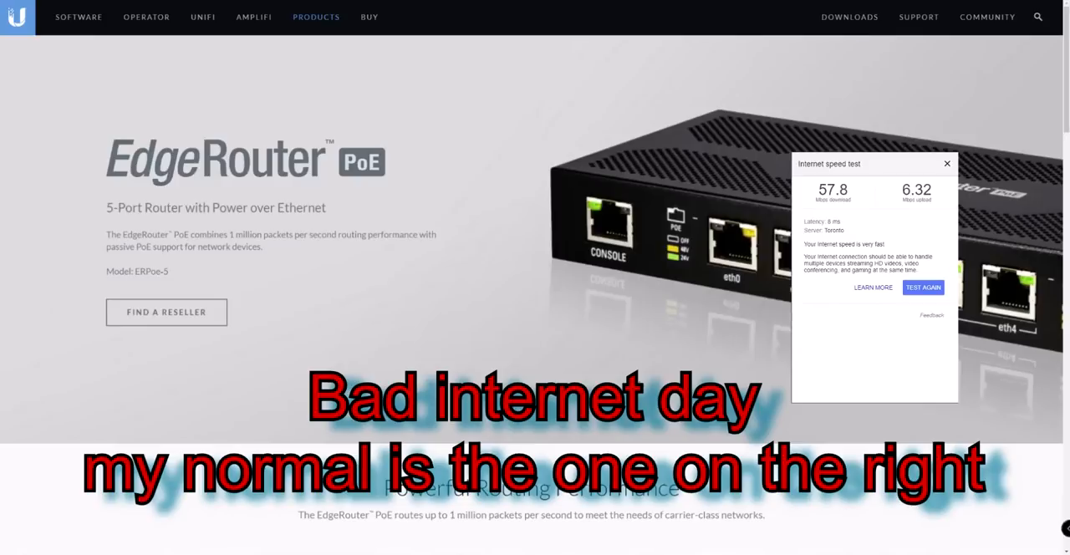
click(947, 163)
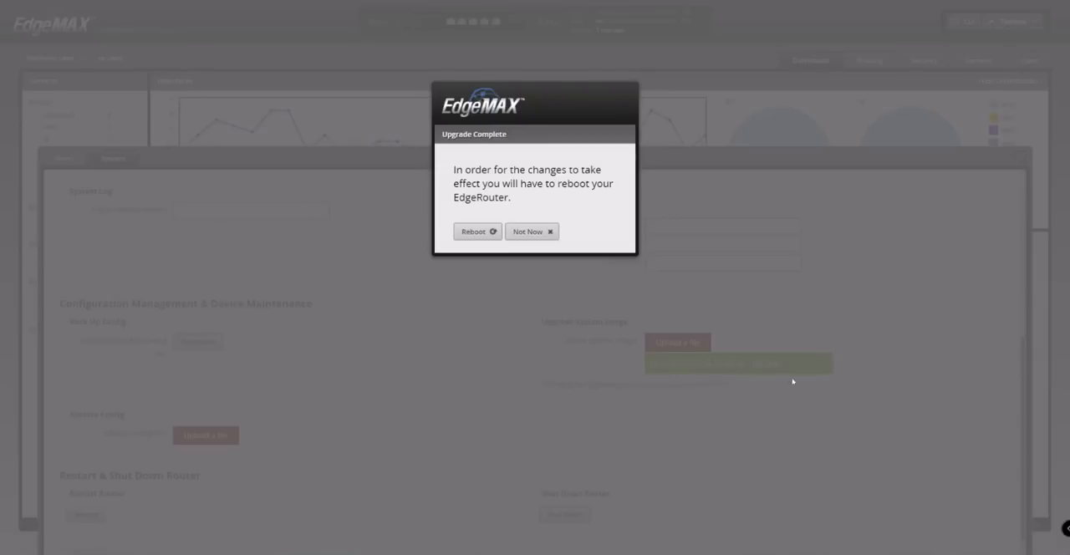
mouse_move(688, 370)
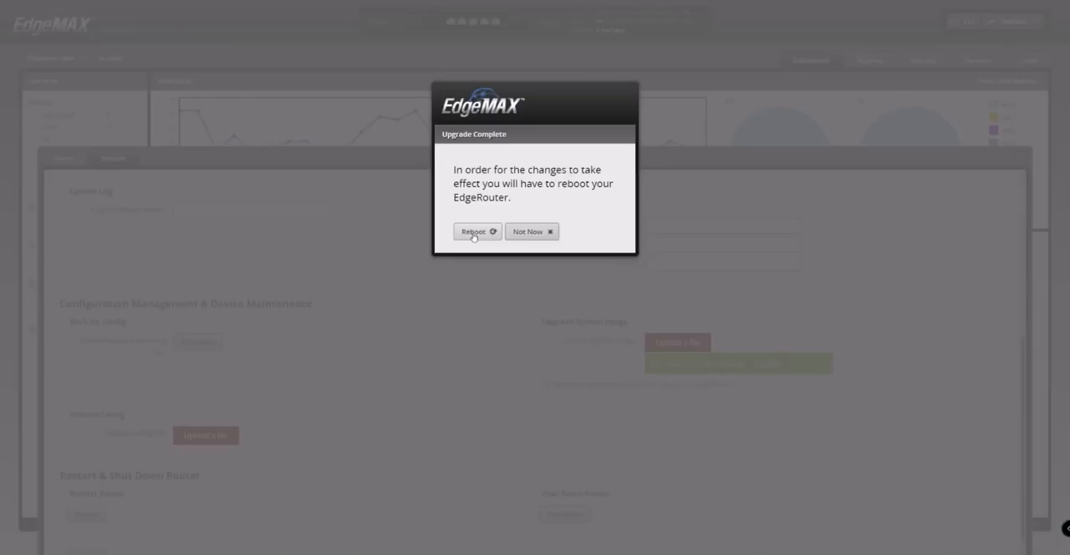
Reboot the router from the Upgrade Complete dialog and confirm 'Yes, I'm sure'
click(477, 232)
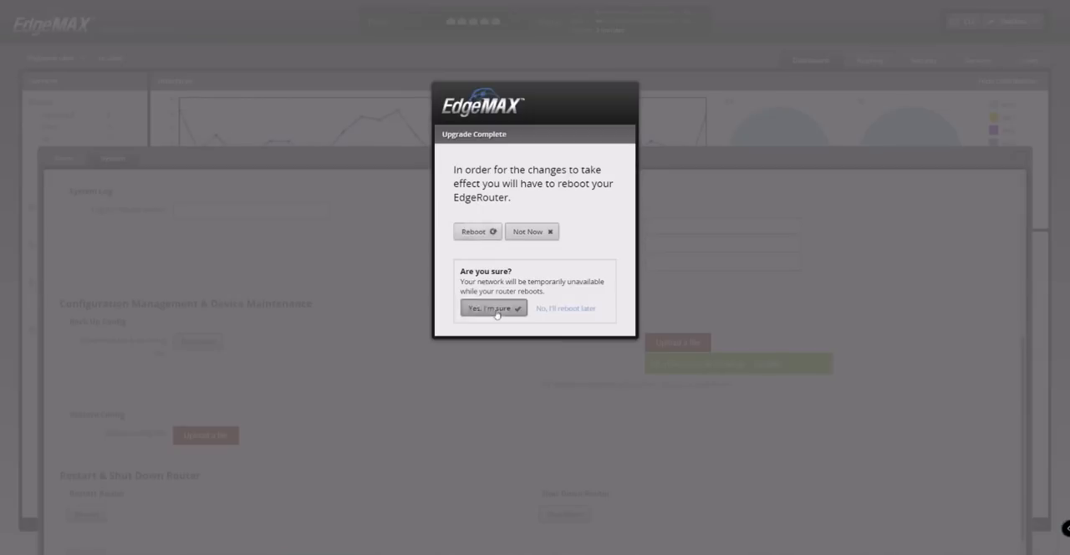
click(493, 308)
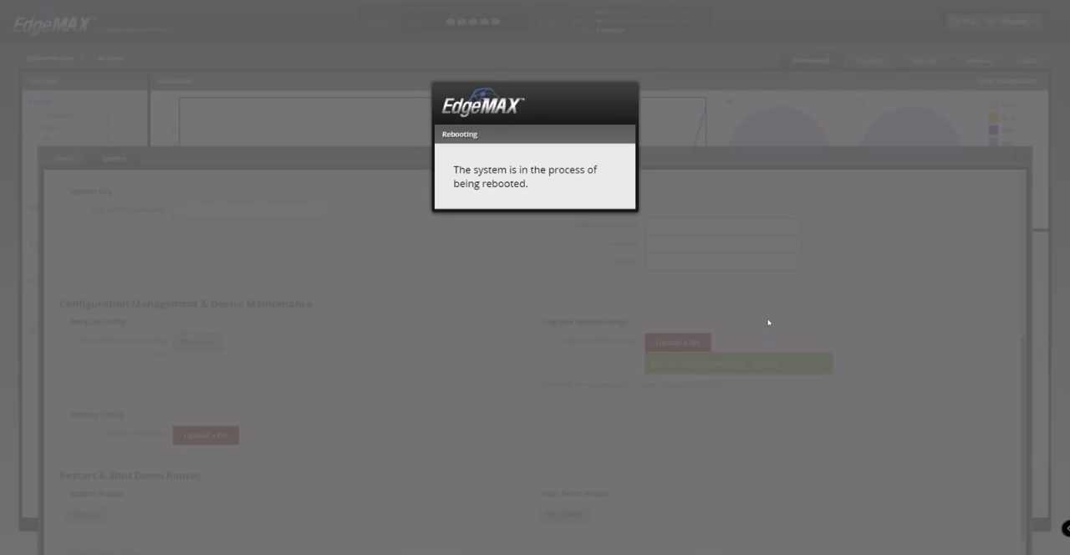
mouse_move(786, 315)
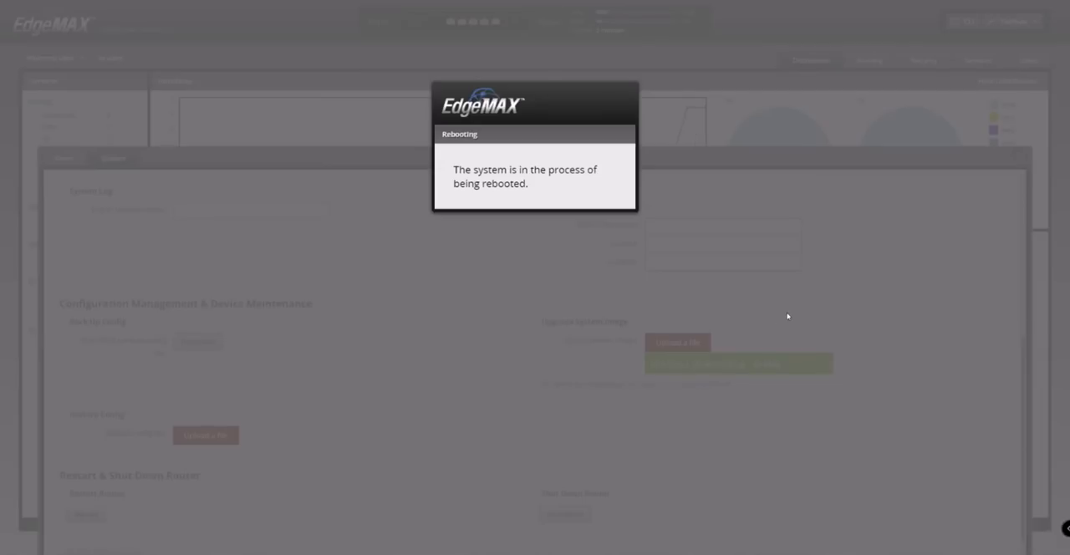
mouse_move(794, 320)
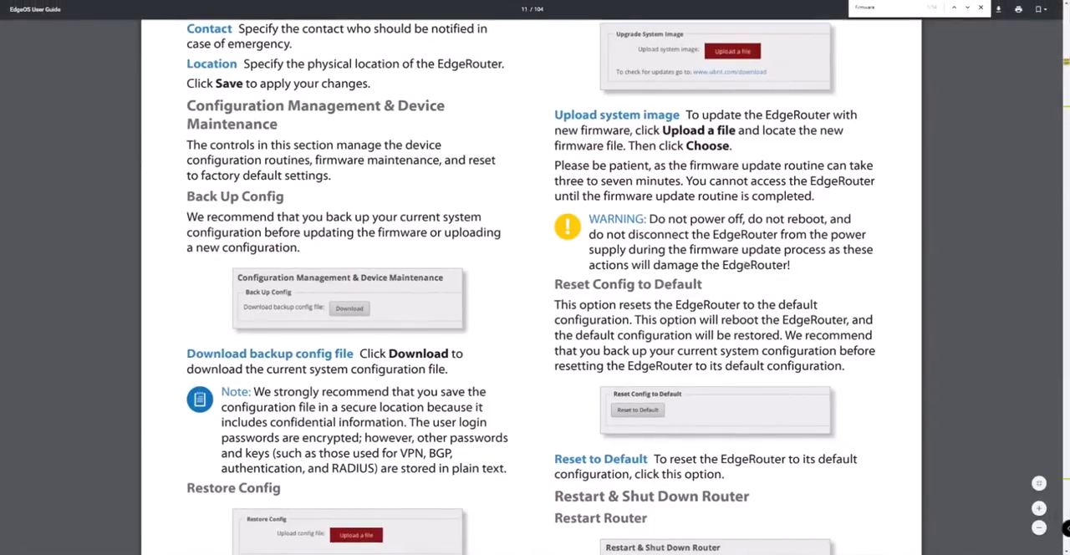
Highlight '1.9 or above' in the Chapter 1 Introduction paragraph
scroll(up, 3)
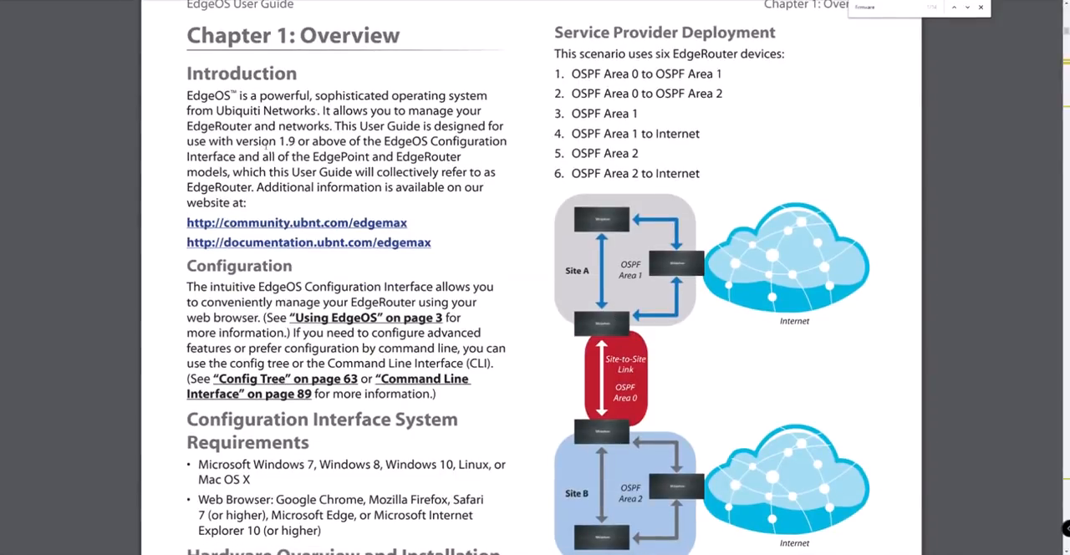
drag(280, 141, 364, 140)
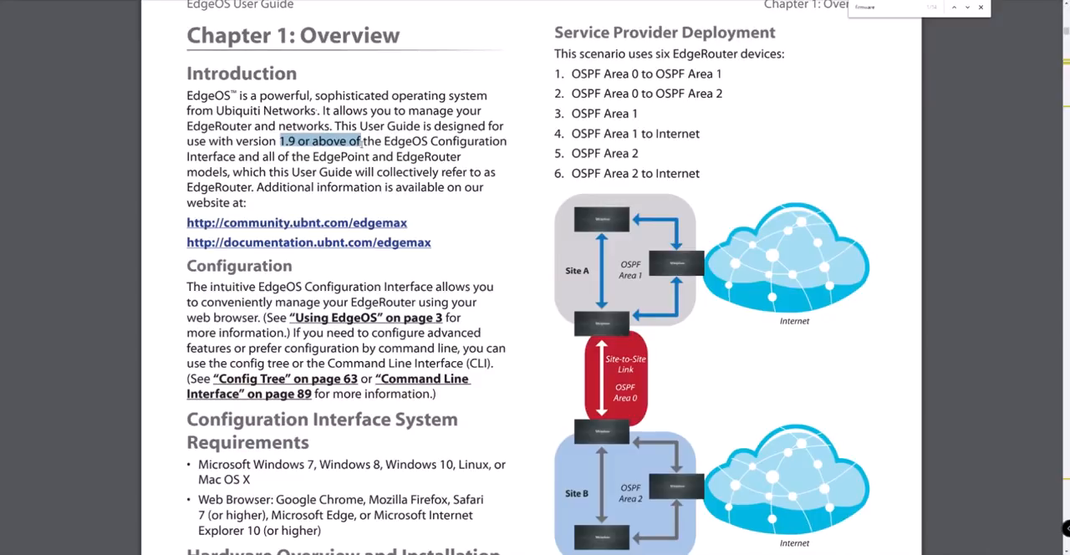
drag(364, 141, 427, 140)
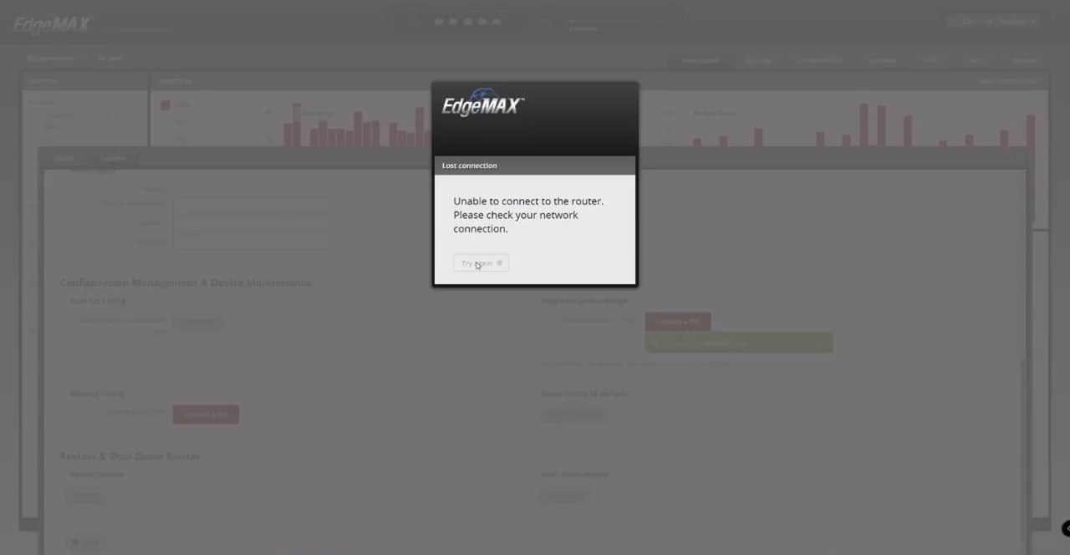
Retry the lost connection and log back in to the EdgeRouter dashboard
click(479, 263)
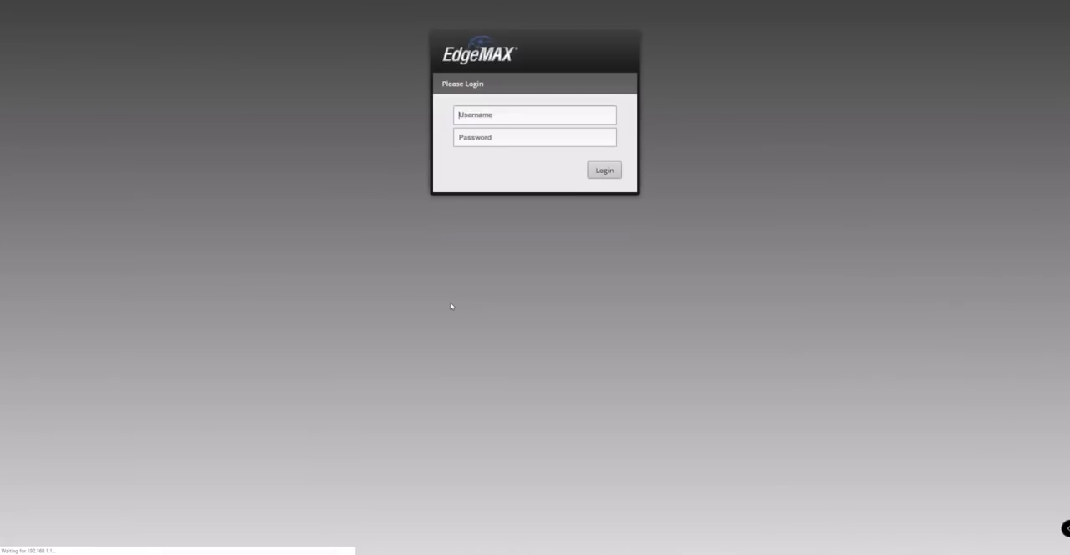
click(604, 170)
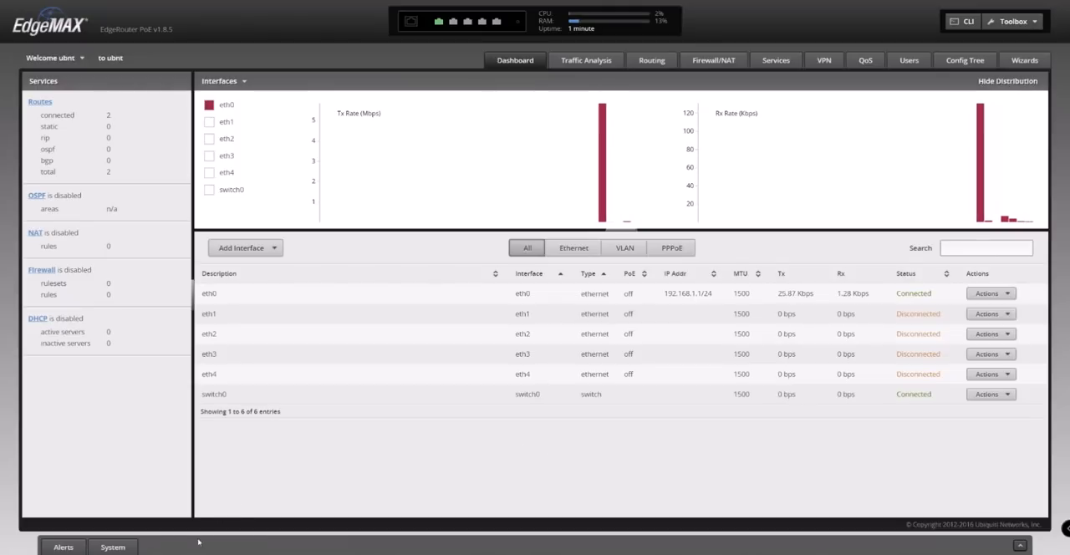
Upload ER-e100.v1.10.7.5127970.tar under Upgrade System Image in the System panel
click(113, 547)
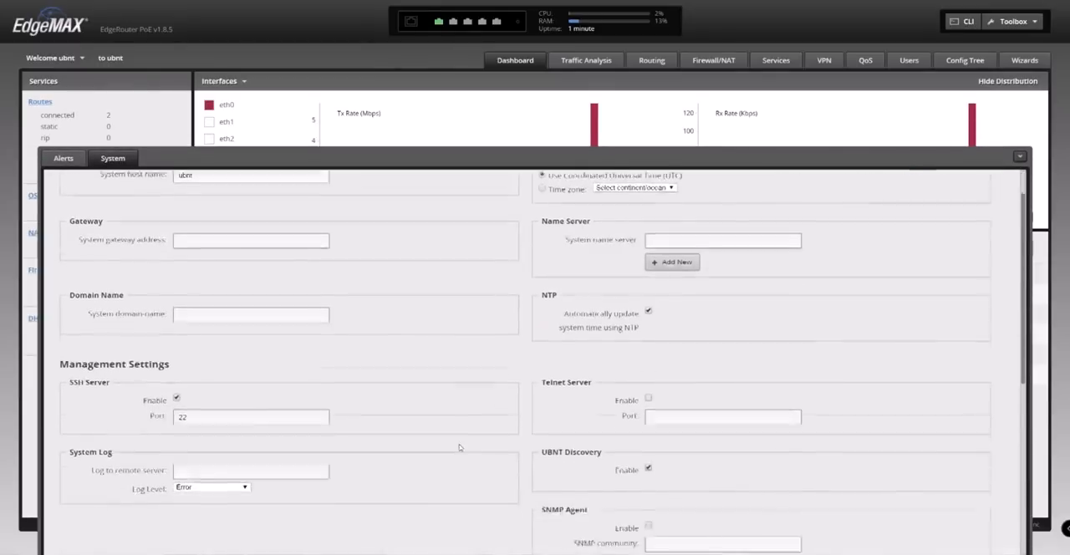
click(205, 391)
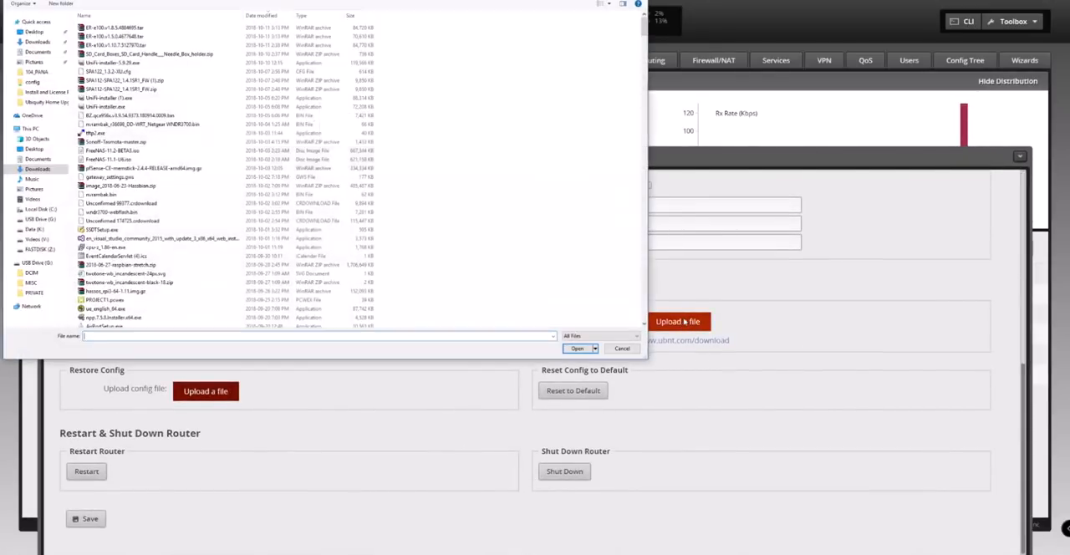
click(114, 28)
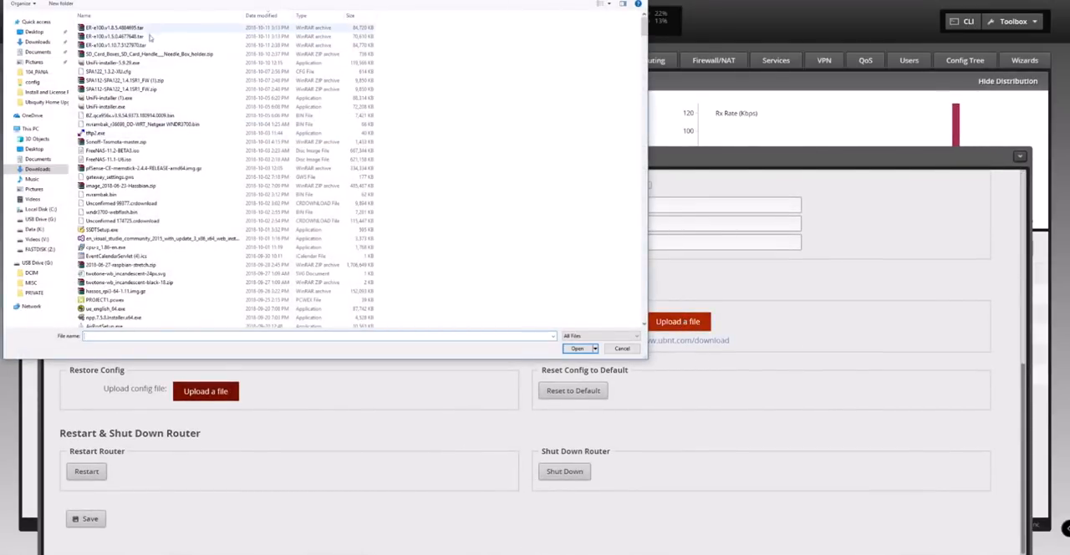
click(577, 348)
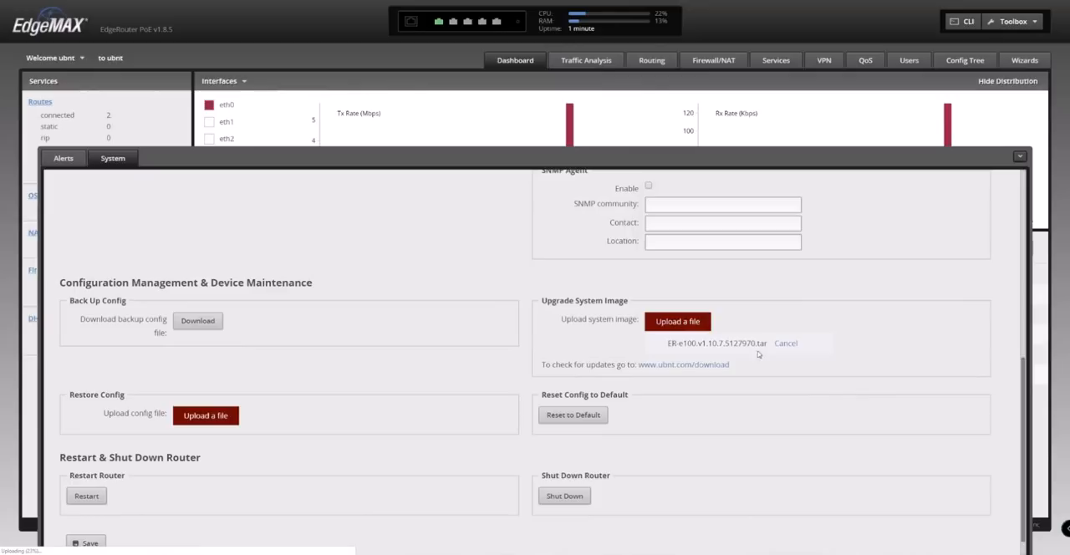
mouse_move(771, 366)
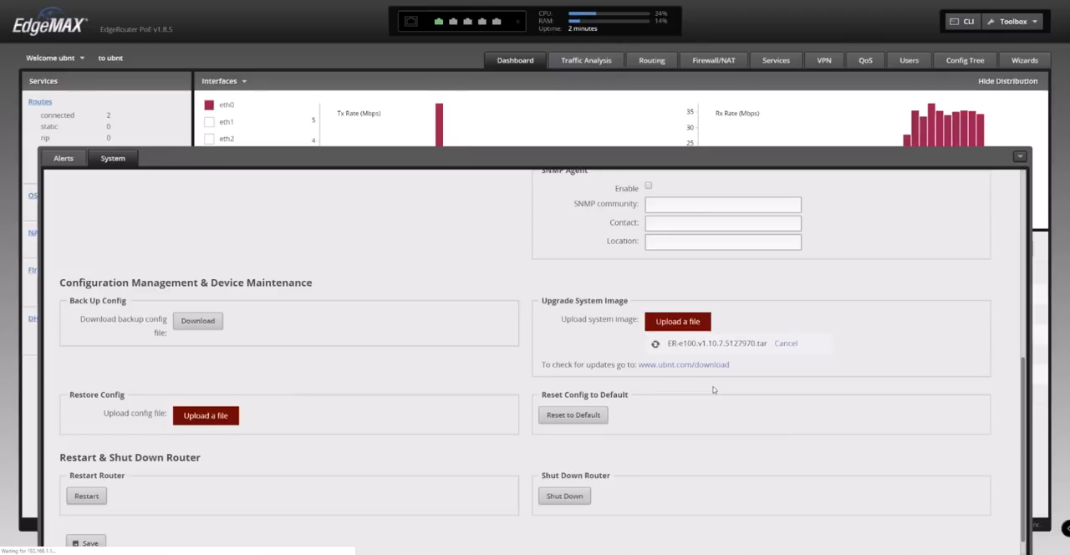
mouse_move(752, 182)
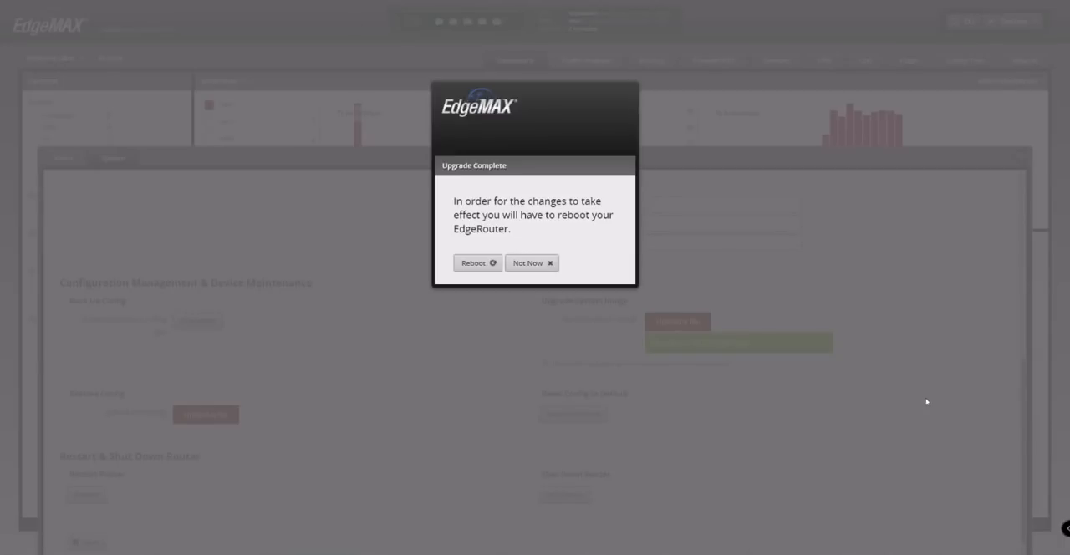
Reboot into firmware v1.10.7, confirm, and log back in to the dashboard
click(474, 262)
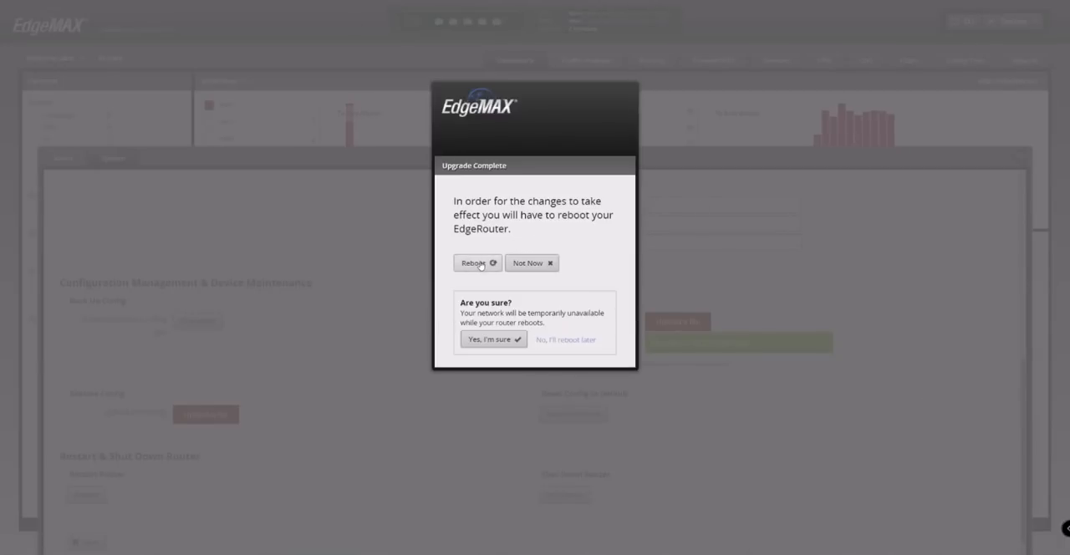
click(488, 338)
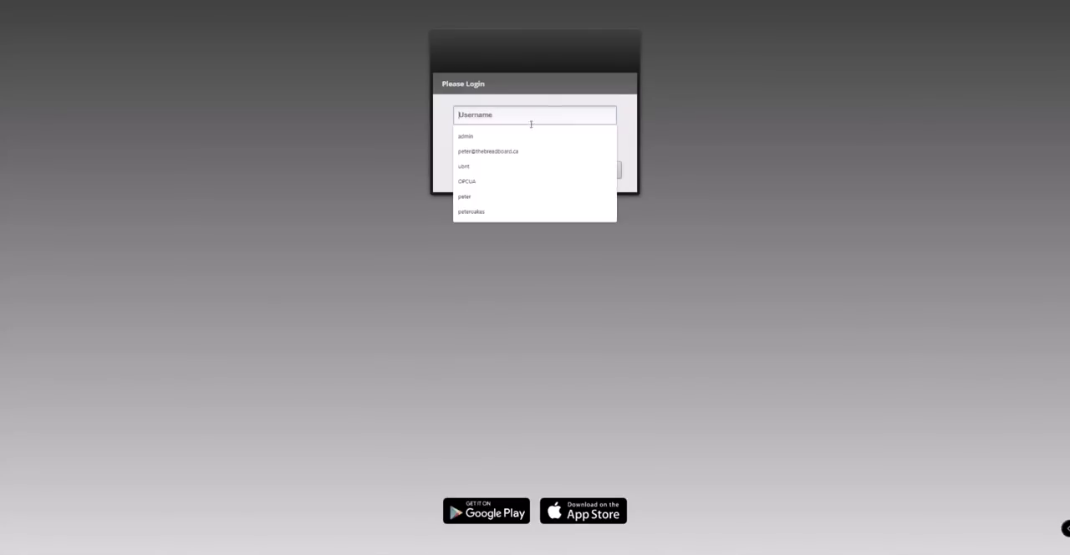
click(464, 165)
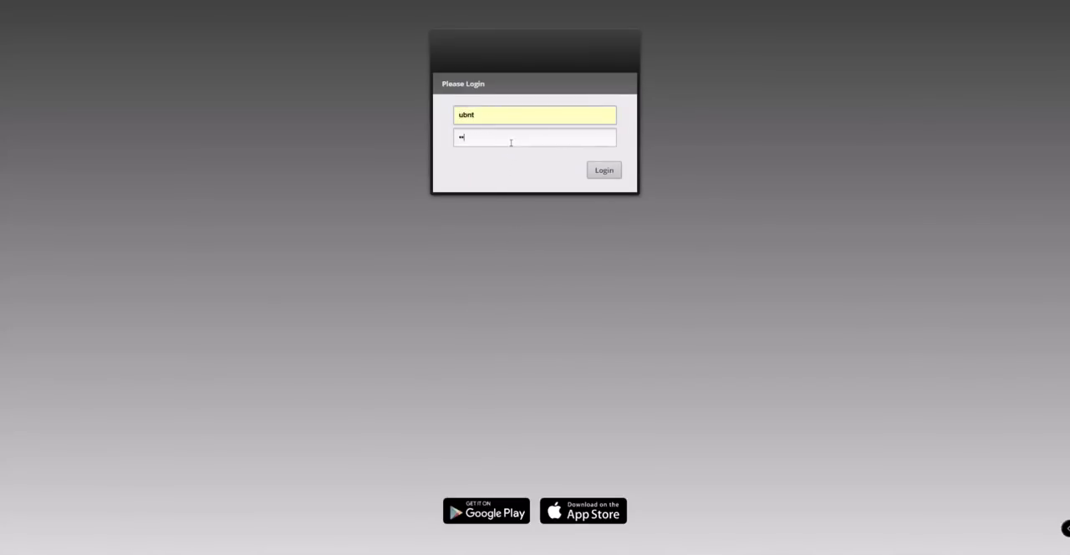
text(•••)
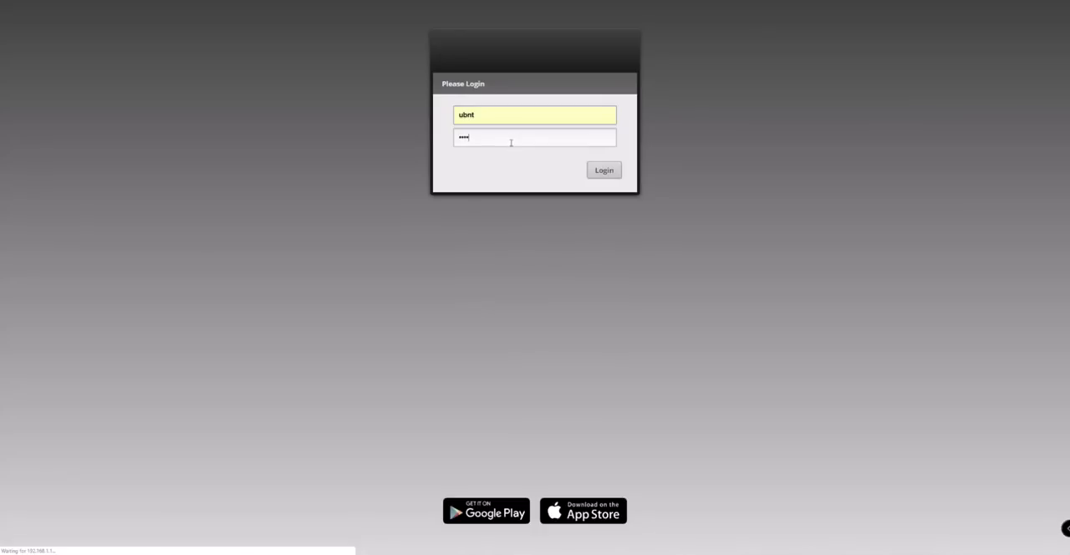
click(604, 170)
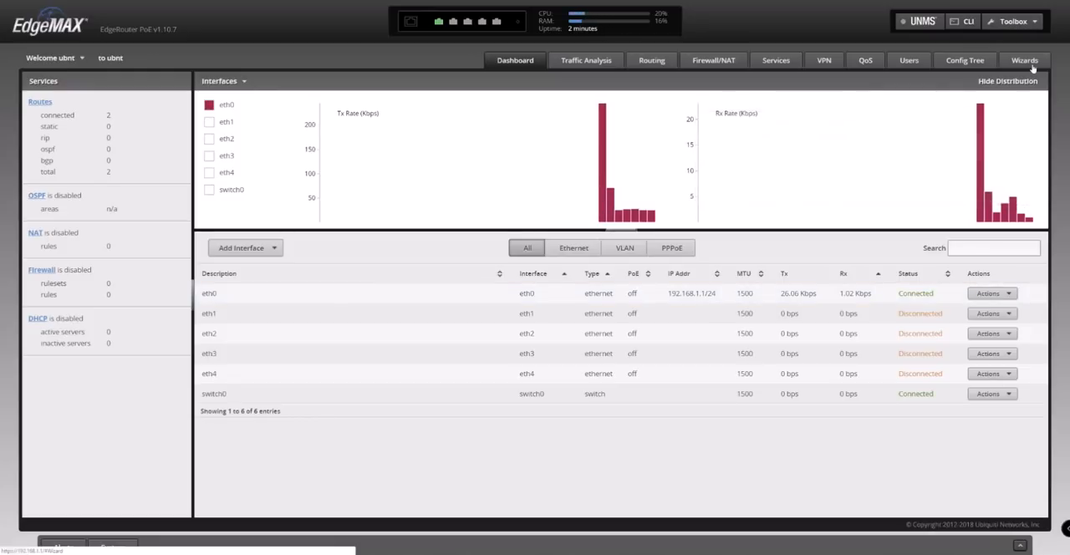
Open the Wizards tab at the top right of the dashboard
click(1024, 61)
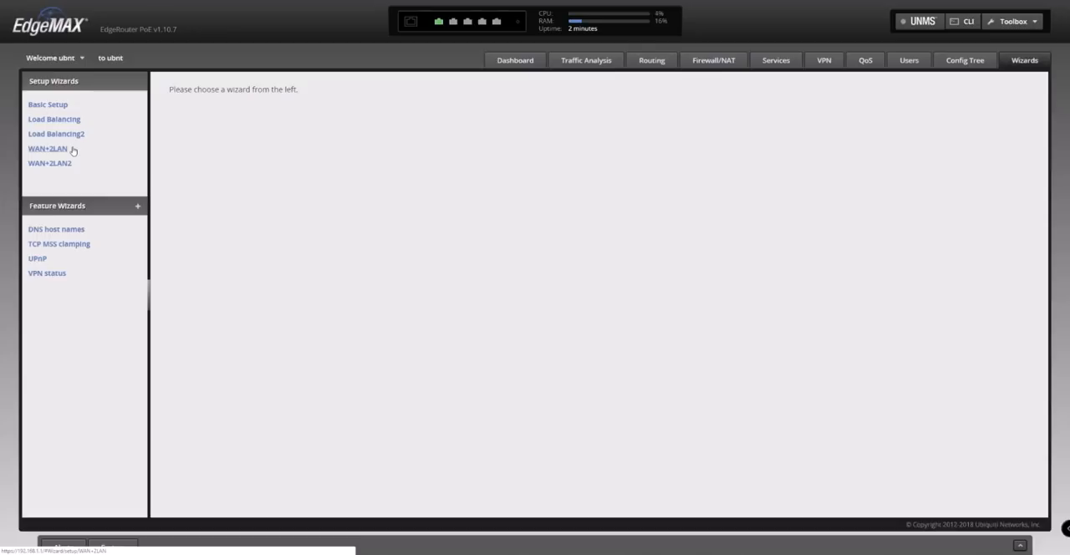
mouse_move(67, 149)
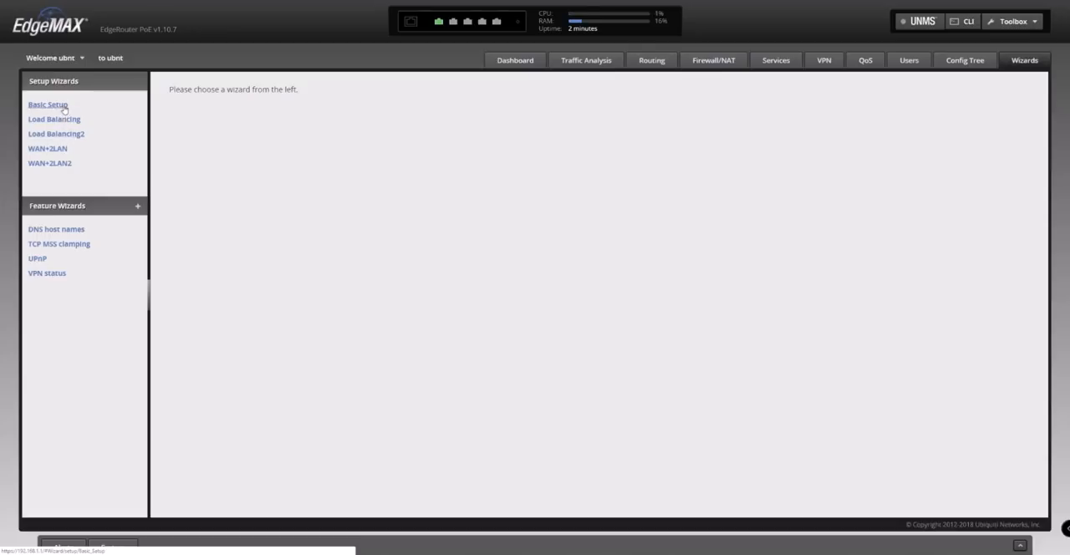
Open the Basic Setup wizard and scroll to the LAN ports and user setup sections
click(48, 104)
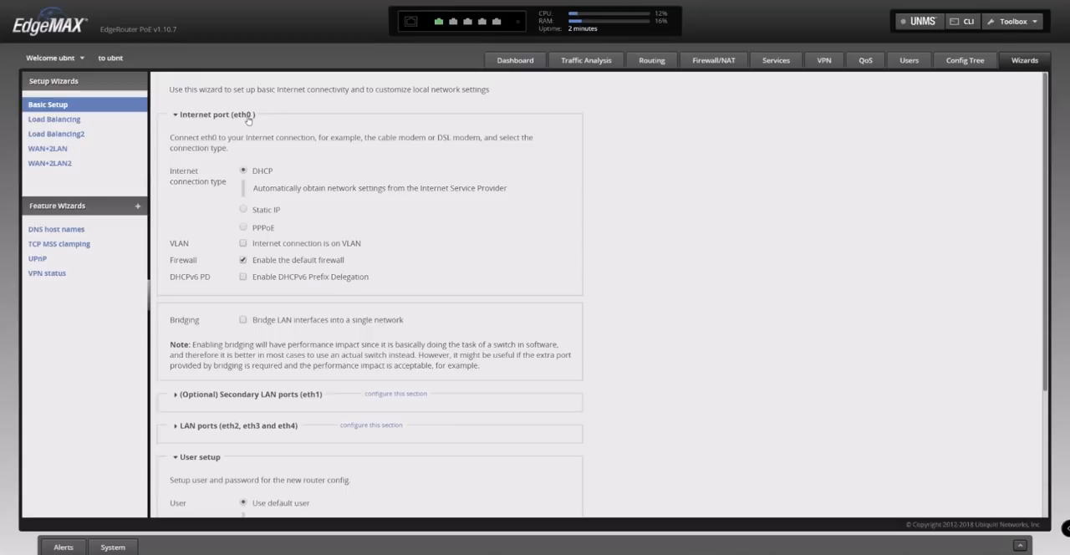
mouse_move(300, 255)
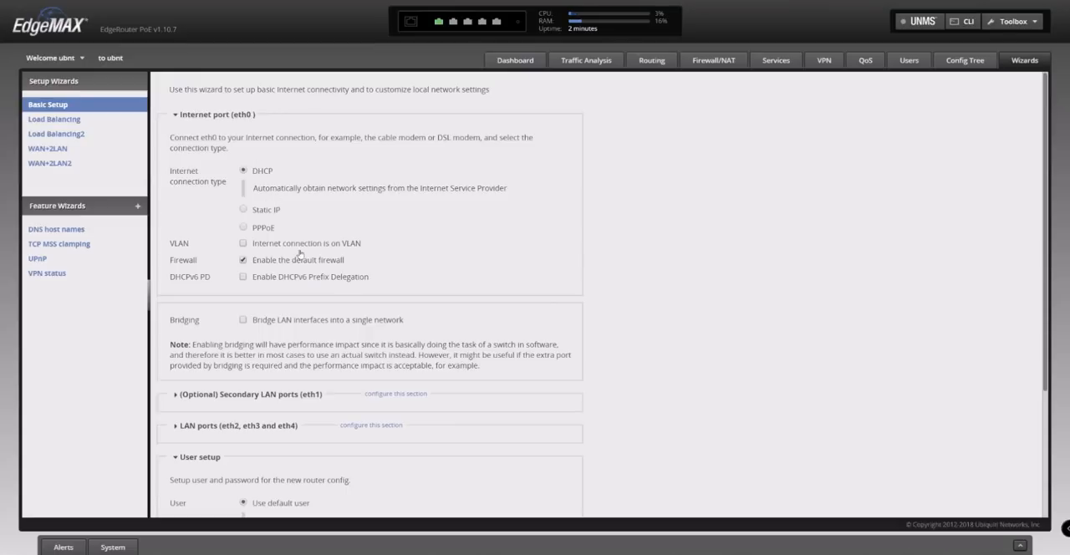
mouse_move(301, 259)
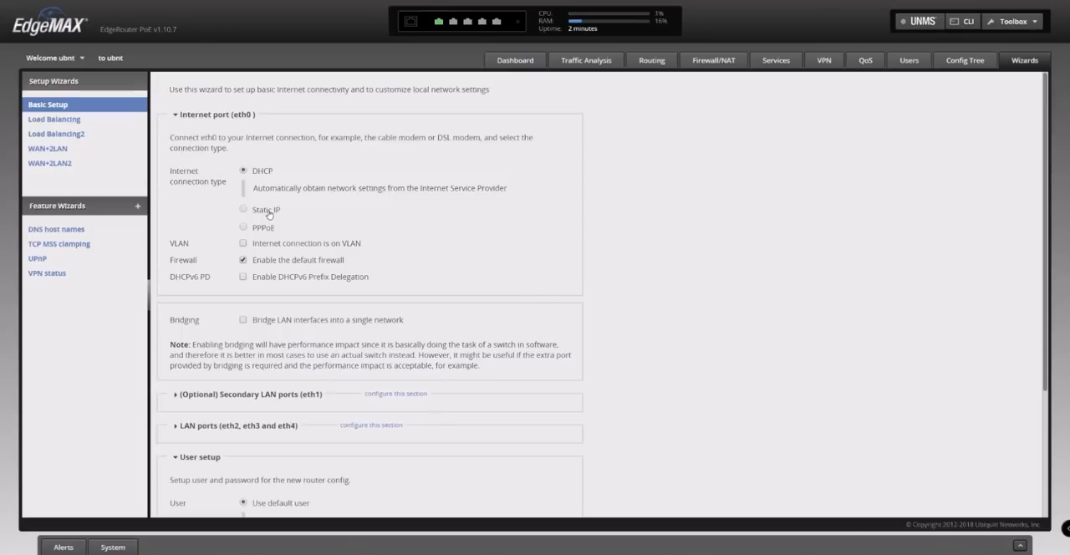
mouse_move(277, 285)
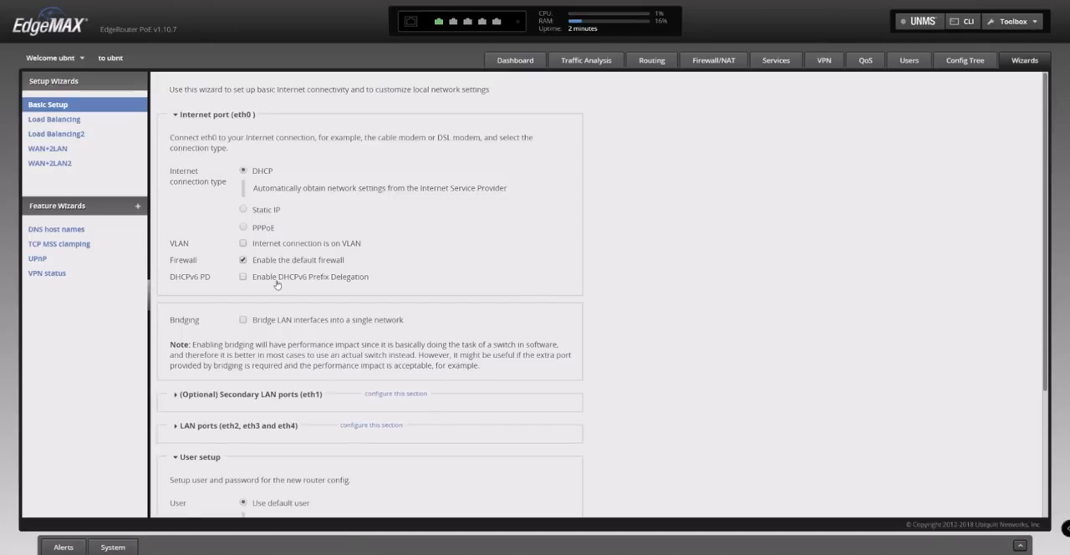
scroll(down, 3)
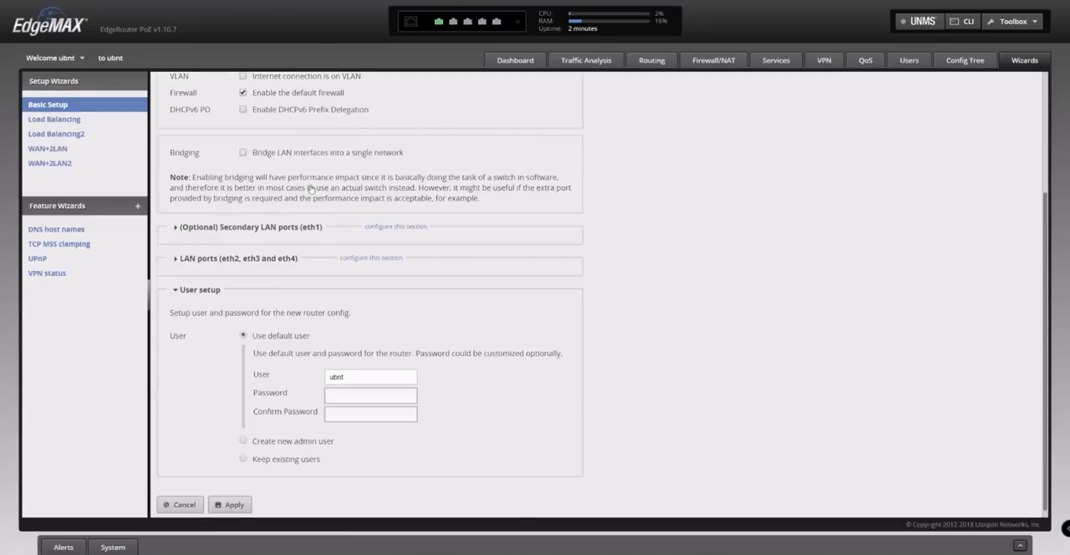
mouse_move(450, 190)
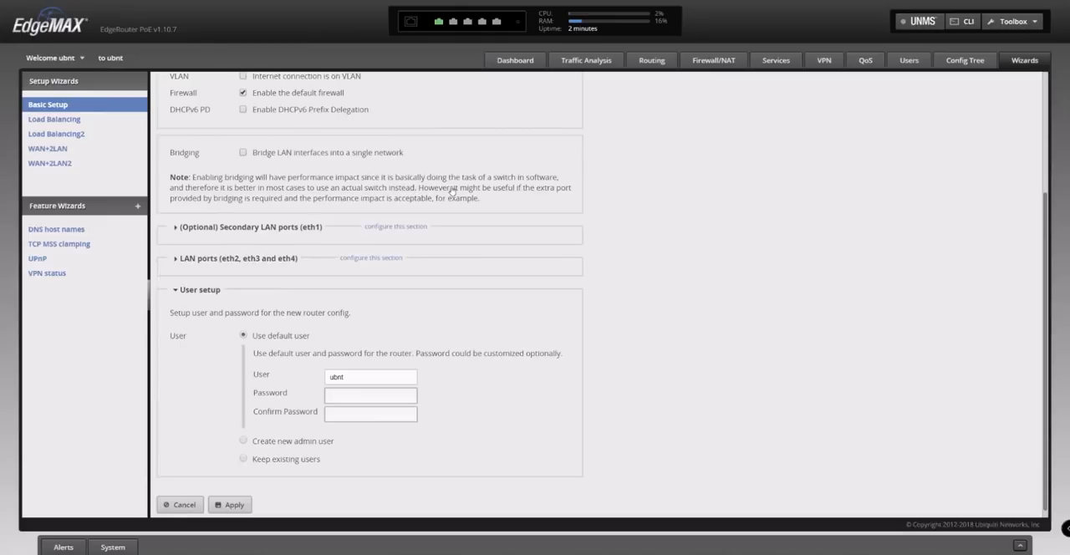
mouse_move(506, 199)
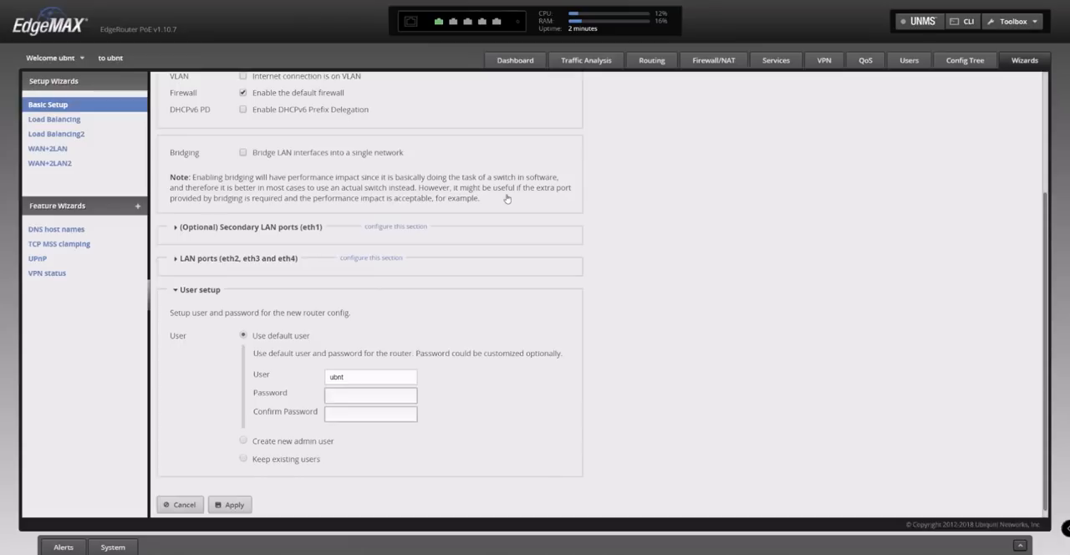
mouse_move(520, 185)
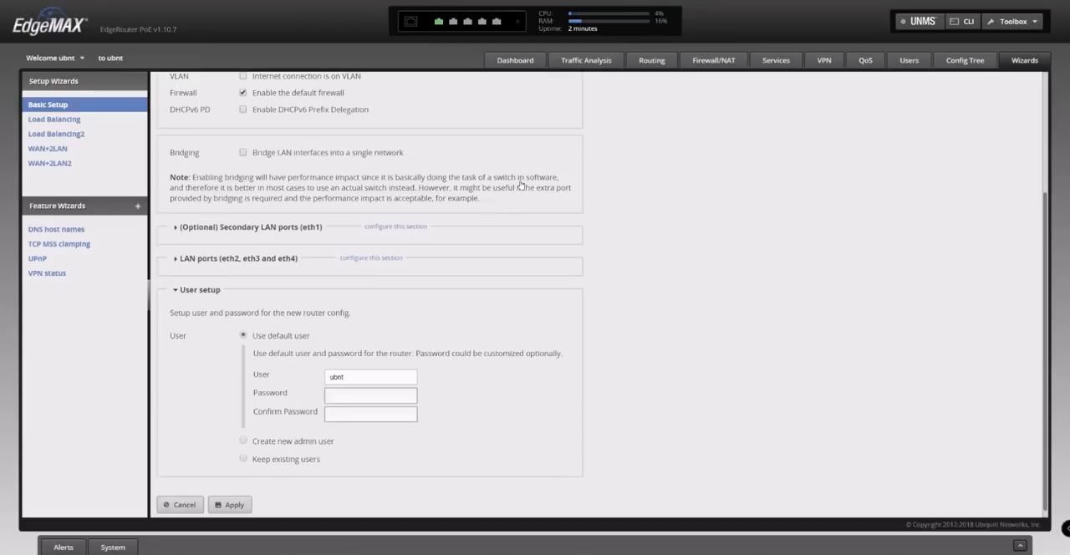
scroll(down, 3)
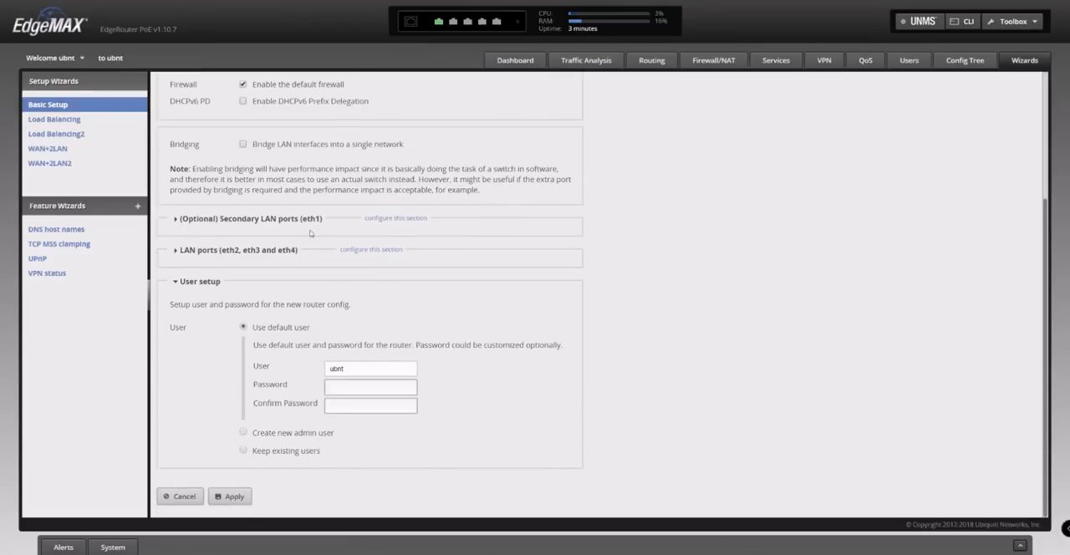
Expand secondary LAN eth1 (192.168.1.1, DHCP) and choose 'Create new admin user'
click(176, 218)
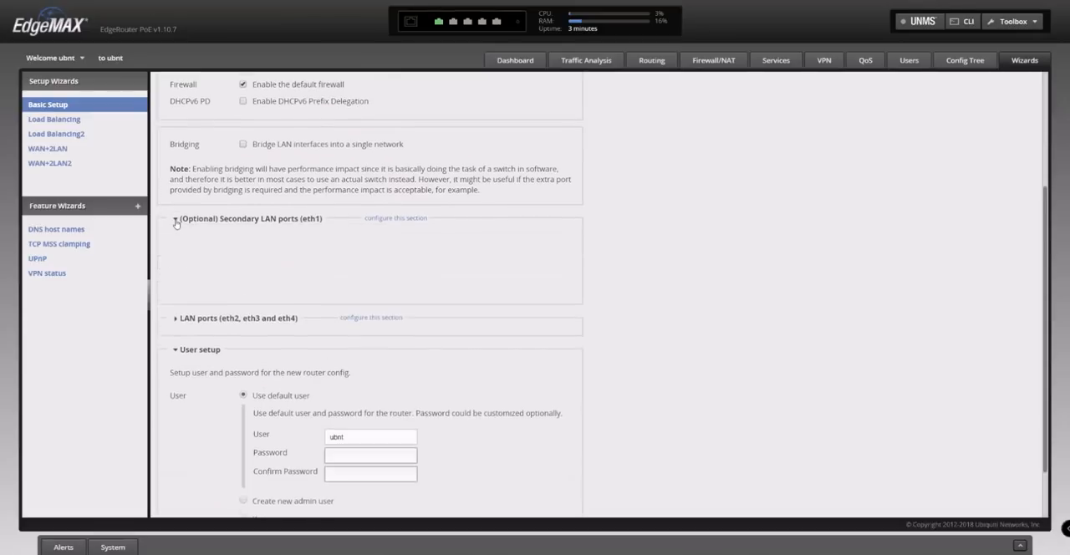
click(175, 218)
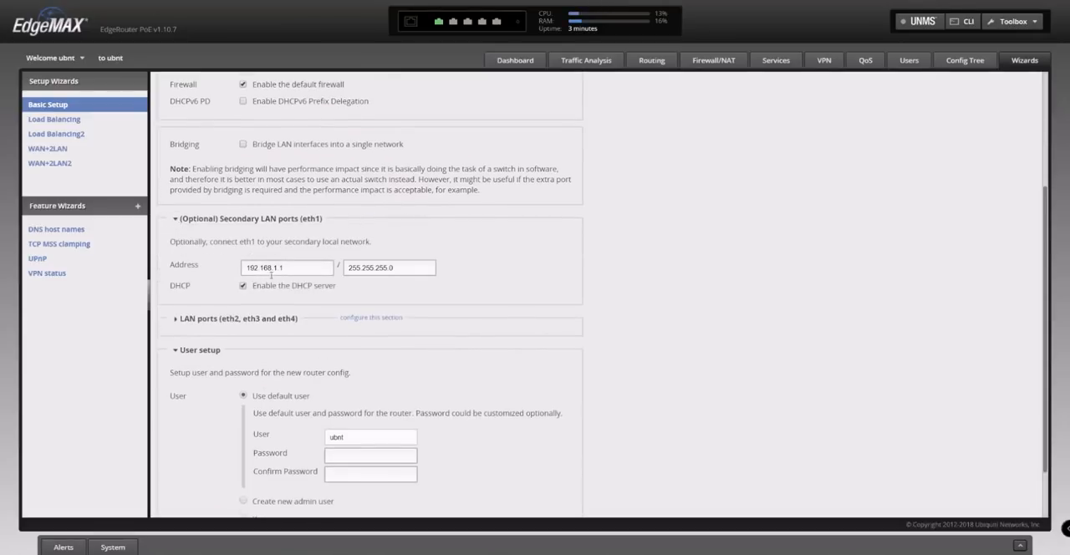
scroll(down, 3)
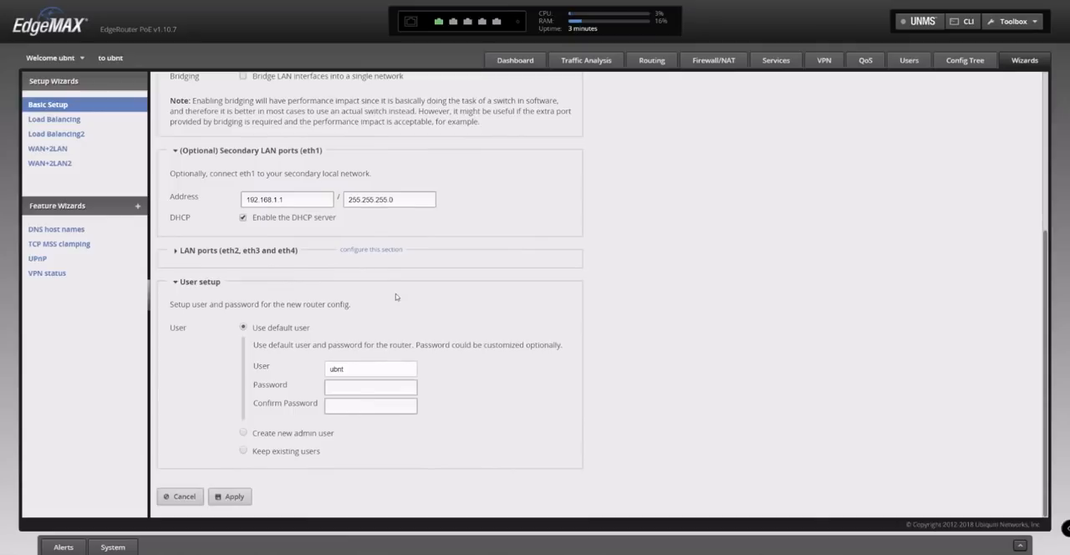
click(177, 249)
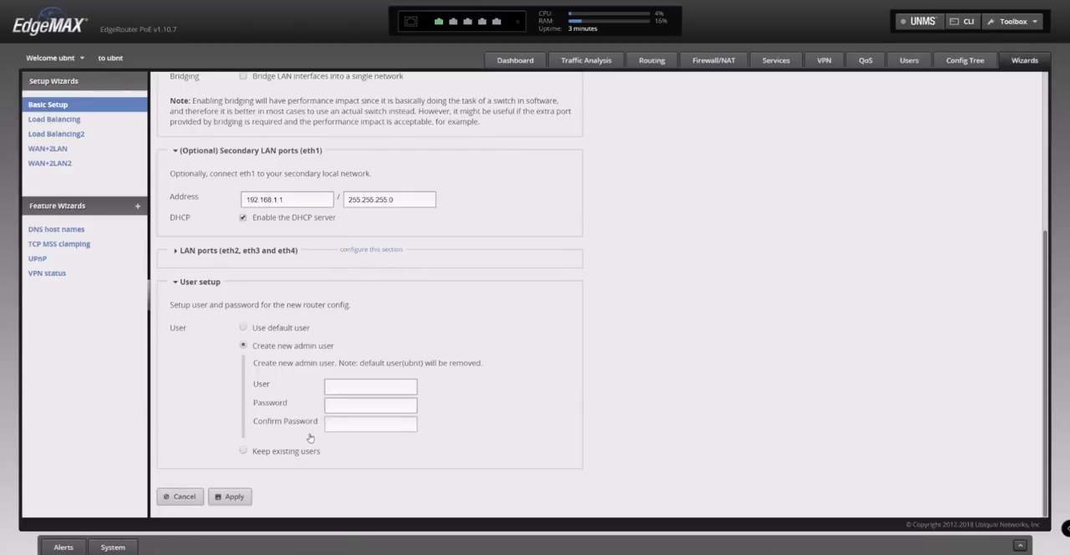
Create admin user 'admin' with password and confirmation, then submit Basic Setup
click(370, 386)
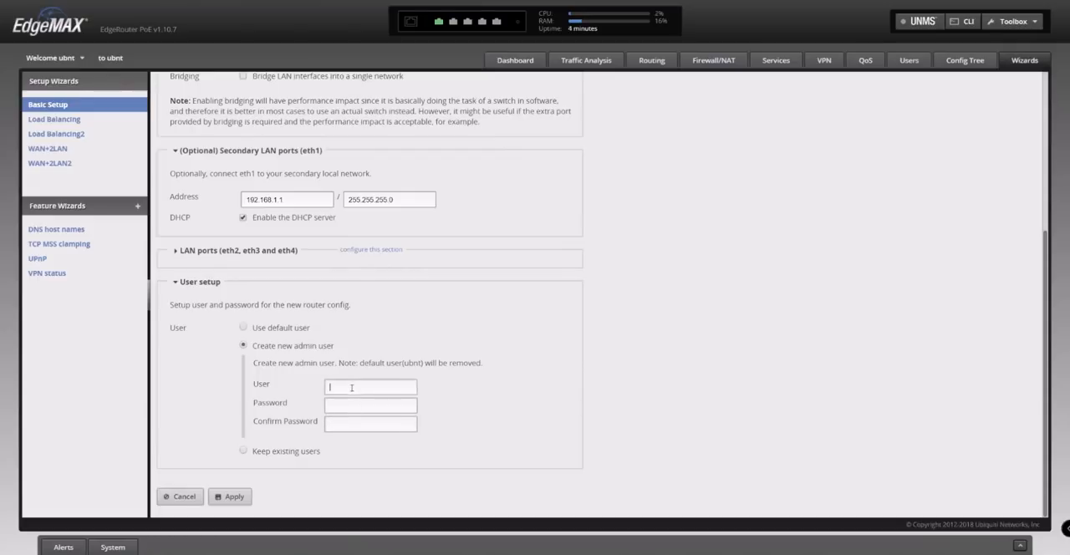
text(admin)
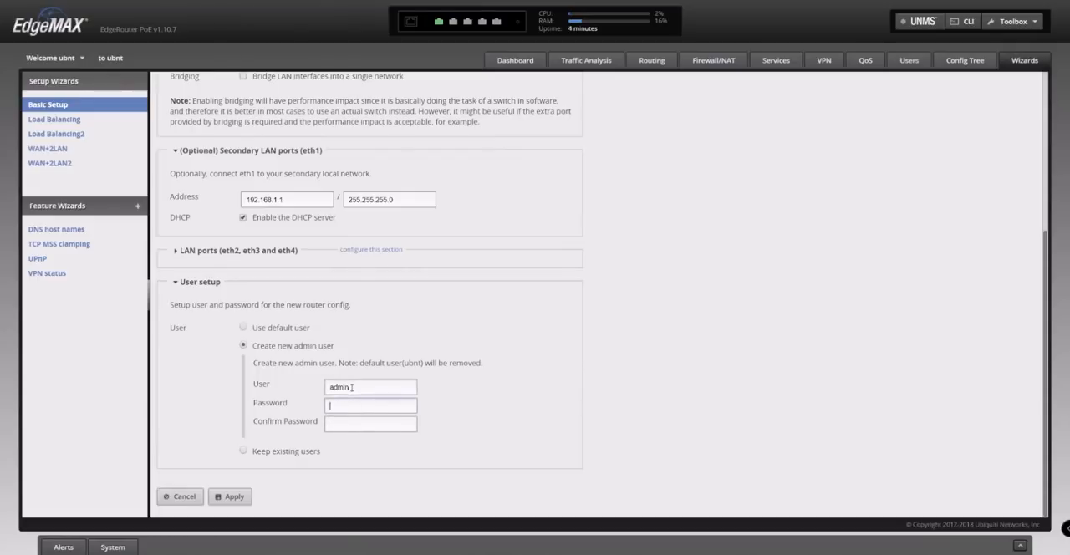
text(•)
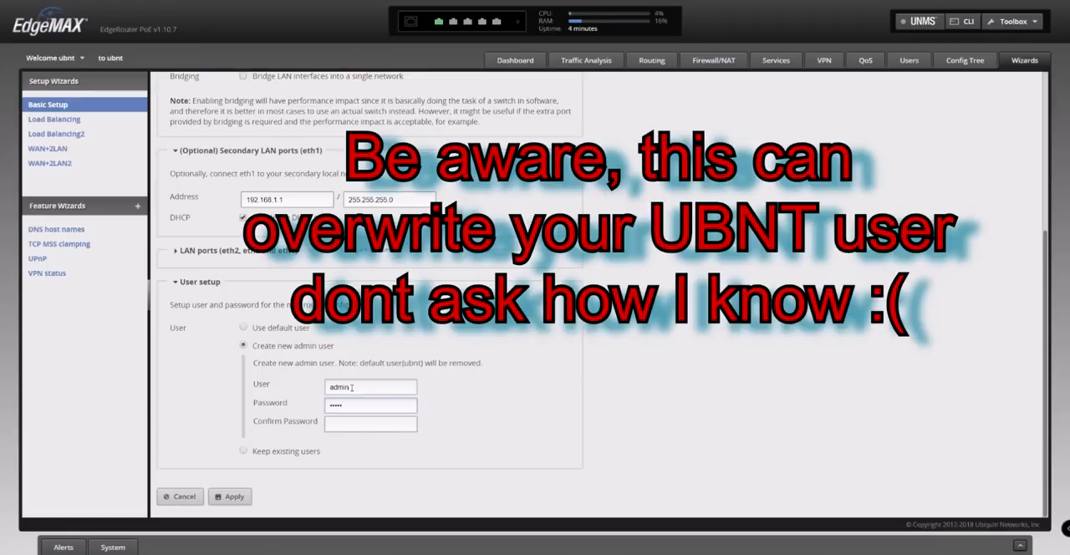
text(password)
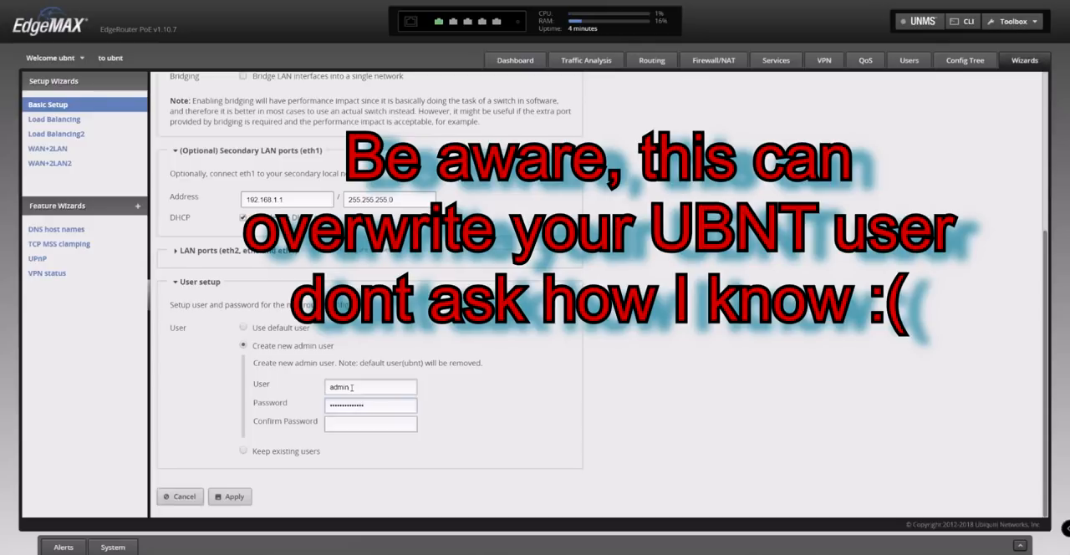
text(••••••)
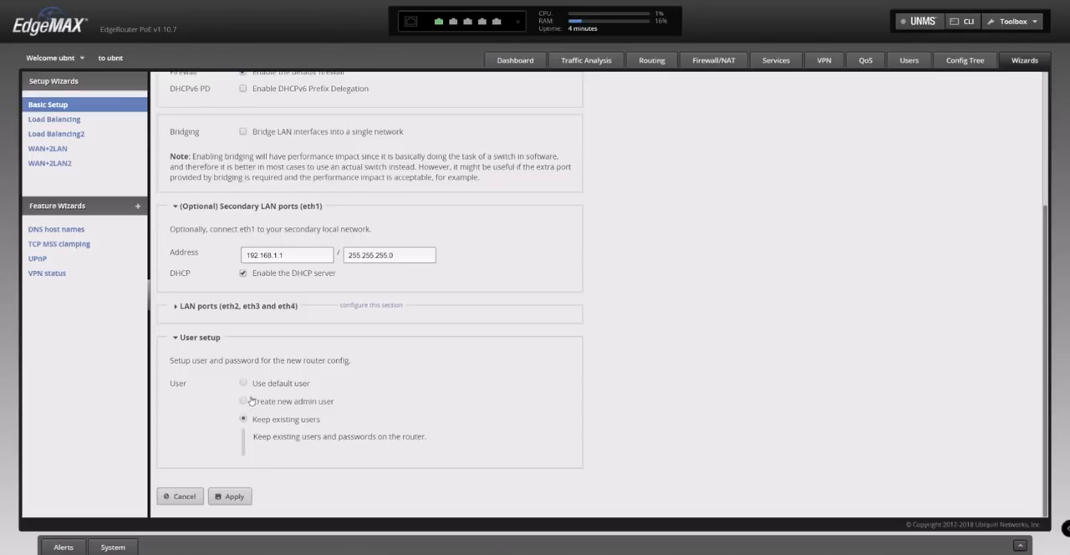
click(244, 401)
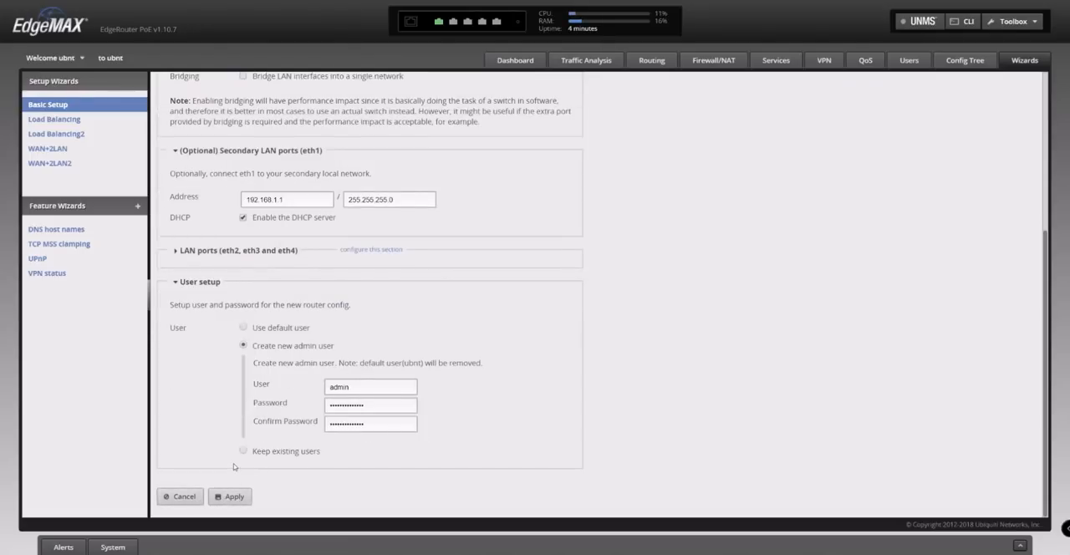
scroll(down, 3)
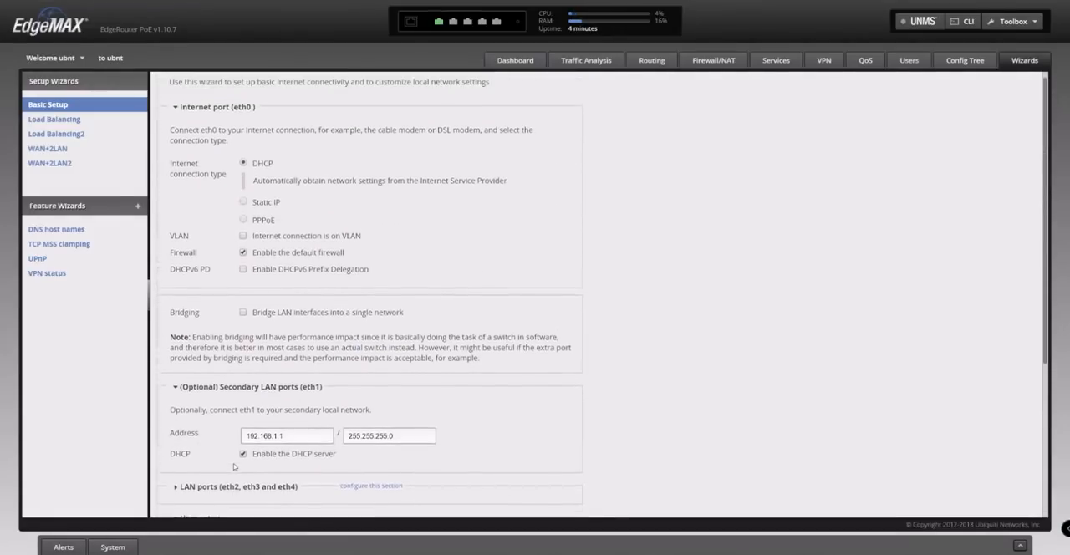
scroll(down, 3)
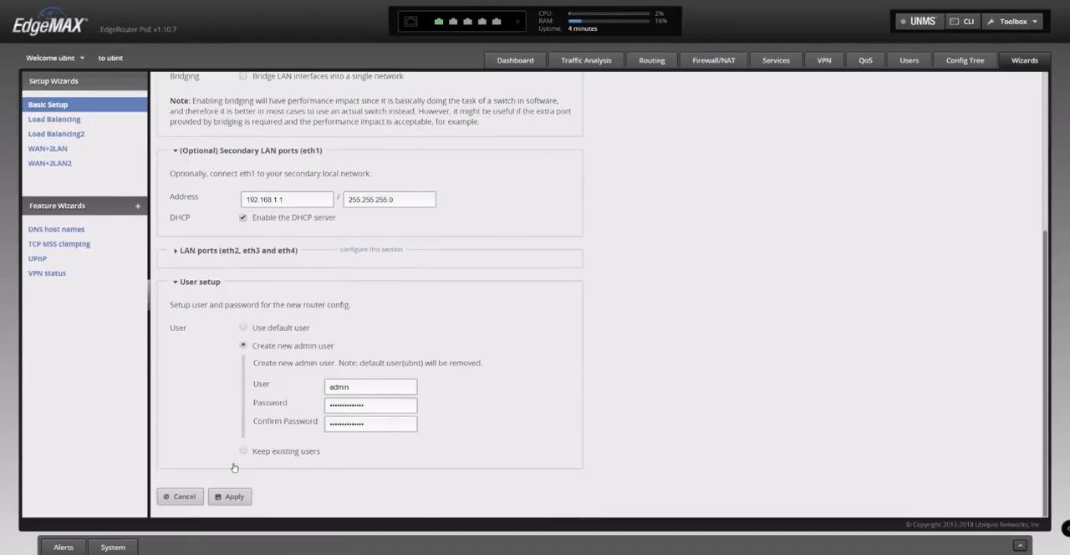
click(234, 497)
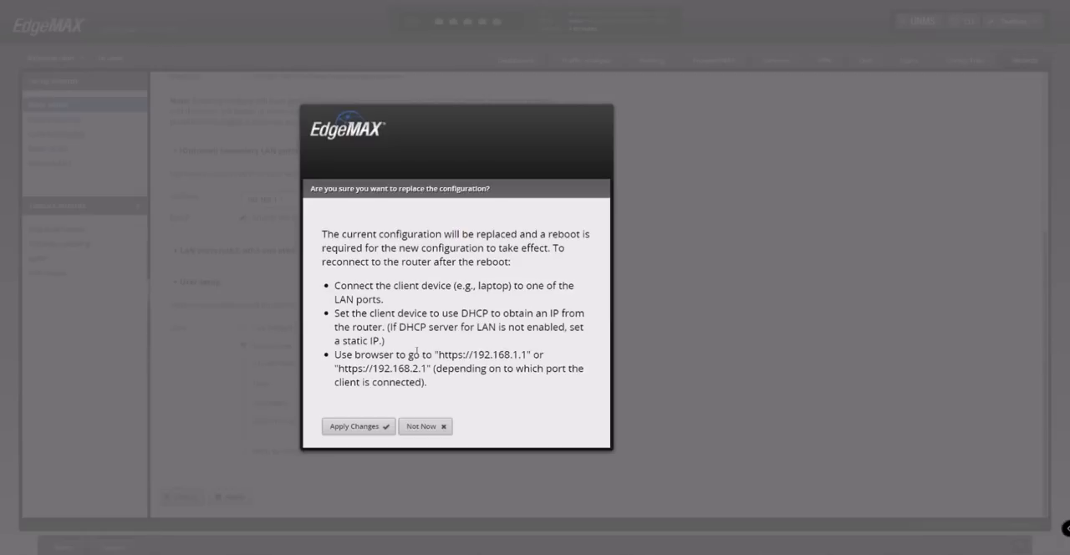
Apply the new configuration and confirm the router reboot
click(355, 426)
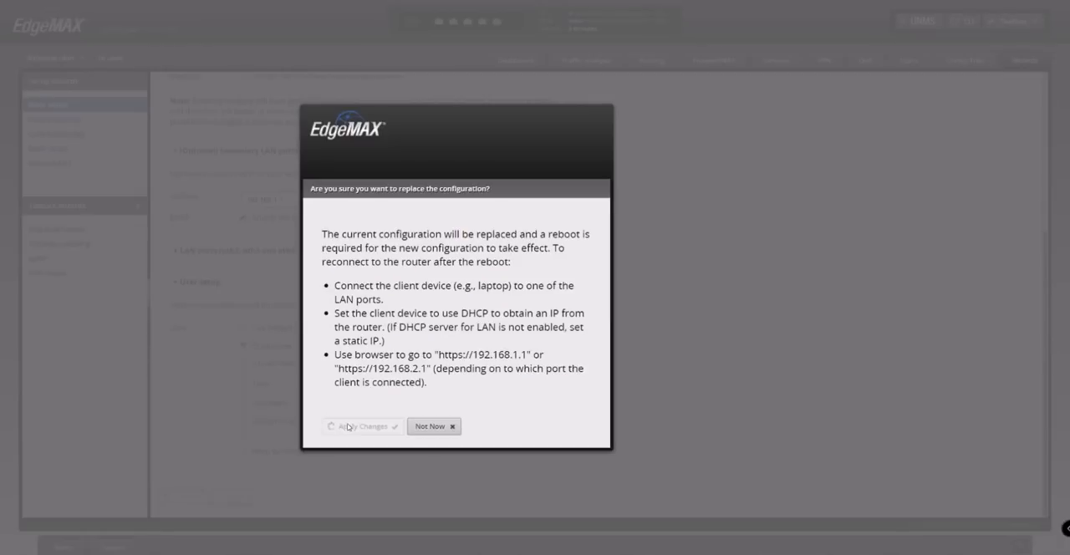
click(361, 426)
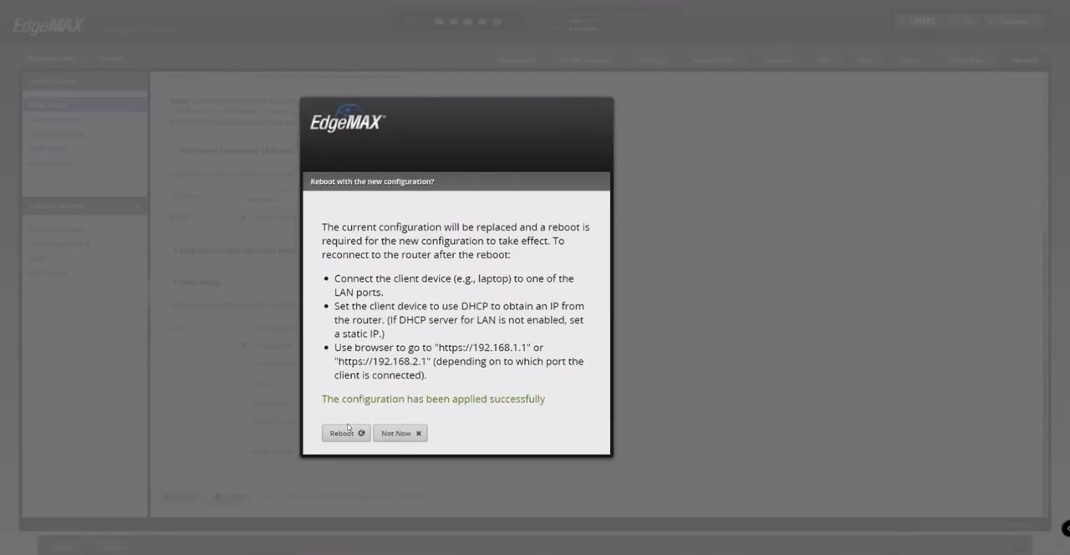
click(341, 433)
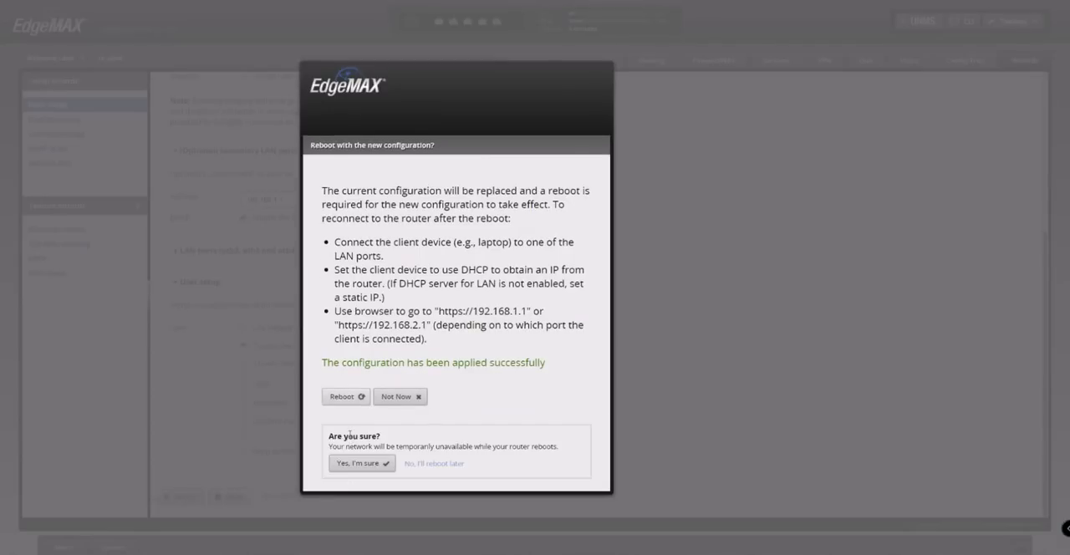
click(358, 464)
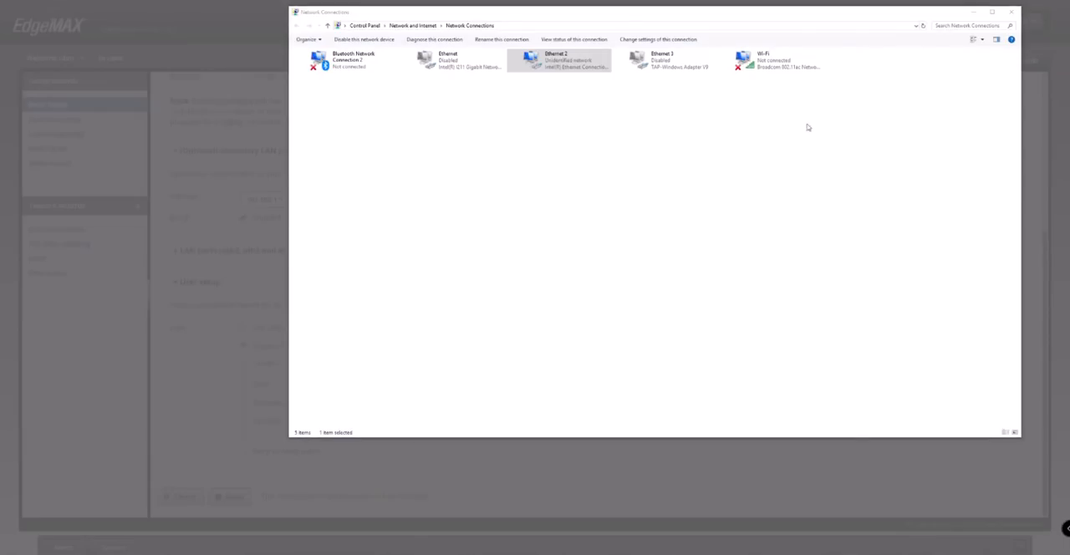
Switch Ethernet 2's IPv4 to automatic DHCP and check its 192.168.1.150 lease
right_click(558, 60)
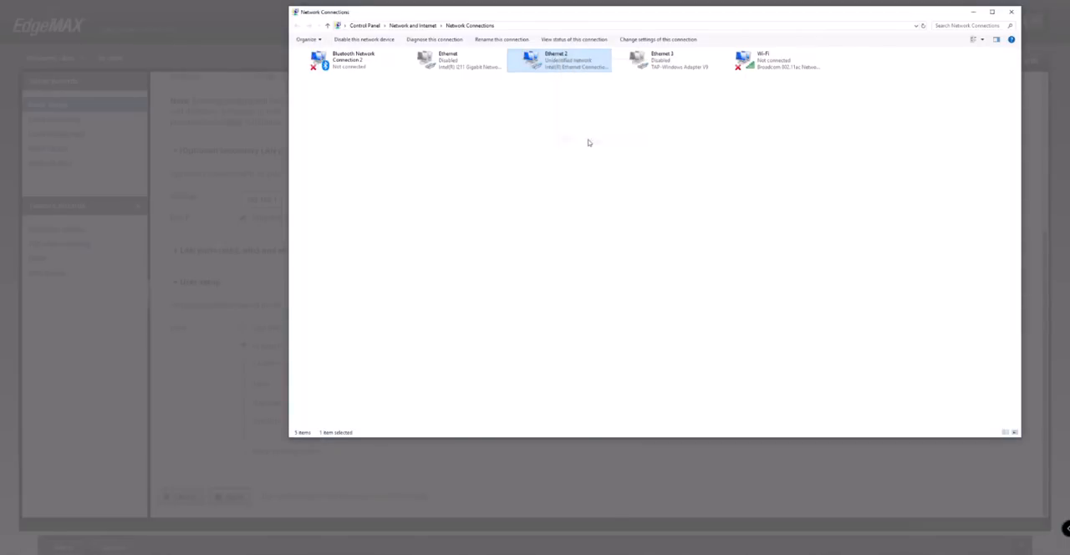
double_click(559, 60)
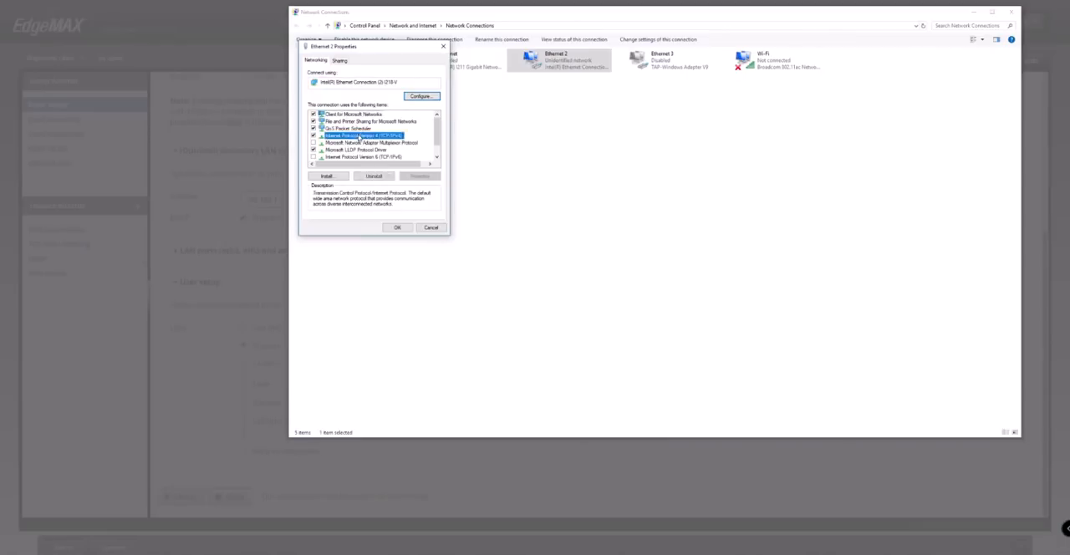
click(418, 175)
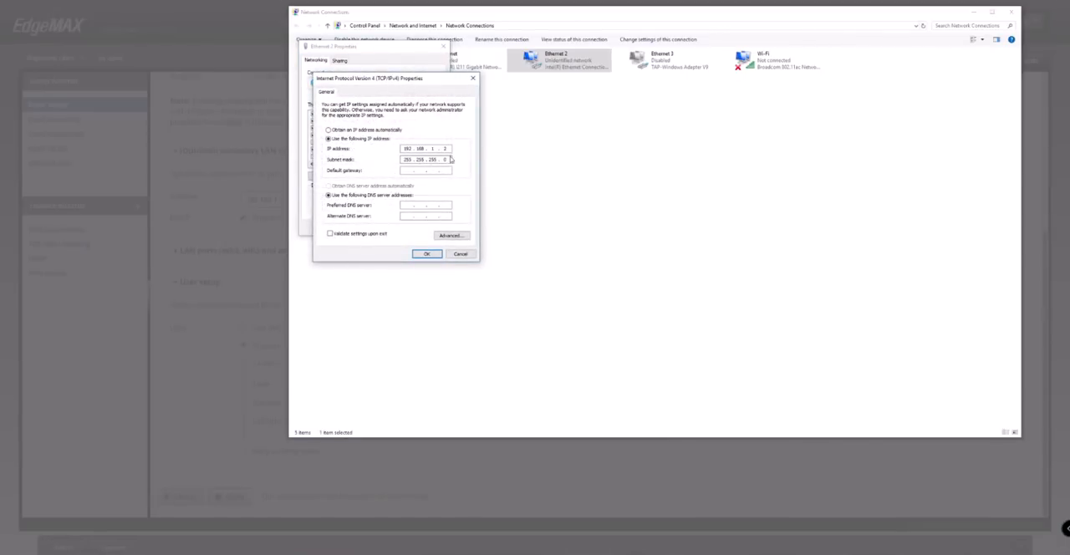
click(328, 129)
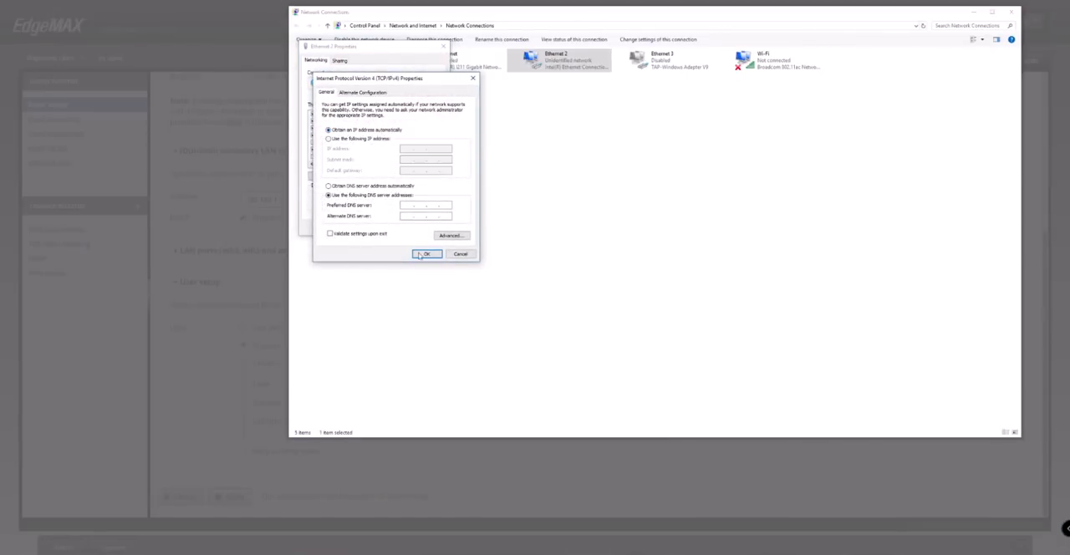
click(427, 254)
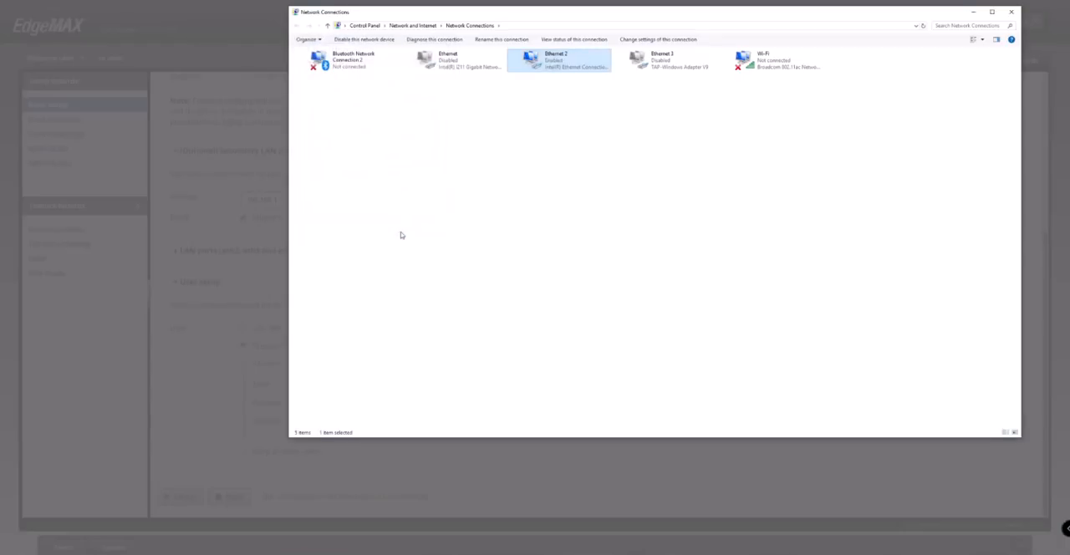
mouse_move(423, 244)
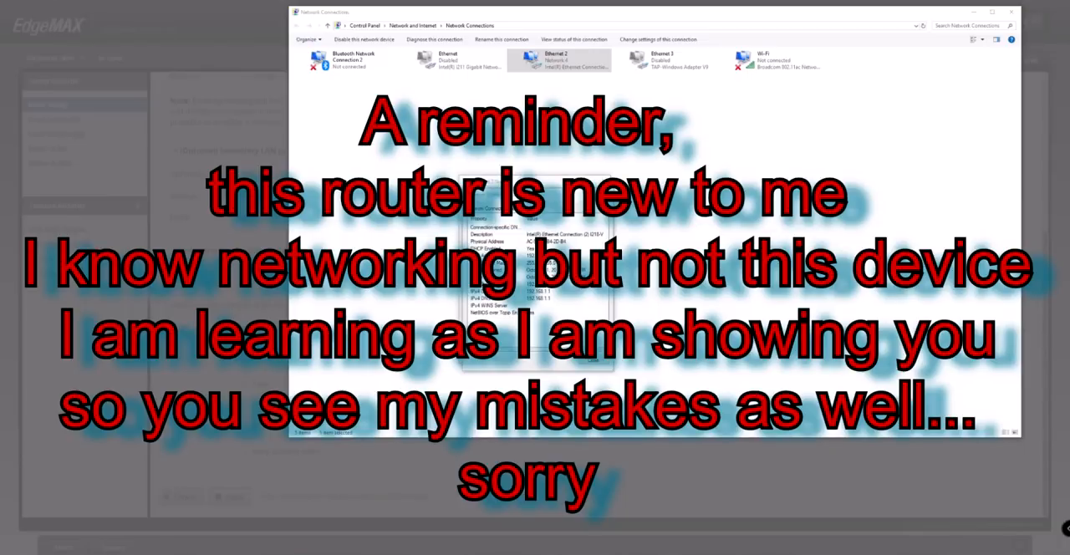
mouse_move(611, 299)
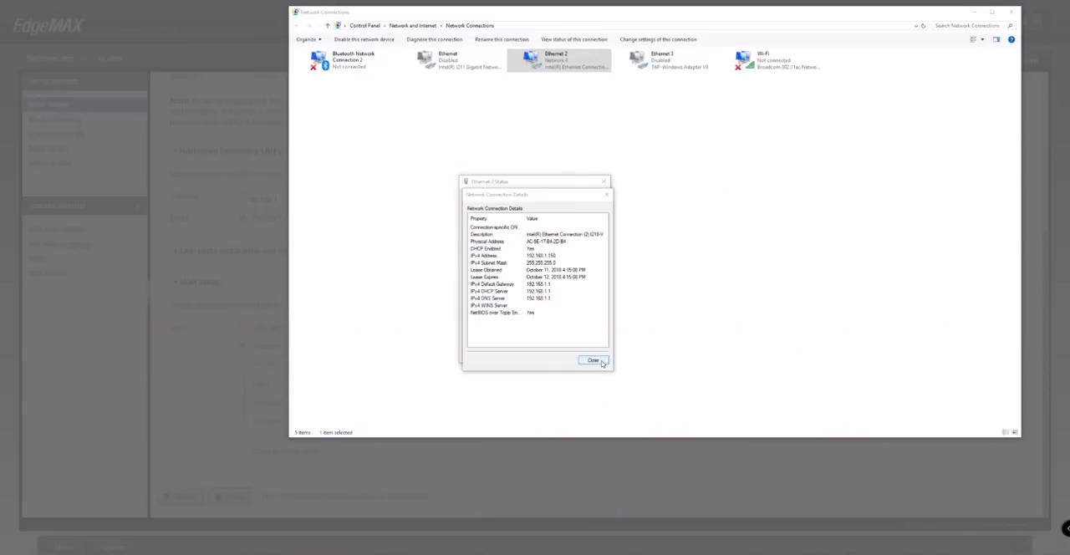
click(593, 360)
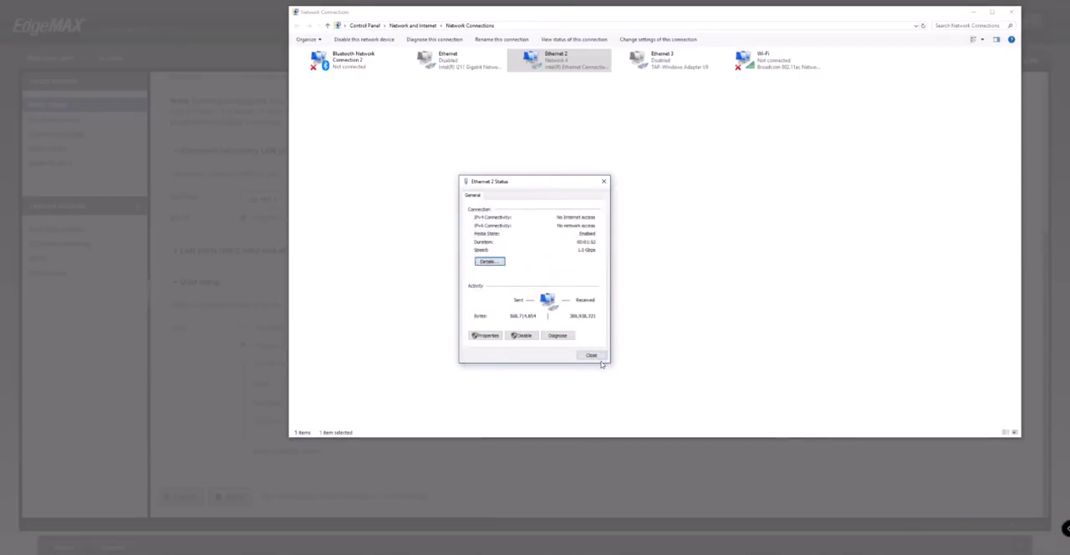
click(591, 355)
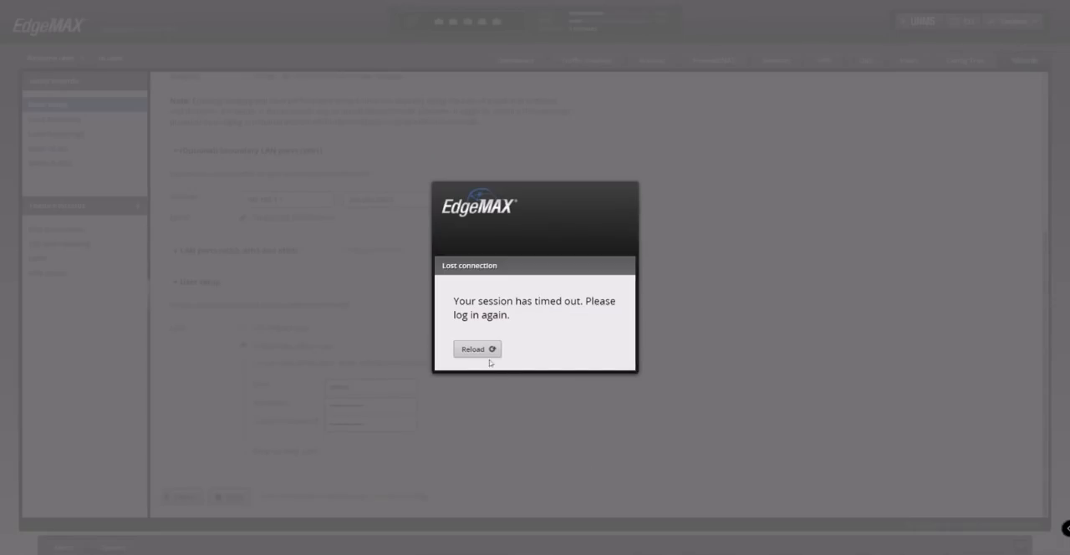
Reload the timed-out router page and log back in as admin
click(472, 349)
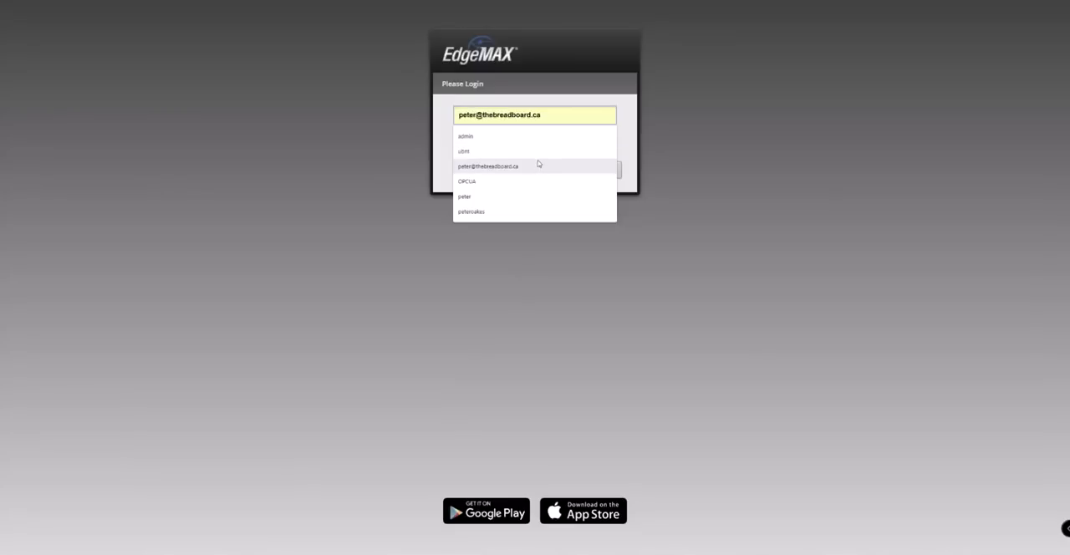
click(466, 136)
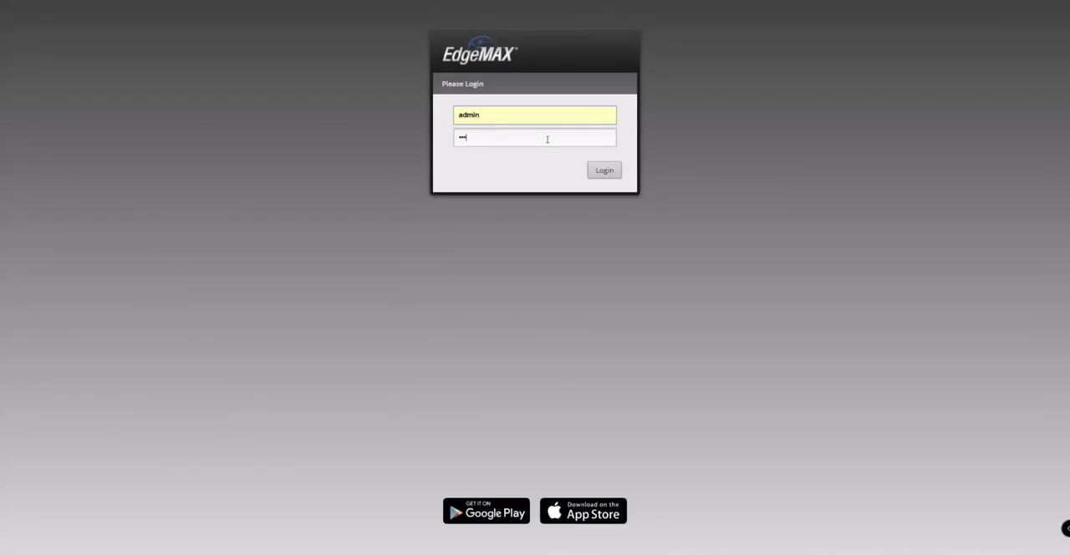
click(603, 170)
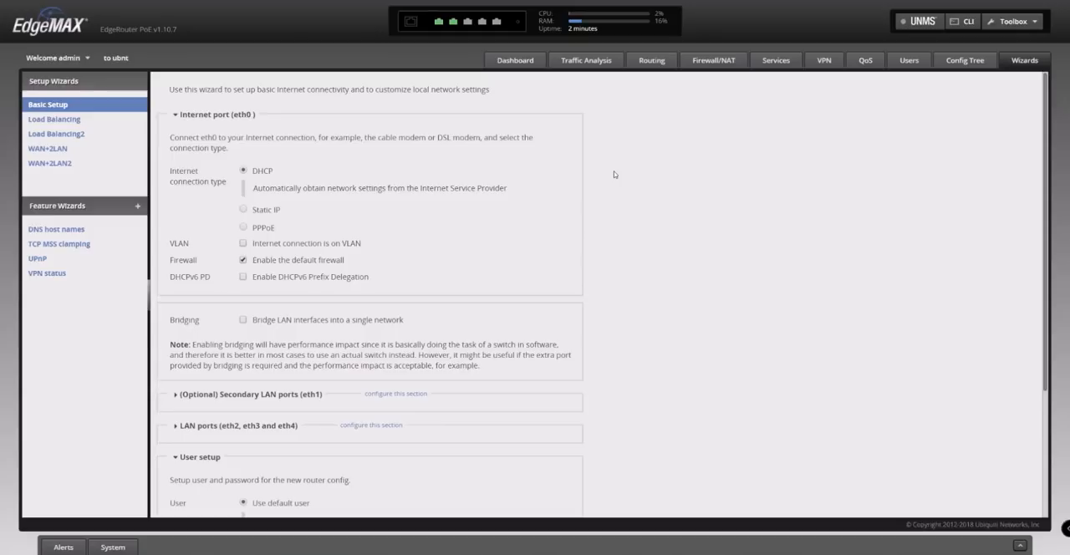
mouse_move(561, 394)
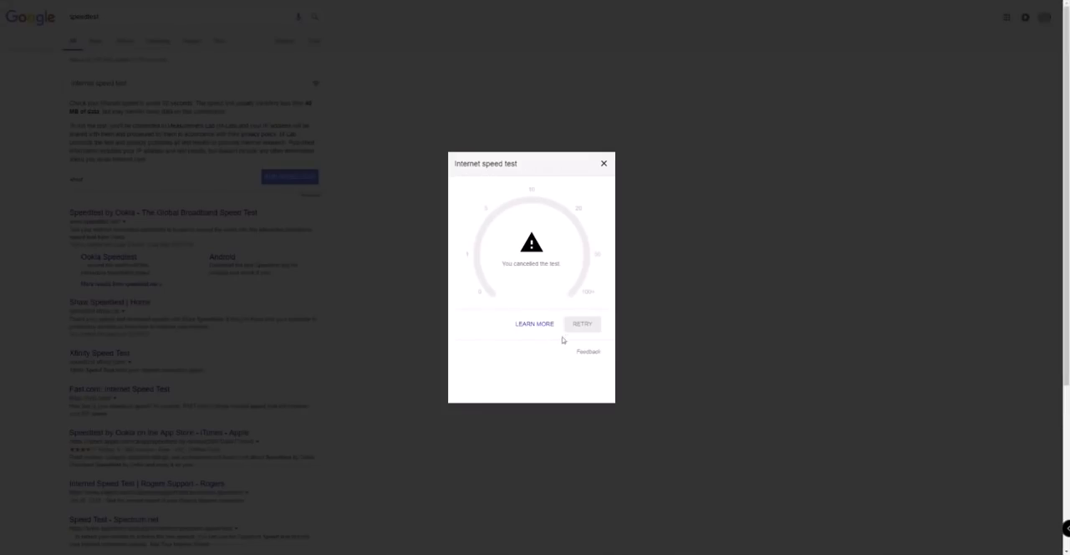
click(603, 163)
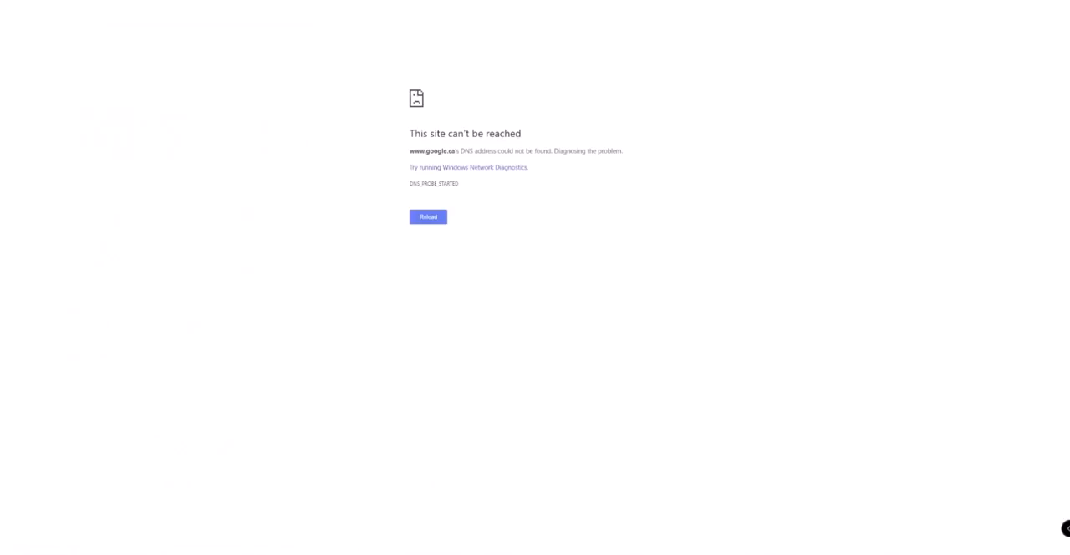
mouse_move(432, 242)
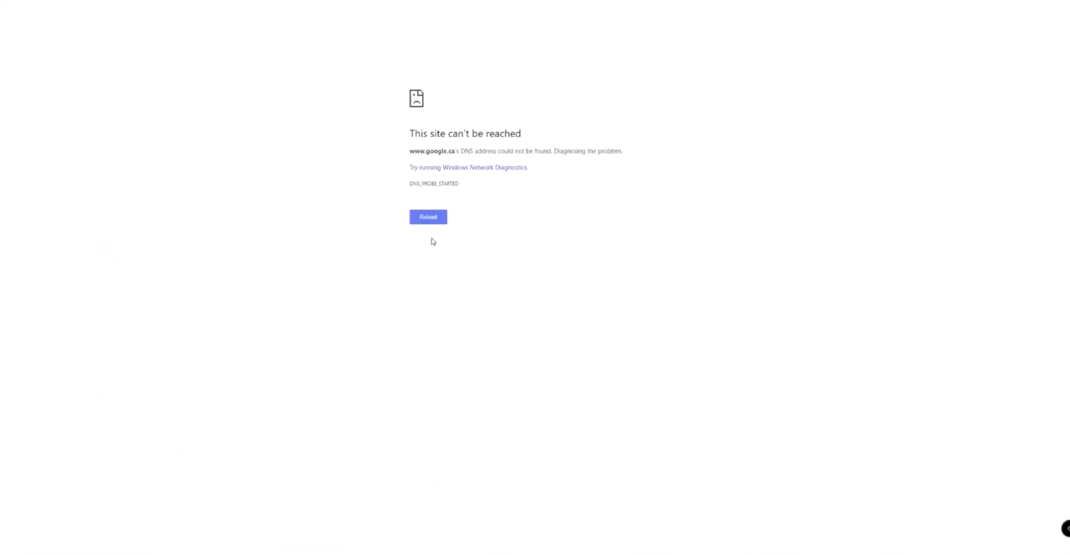
click(427, 217)
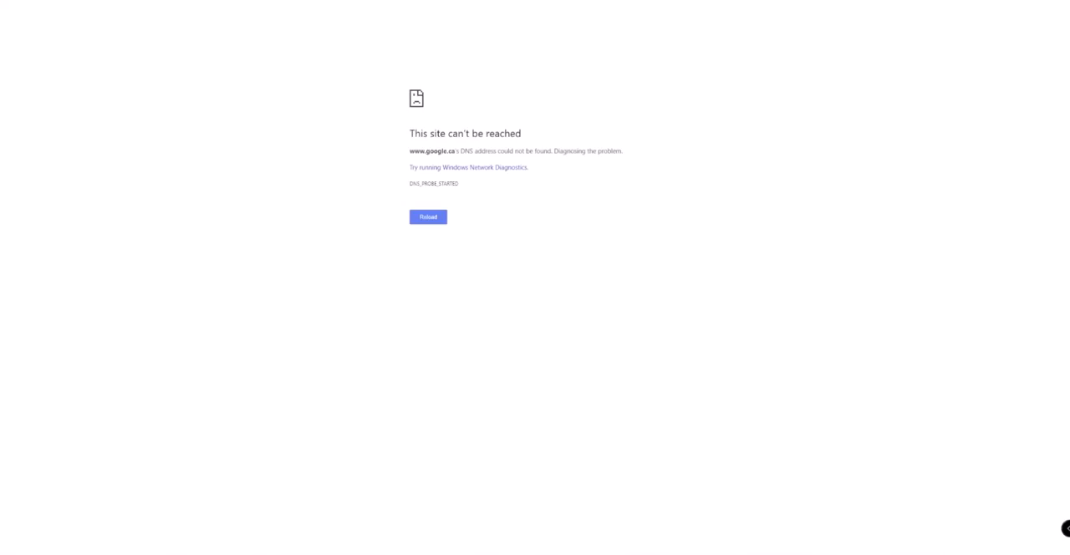
click(428, 218)
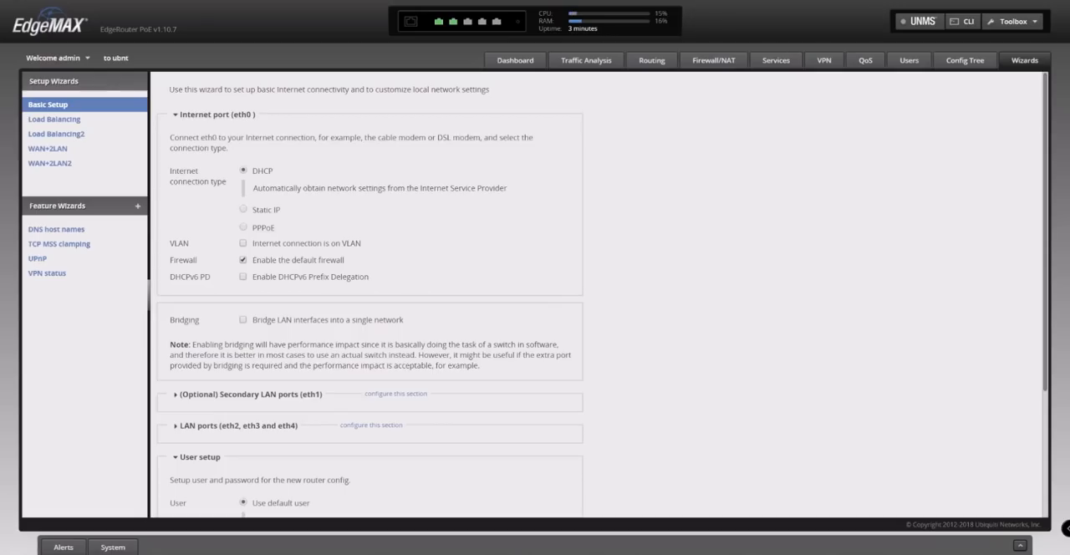
mouse_move(343, 37)
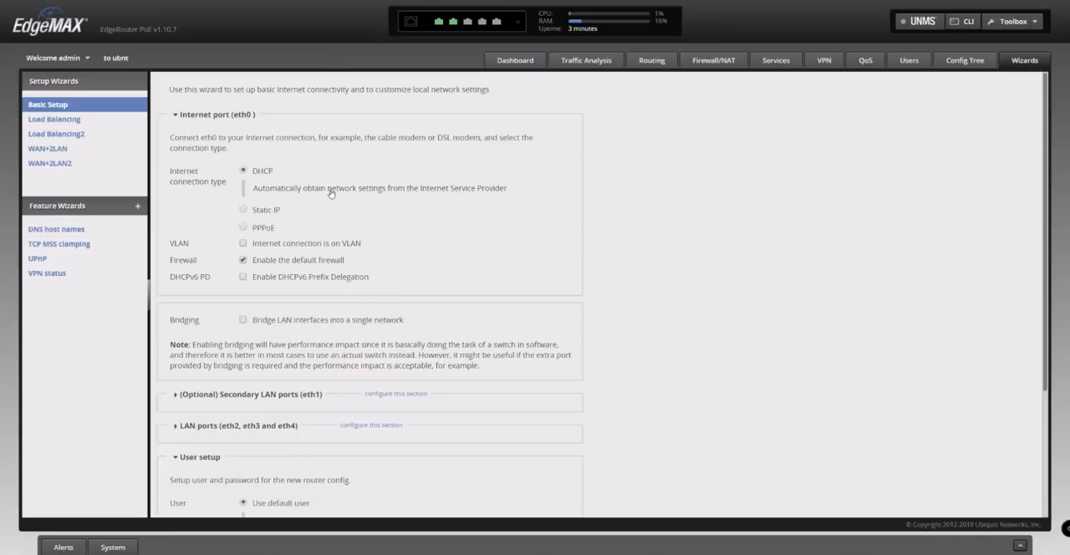
mouse_move(251, 126)
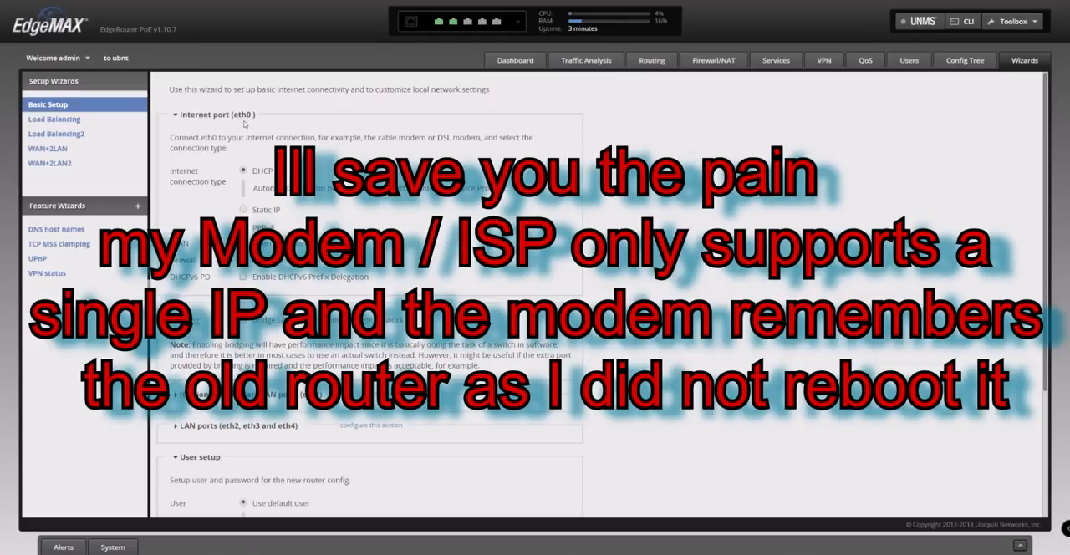
Follow the 'to ubnt' link to Ubiquiti's downloads site
click(515, 60)
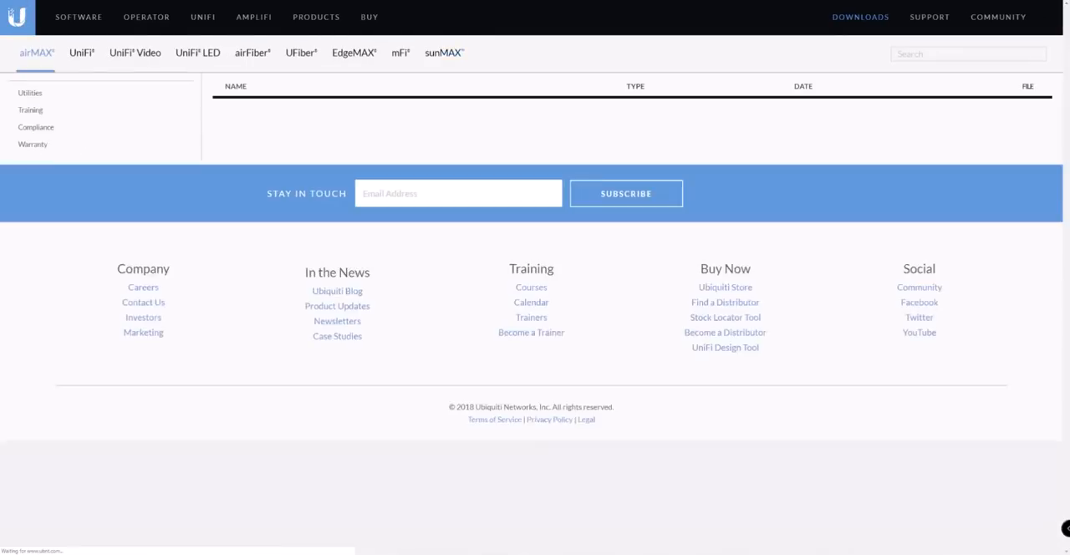
Reload the Google speedtest search results in Chrome
click(353, 52)
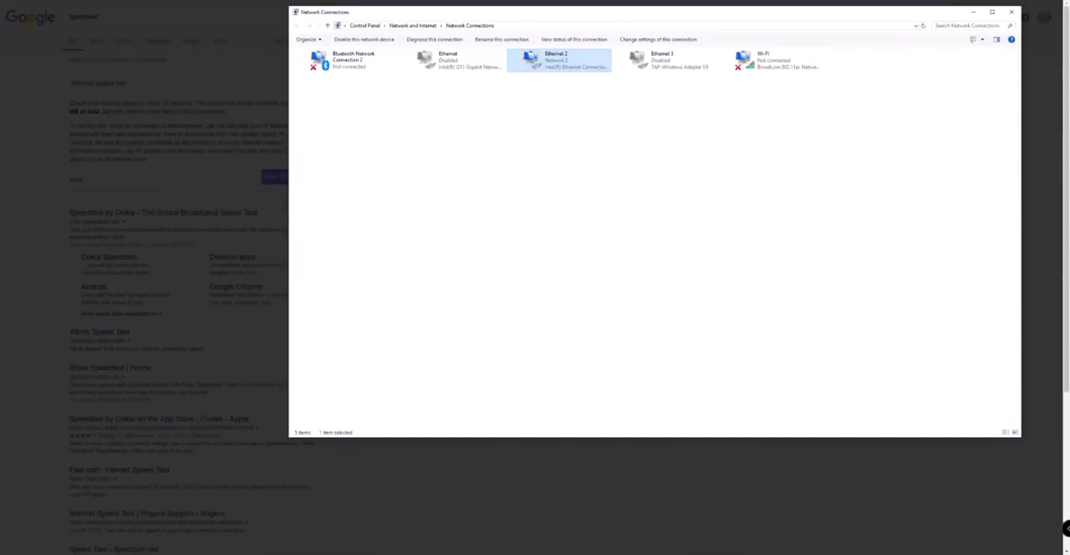
View Ethernet 2's details: IPv4 192.168.1.202, gateway 192.168.1.1
right_click(558, 60)
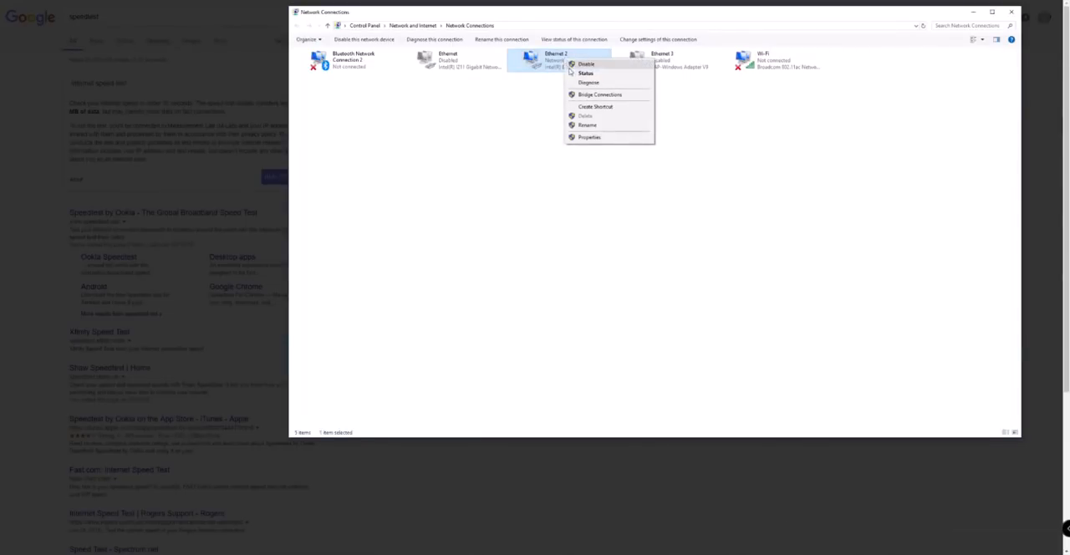
click(586, 73)
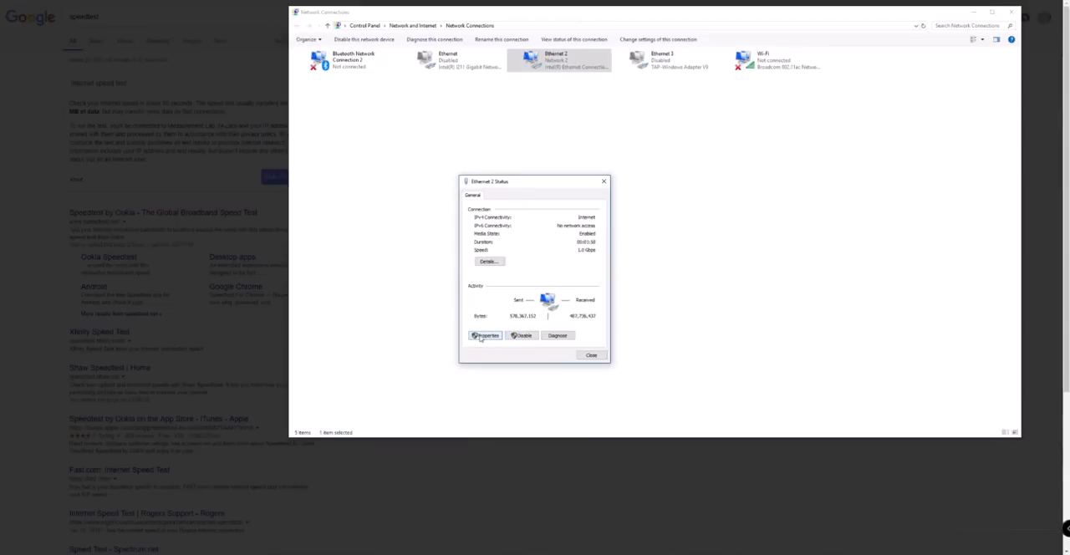
click(489, 261)
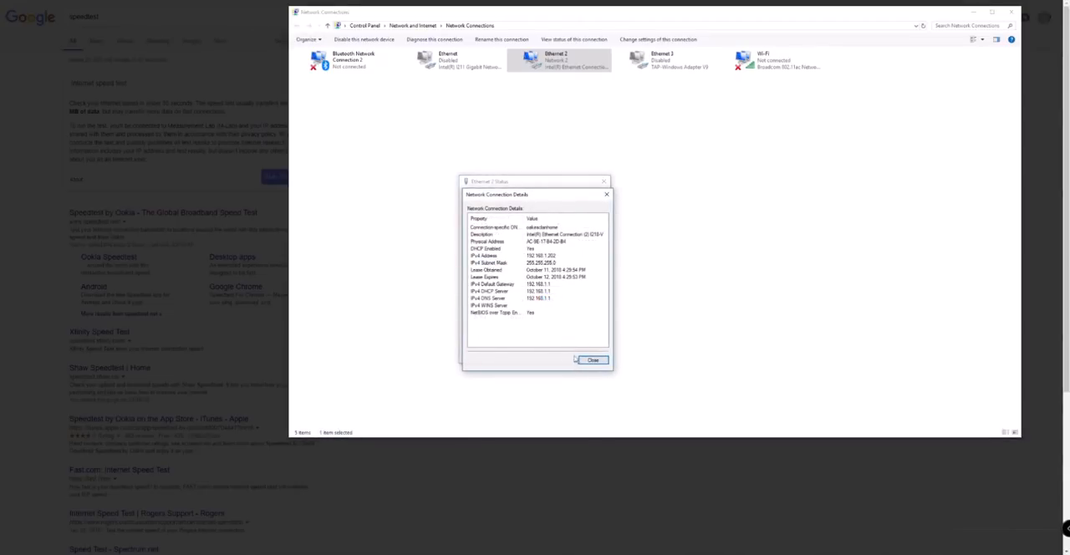
click(592, 360)
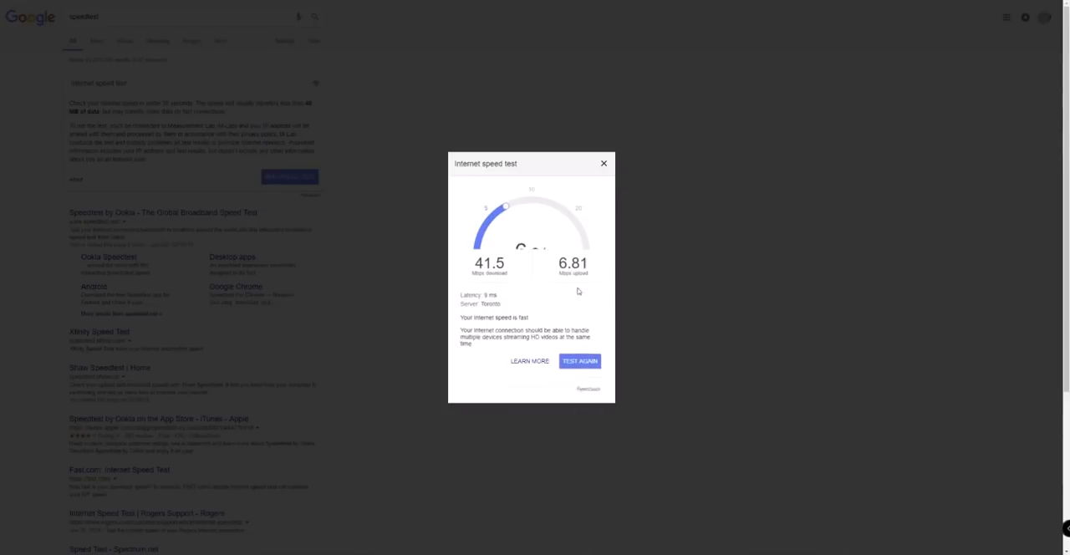
Rerun the speed test (60.8 Mbps down, 5.69 up) and return to EdgeOS
click(579, 360)
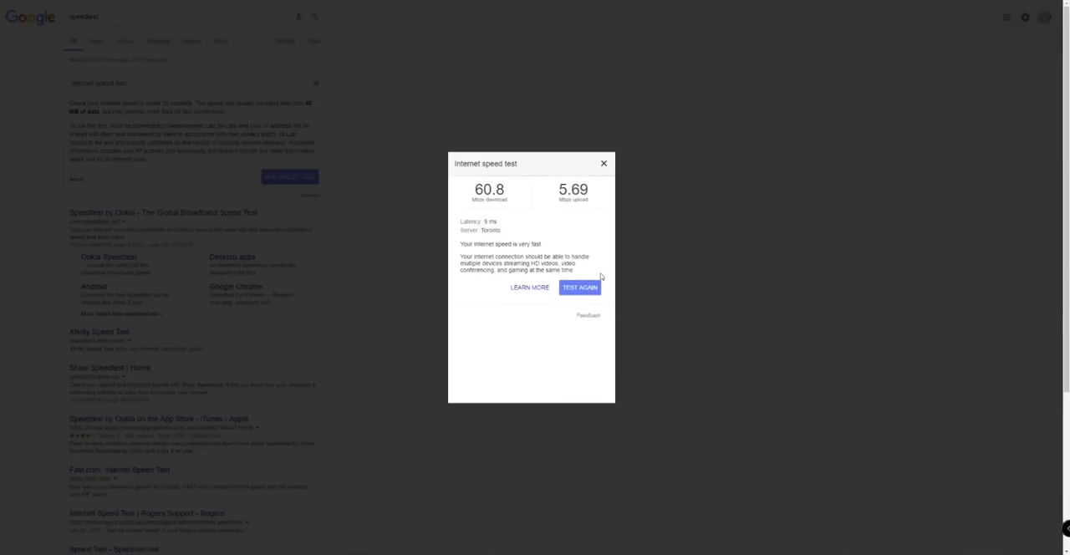
click(603, 163)
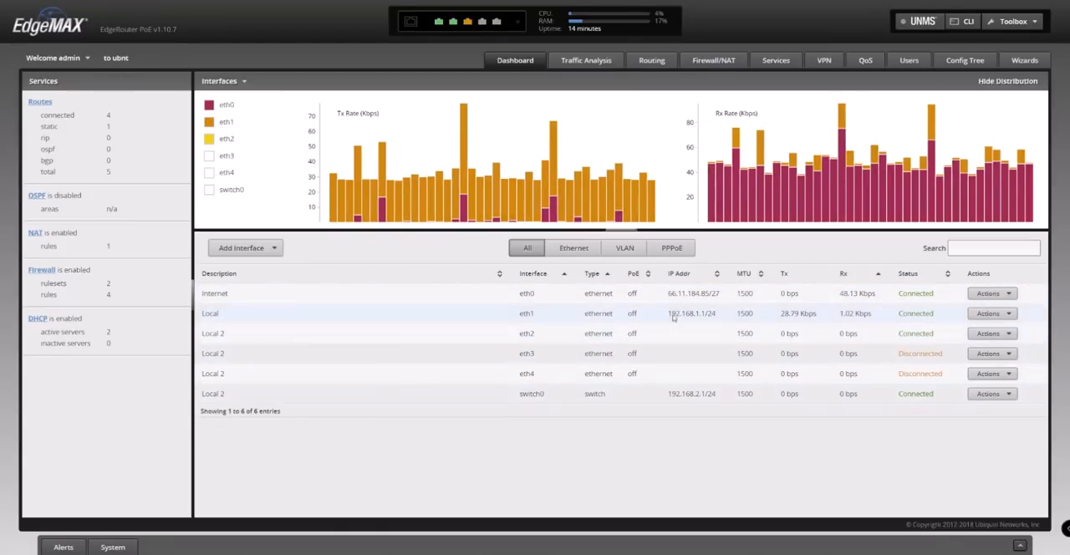
mouse_move(717, 319)
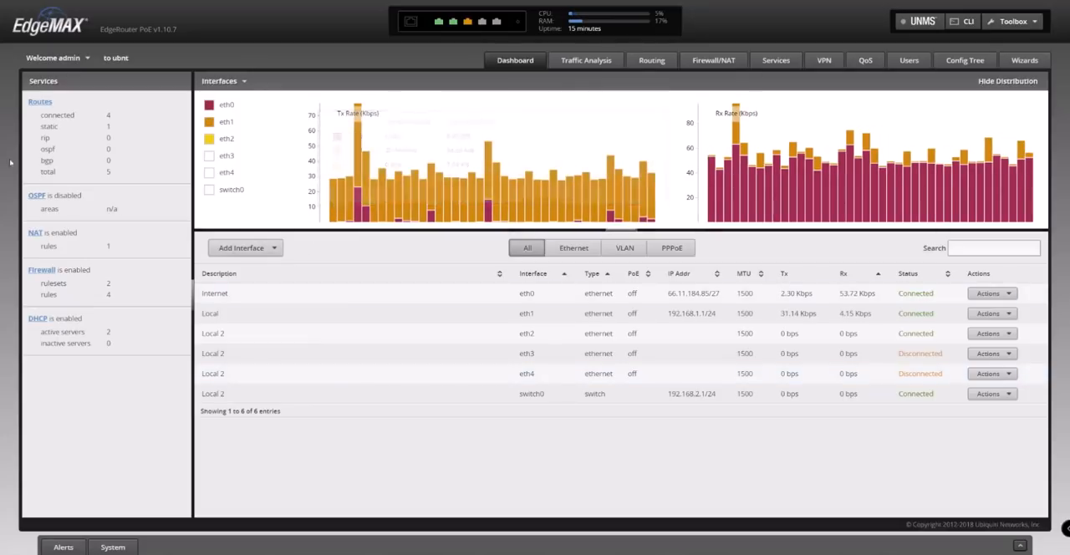
Open the admin account menu and log out of the router
click(53, 57)
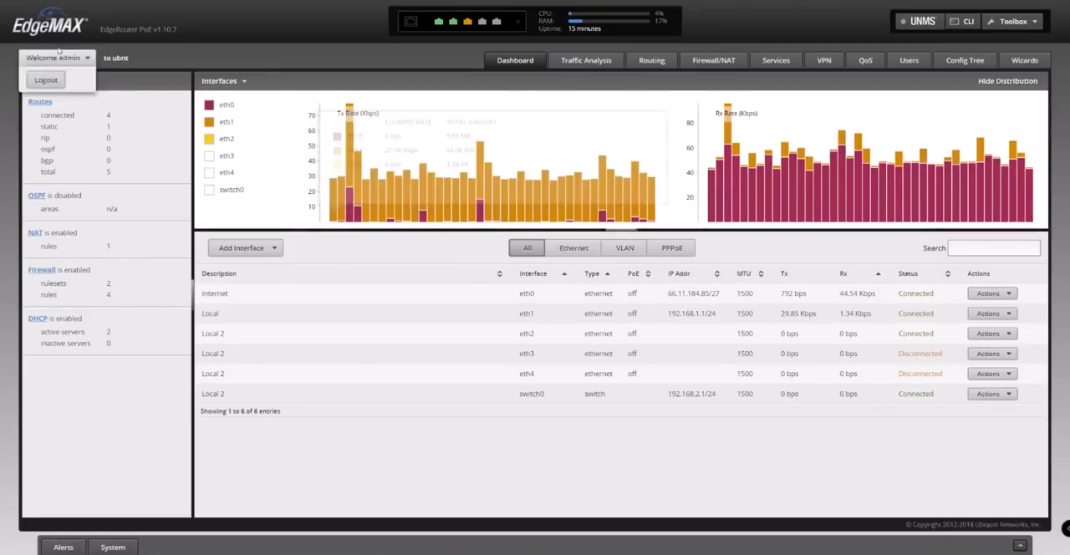
click(56, 57)
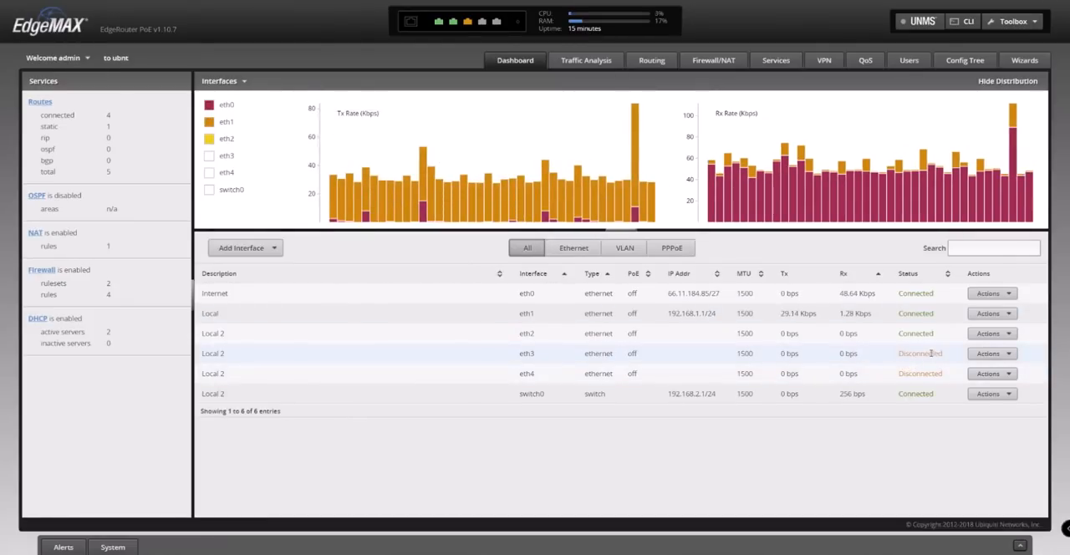
Set eth3's PoE output to 24V, accept the warning, and save
click(992, 353)
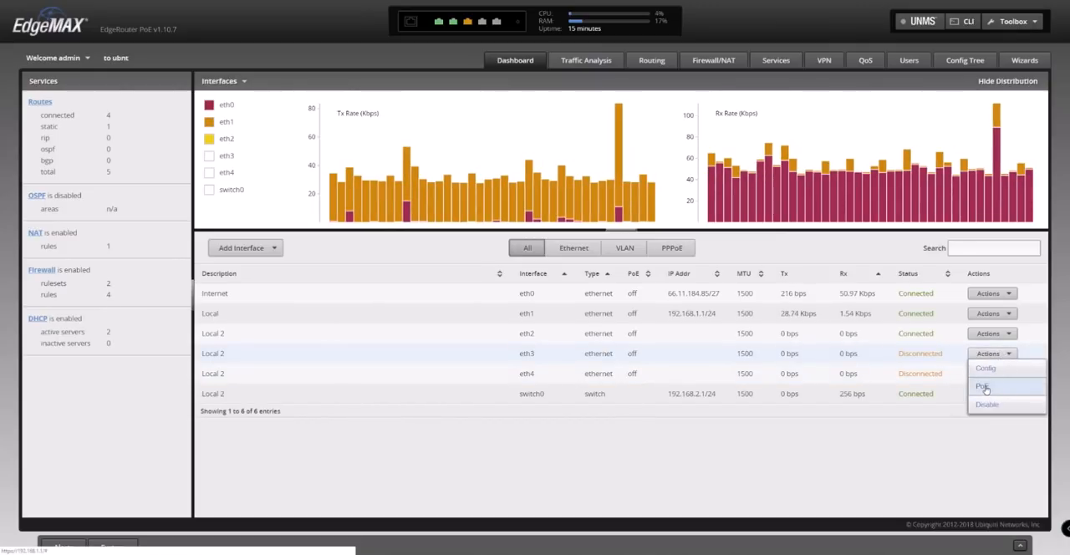
click(982, 386)
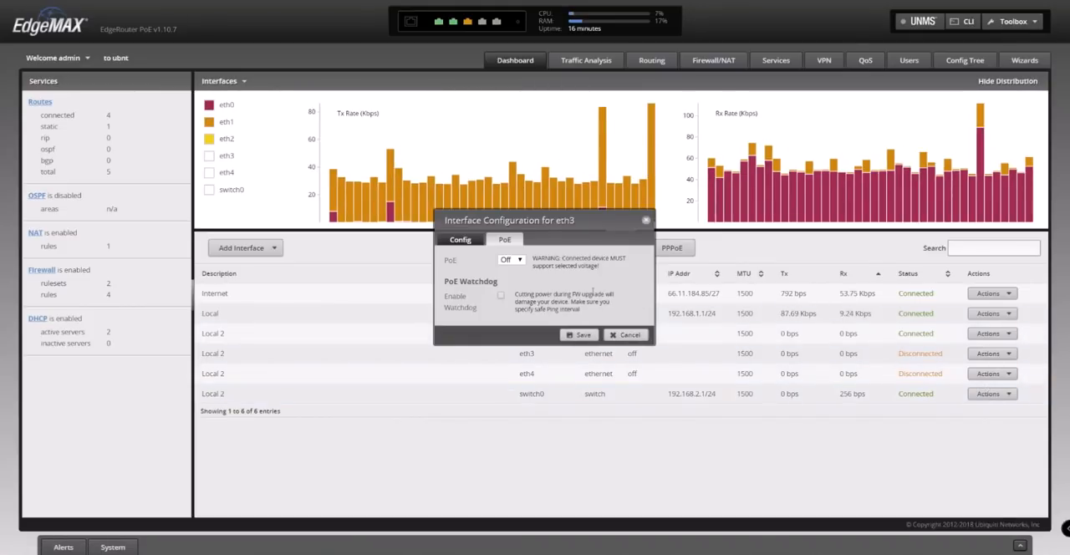
click(510, 259)
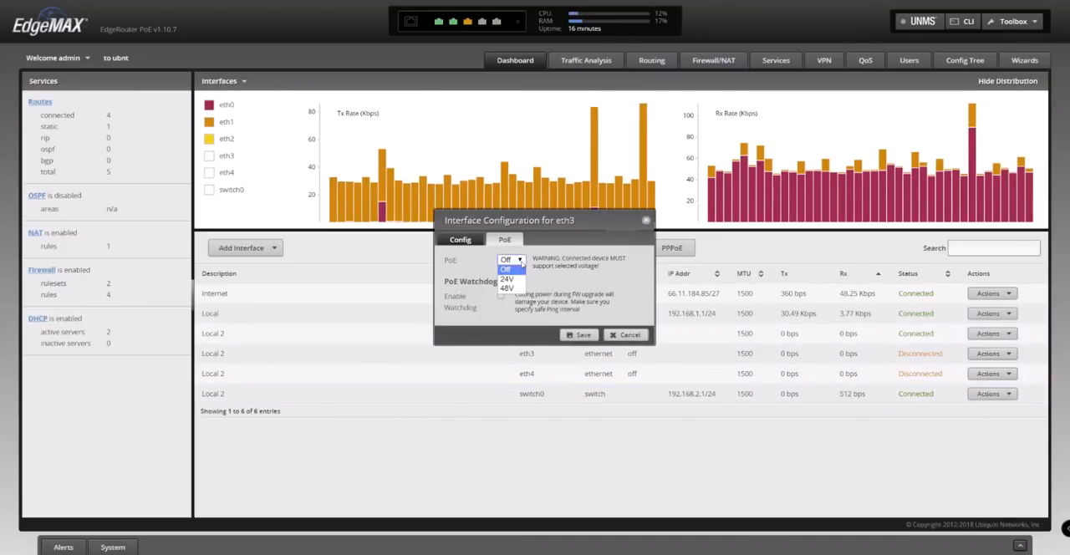
click(505, 268)
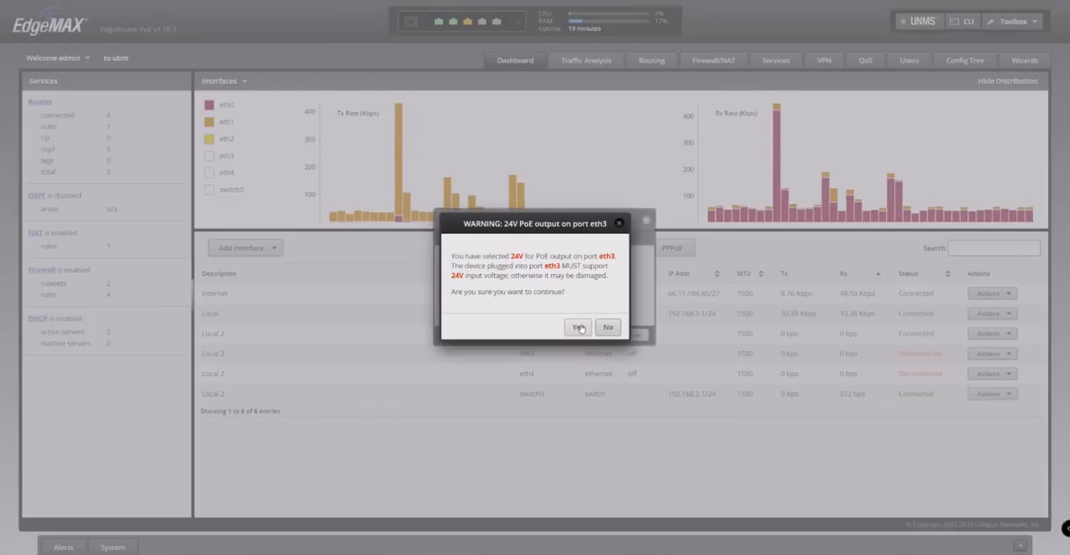
click(577, 327)
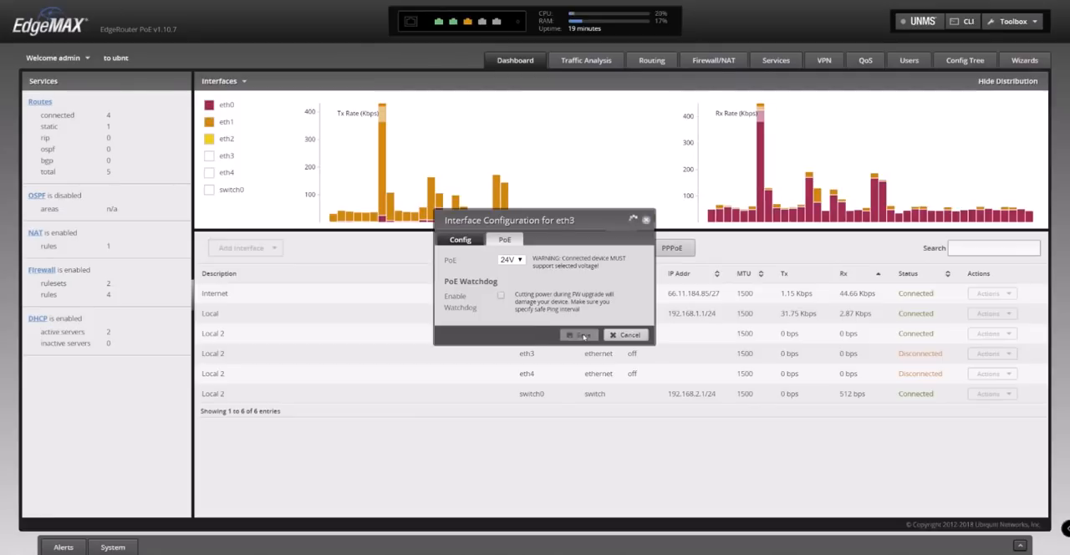
click(578, 334)
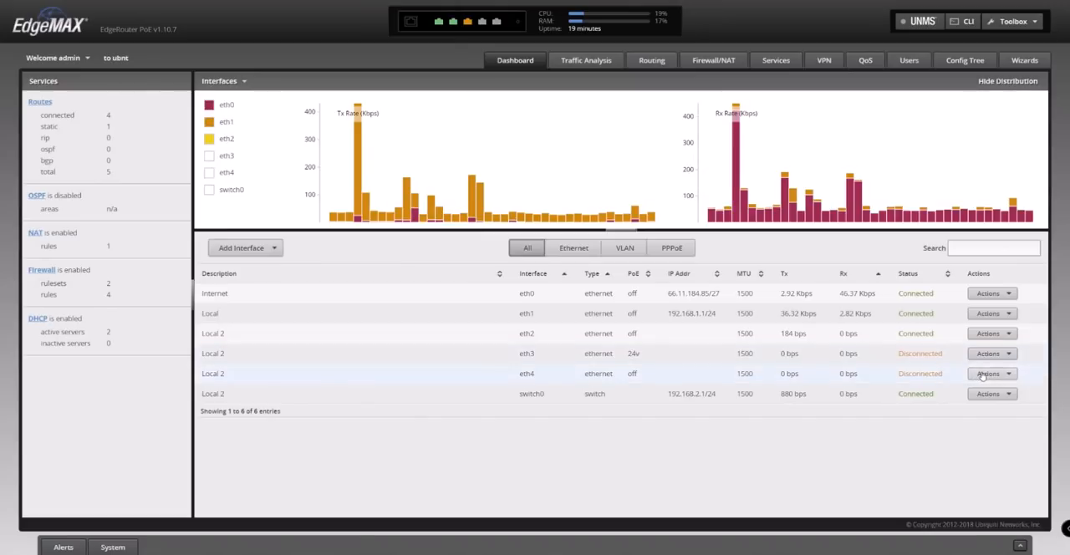
Set eth4's PoE output to 24V and save the setting
click(991, 374)
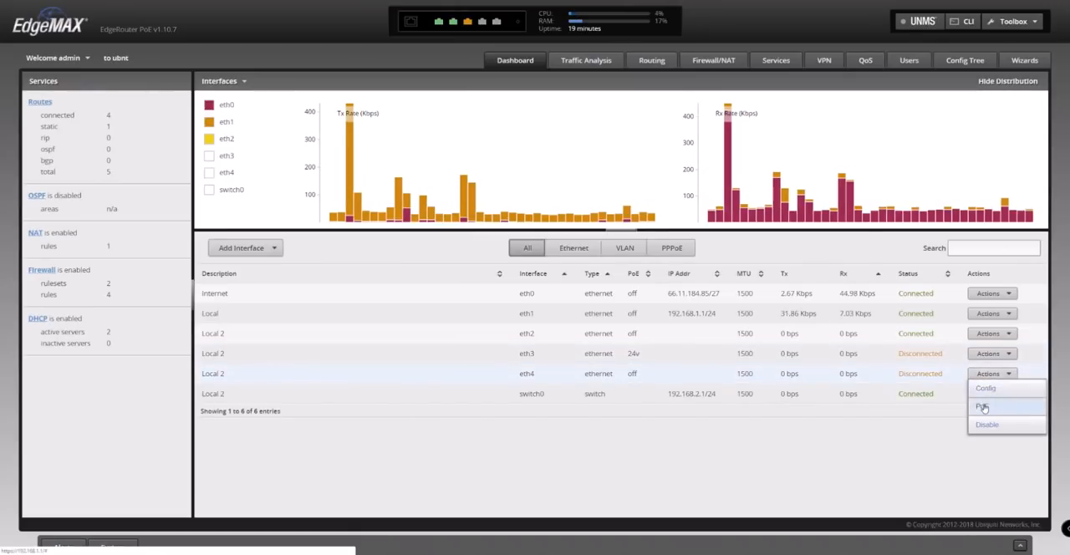
click(983, 407)
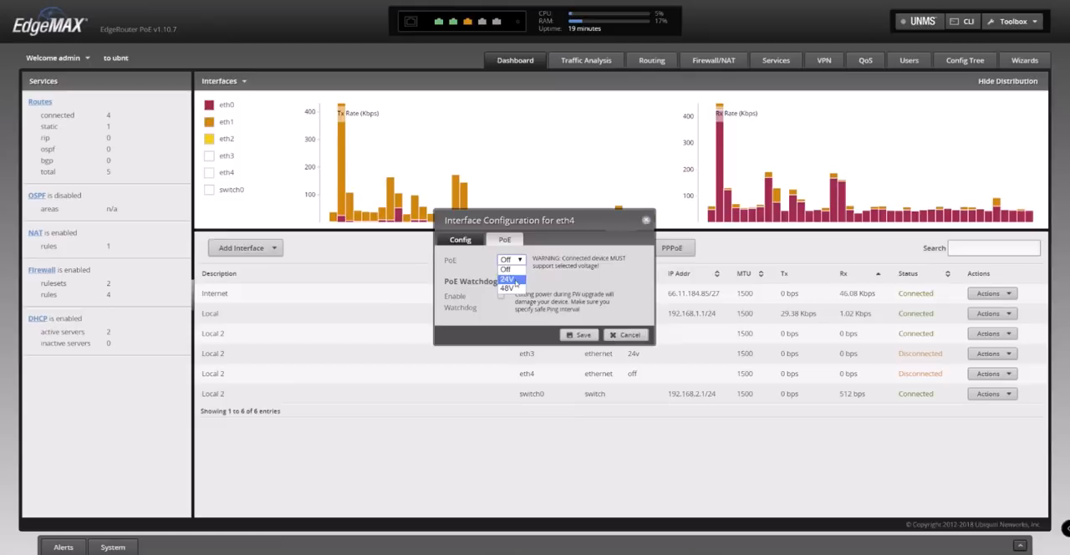
click(507, 278)
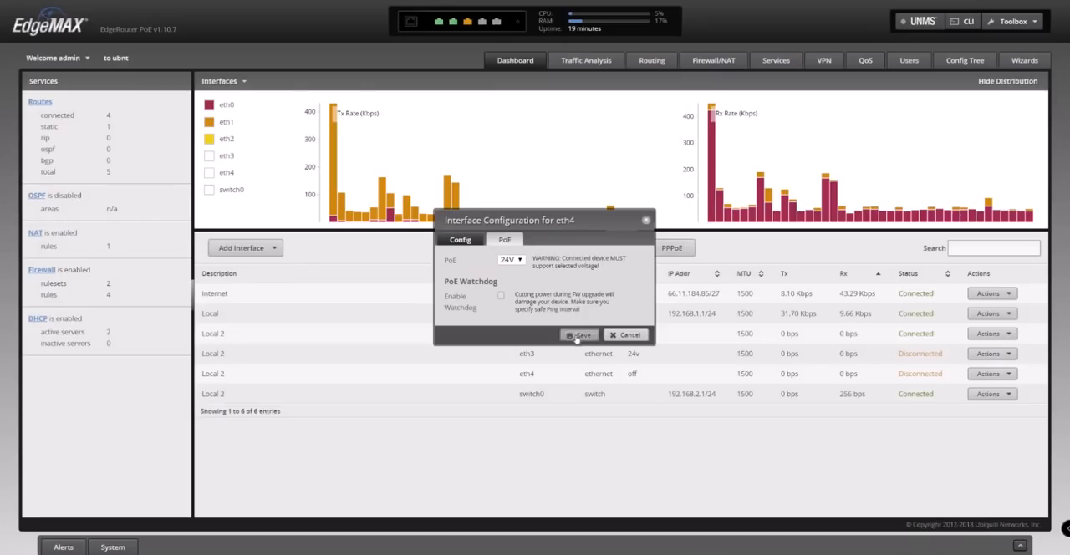
click(579, 335)
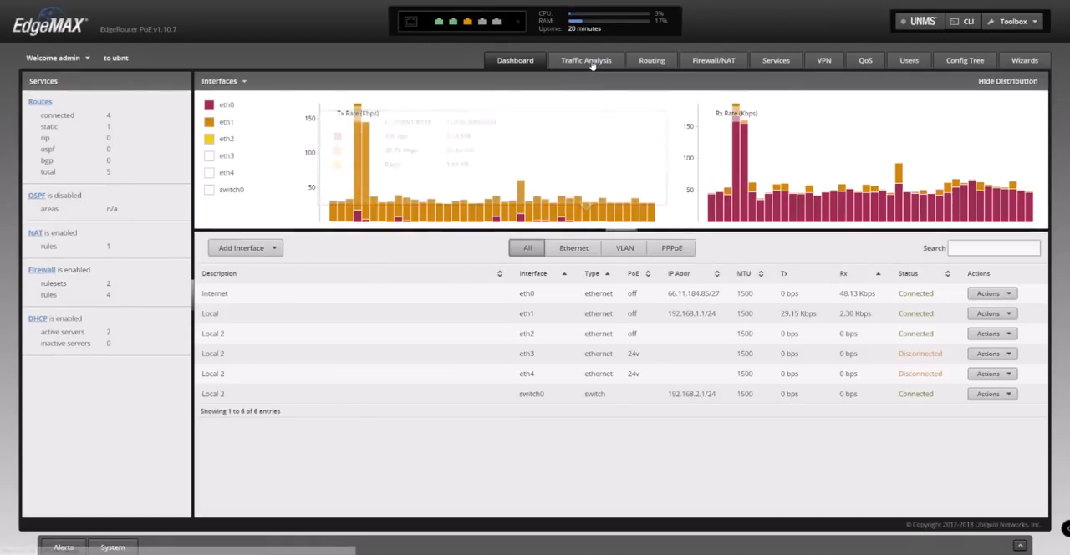
Show the Traffic Analysis page, which lists no hosts and has analysis disabled
click(586, 59)
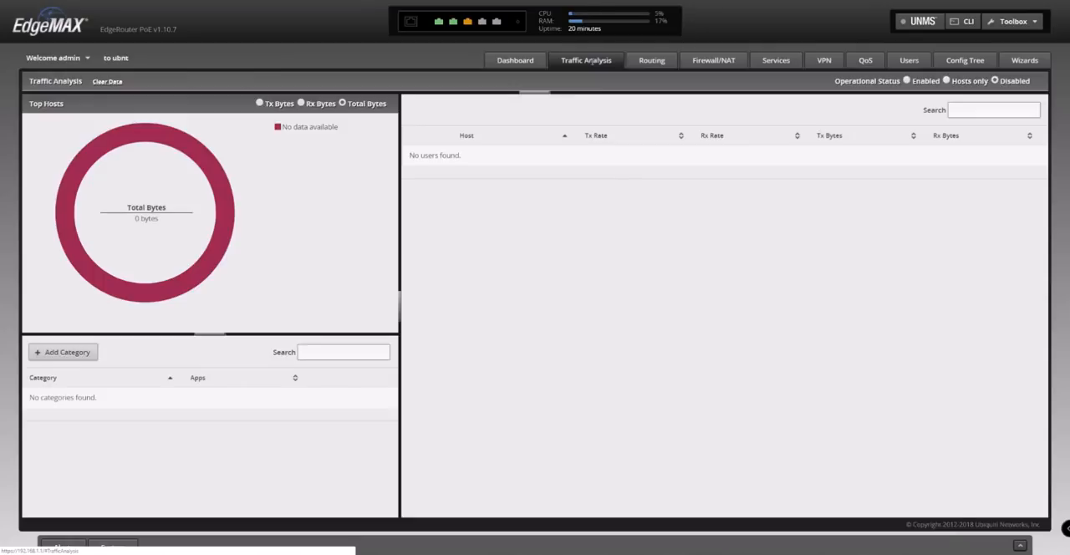
mouse_move(278, 255)
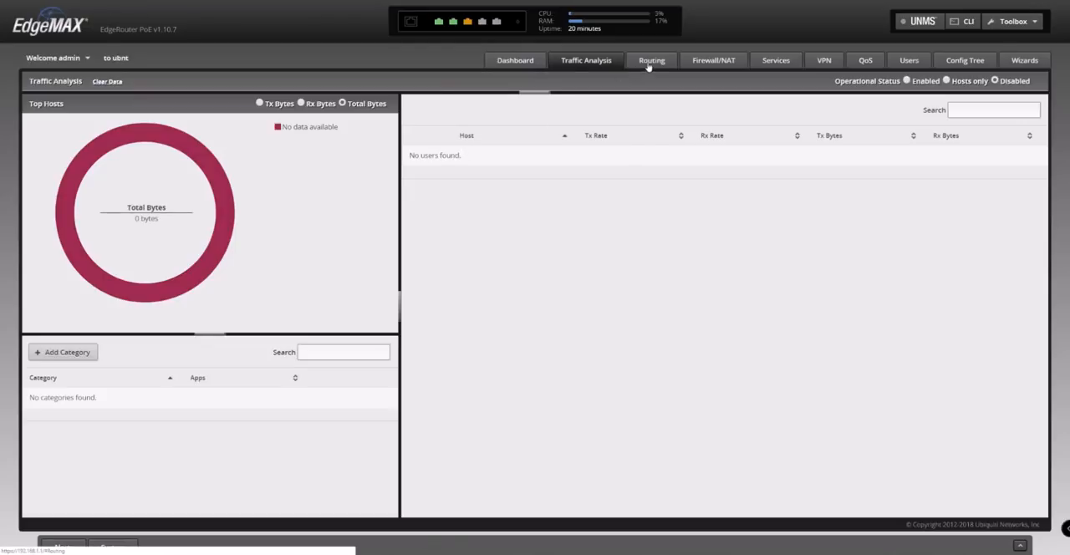
mouse_move(650, 67)
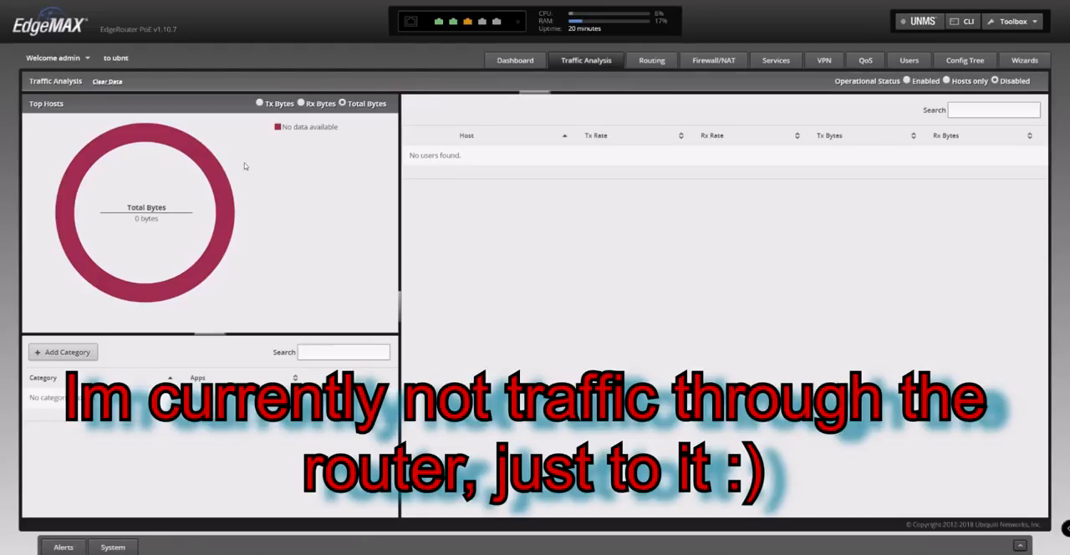
mouse_move(685, 60)
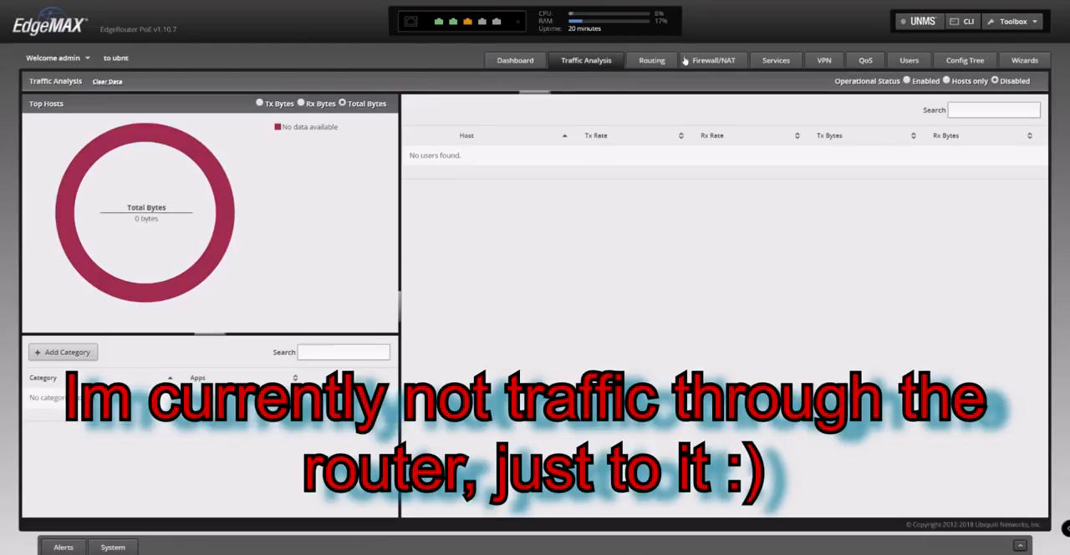
Browse the Routing, Firewall/NAT and Services pages, ending on the PPTP remote access VPN form
click(651, 60)
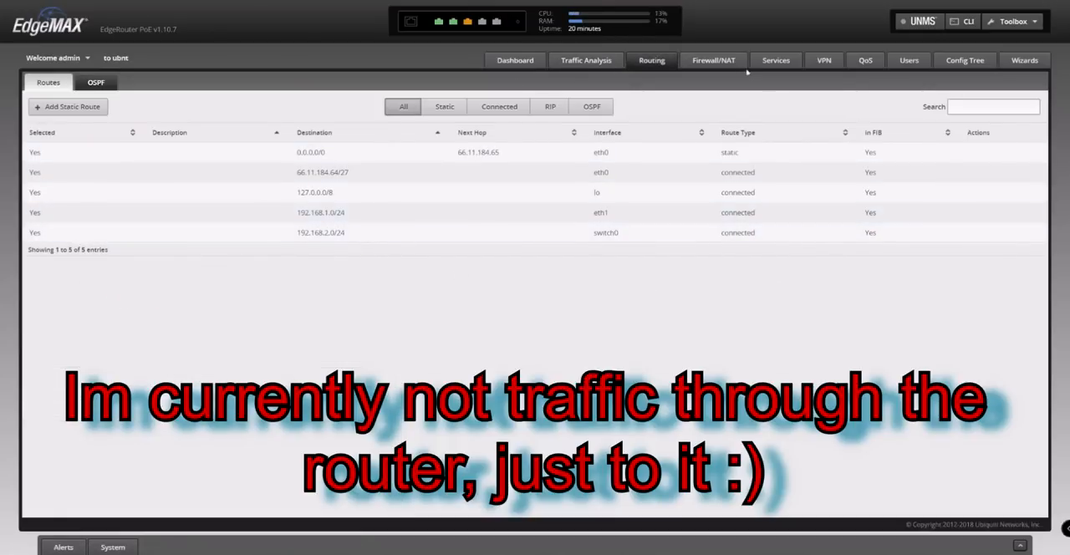
click(713, 59)
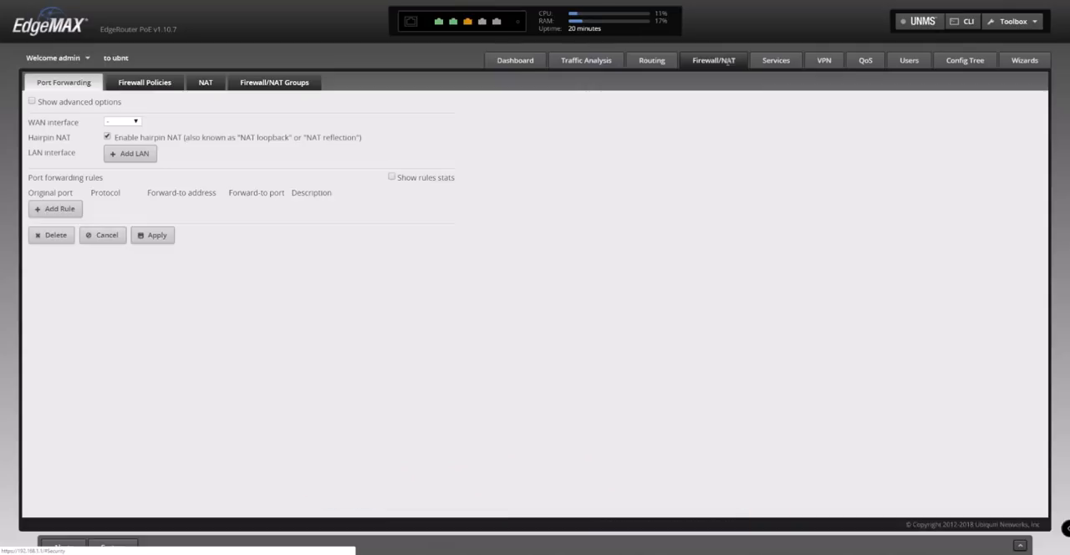
click(775, 59)
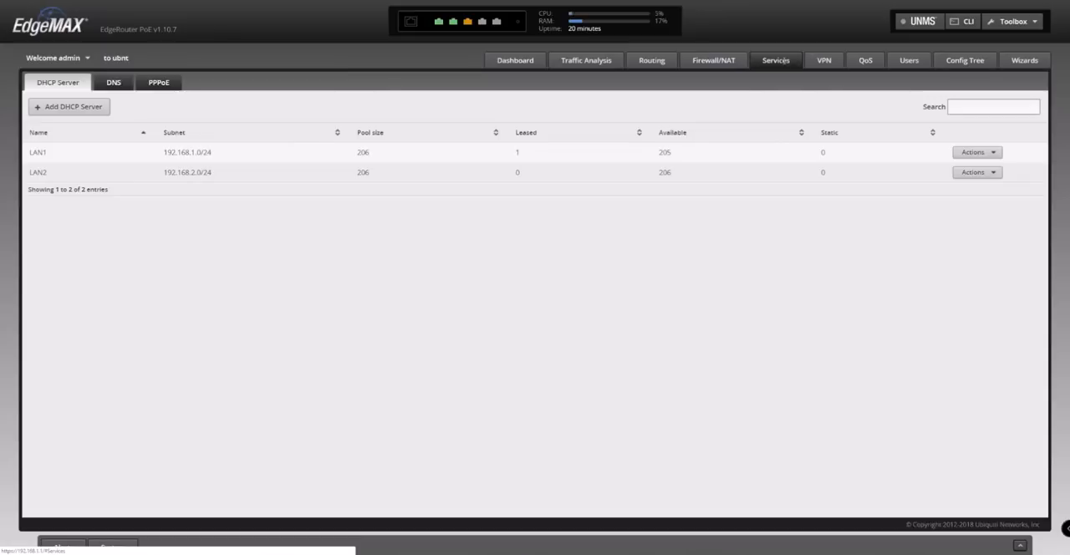
mouse_move(823, 60)
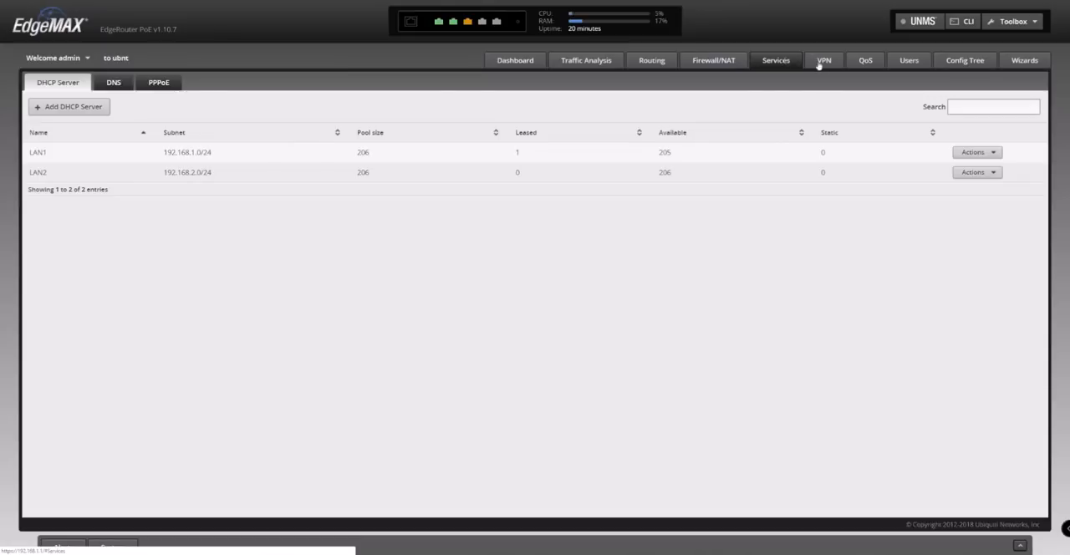
click(824, 60)
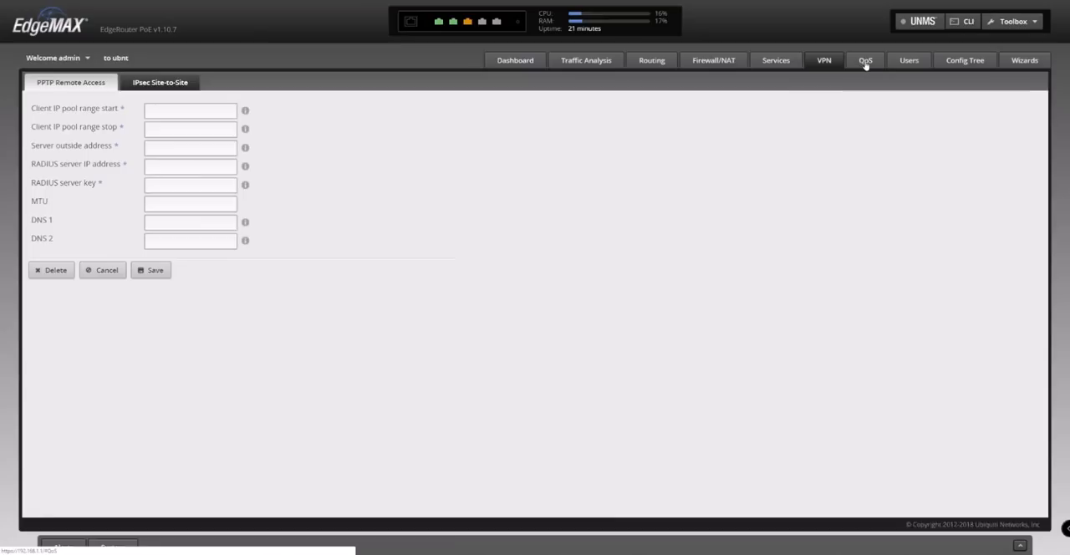
Pass through the QoS and Users pages to reach the Config Tree root nodes
click(865, 60)
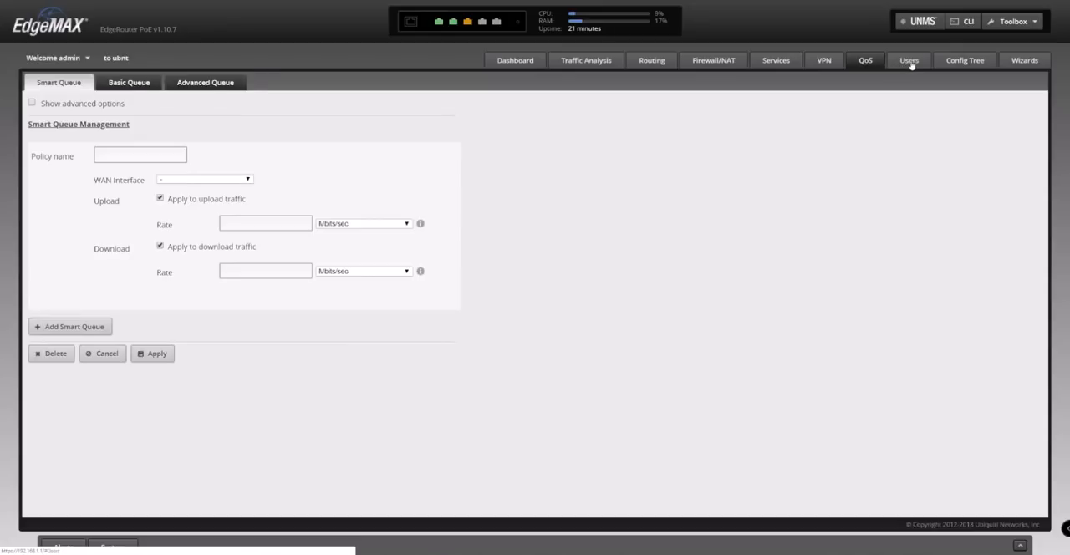
click(908, 60)
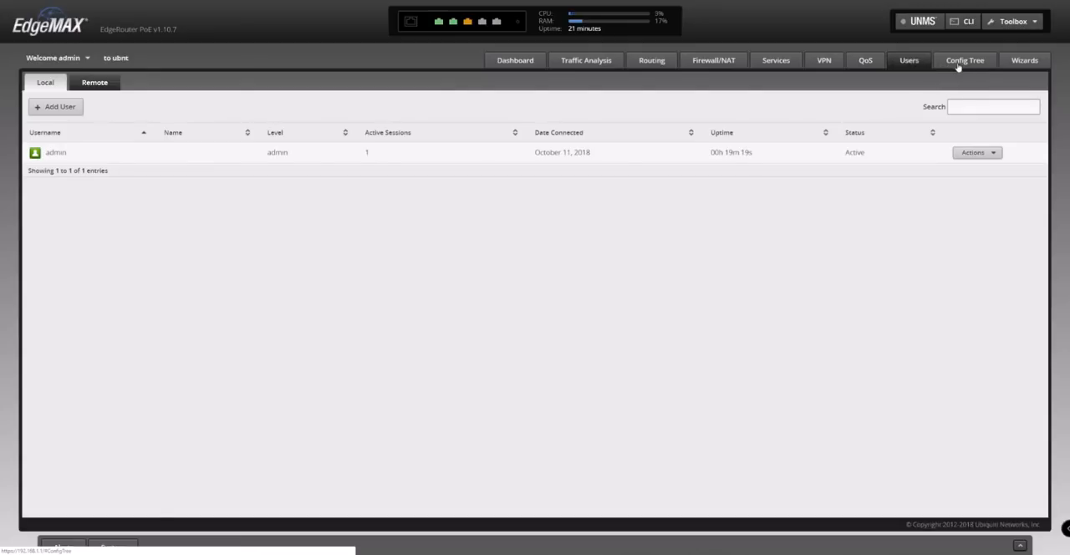
click(964, 60)
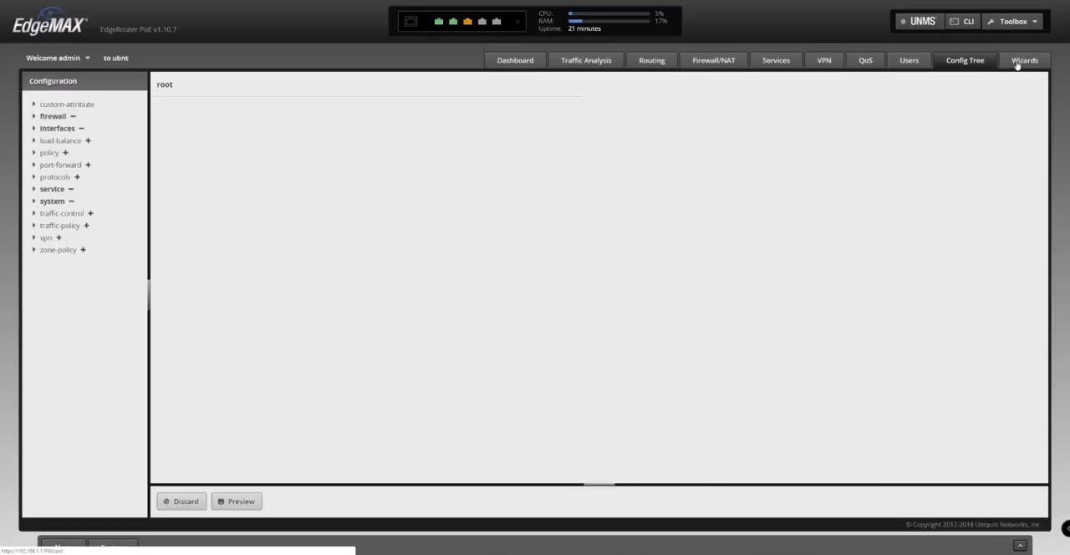
Browse the Load Balancing, Load Balancing2 and Basic Setup wizards, then select DNS host names
click(1024, 59)
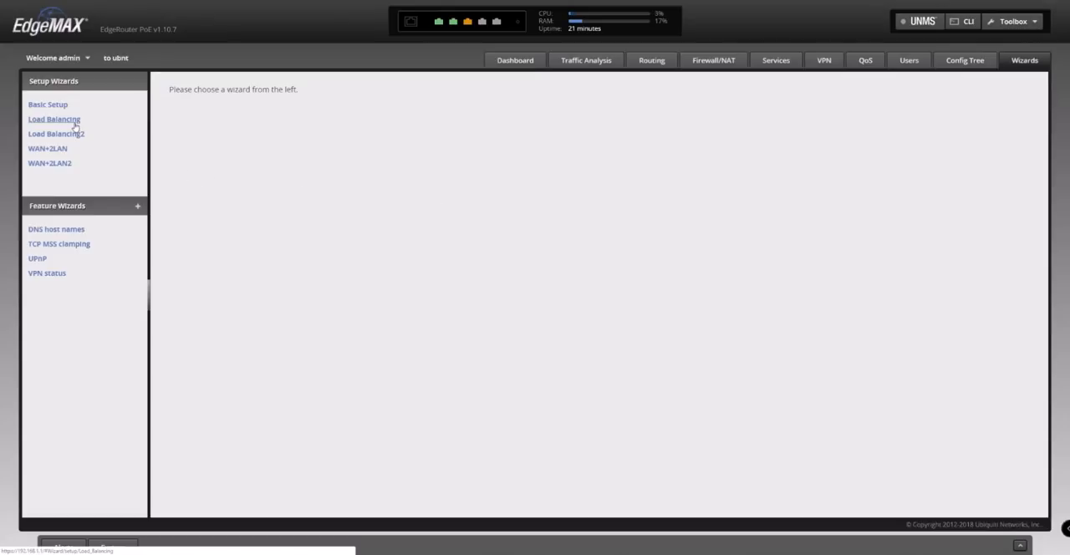
click(54, 119)
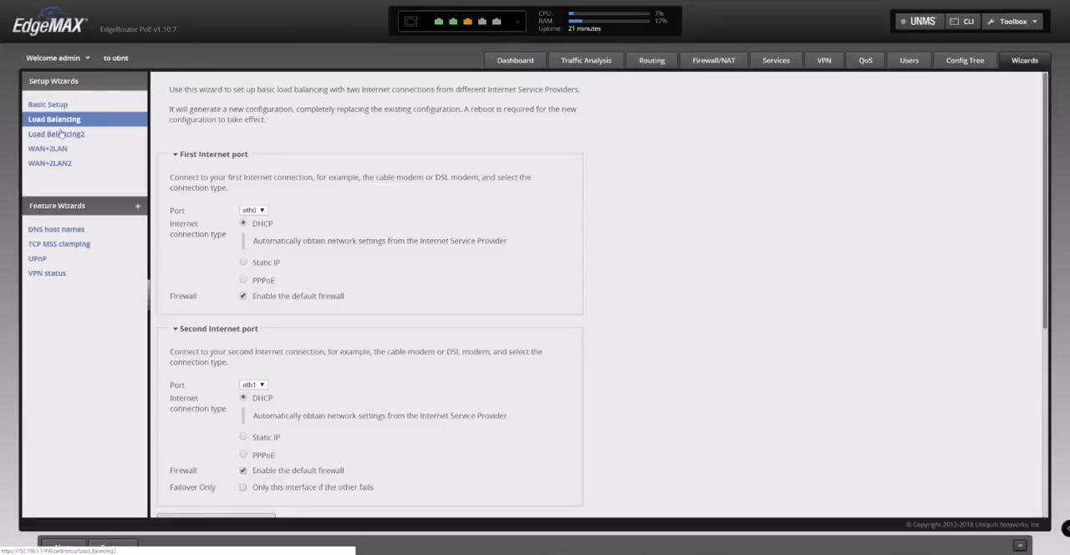
click(56, 133)
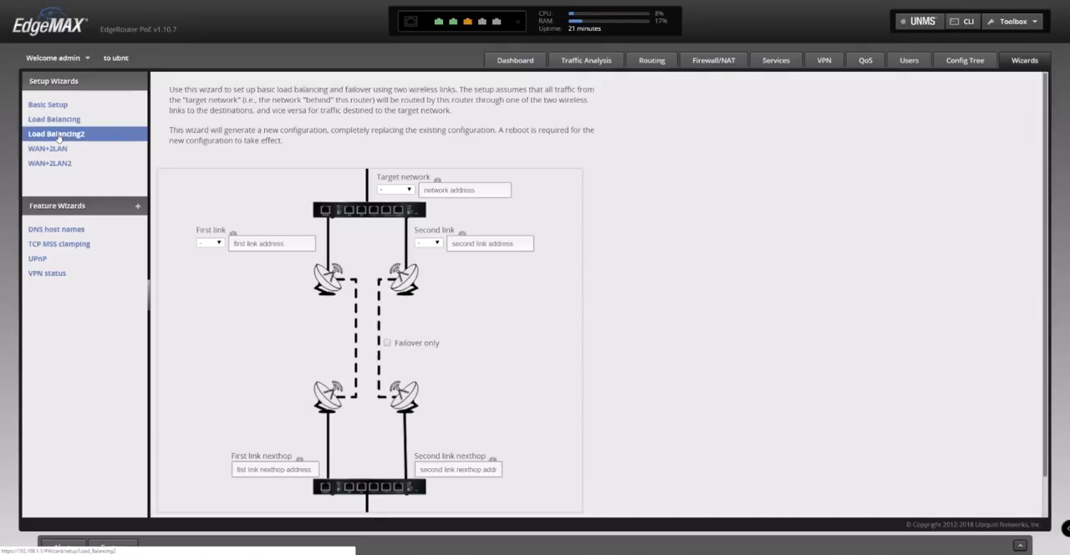
scroll(down, 3)
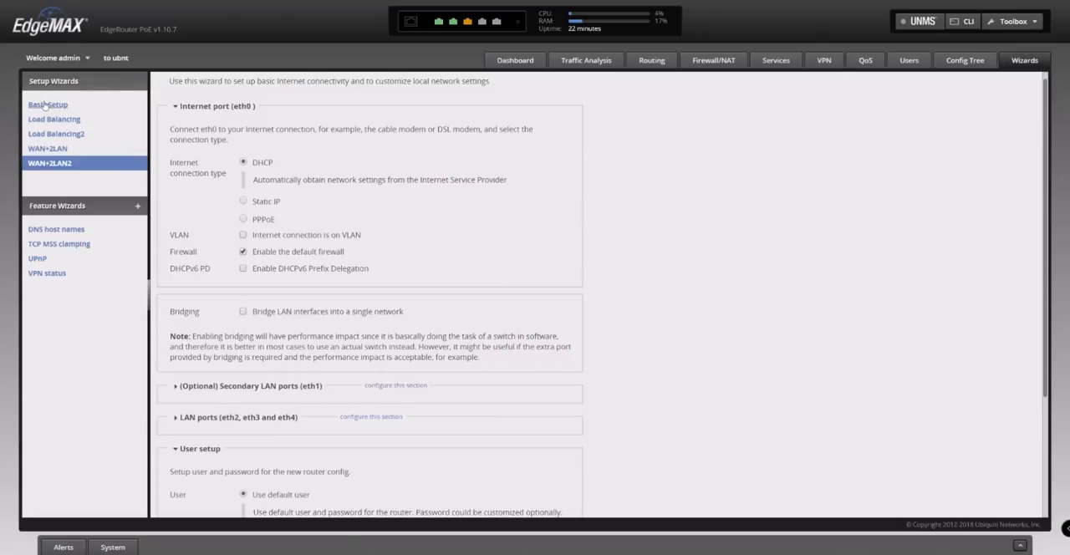
click(47, 104)
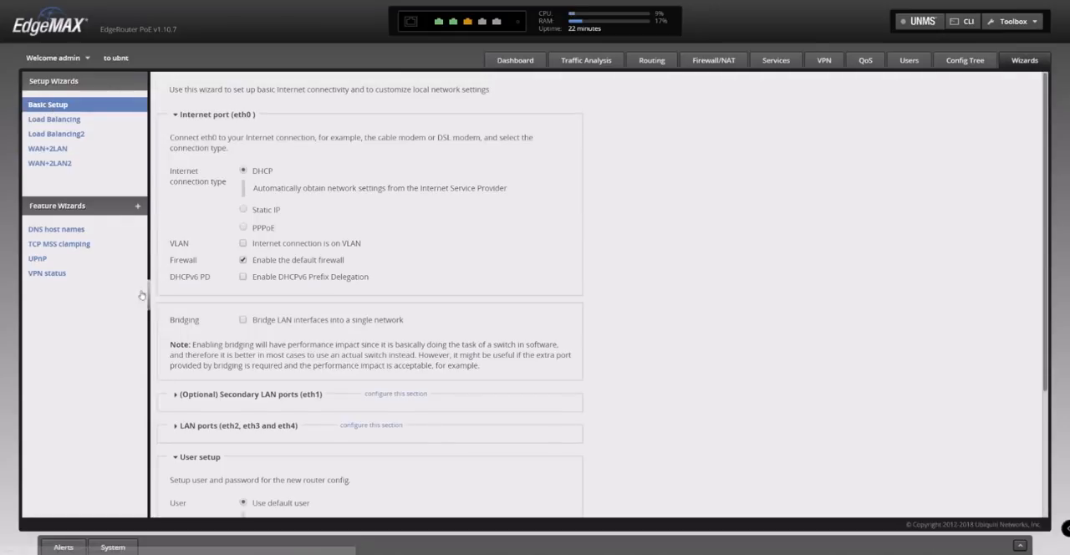
click(56, 229)
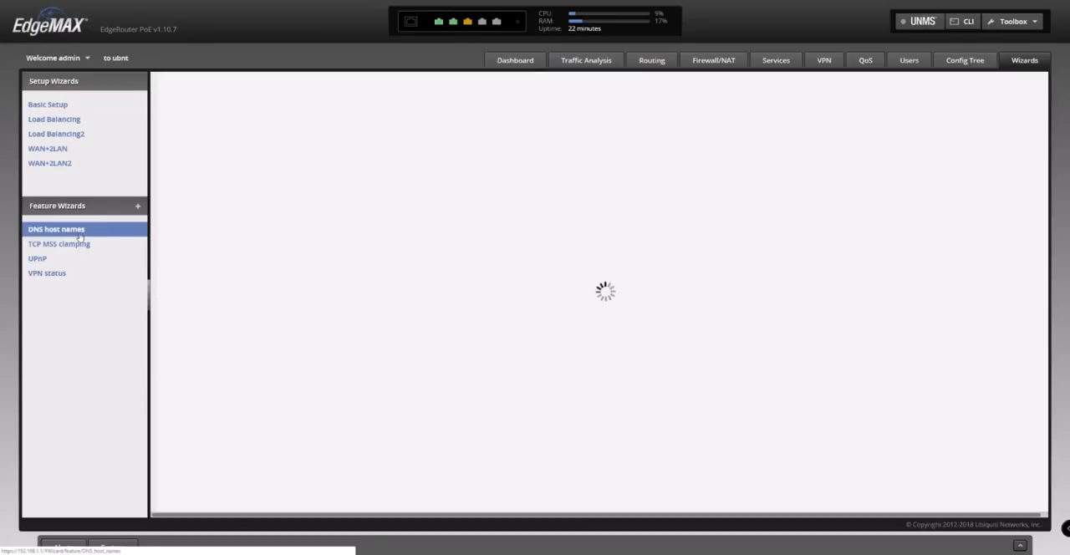
Review the empty DNS host names wizard, then go back to the LAN1/LAN2 DHCP server list
click(56, 228)
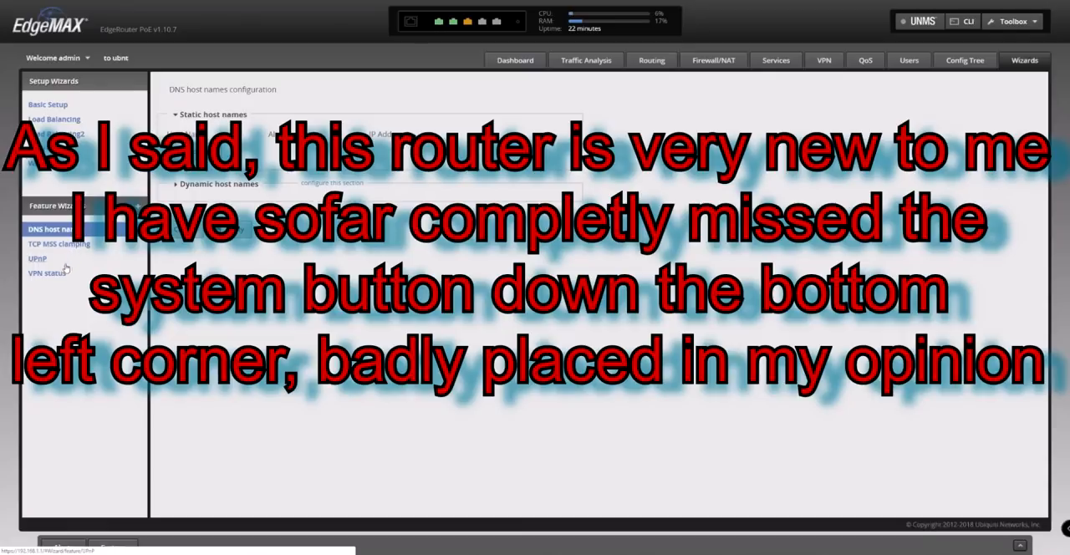
mouse_move(45, 264)
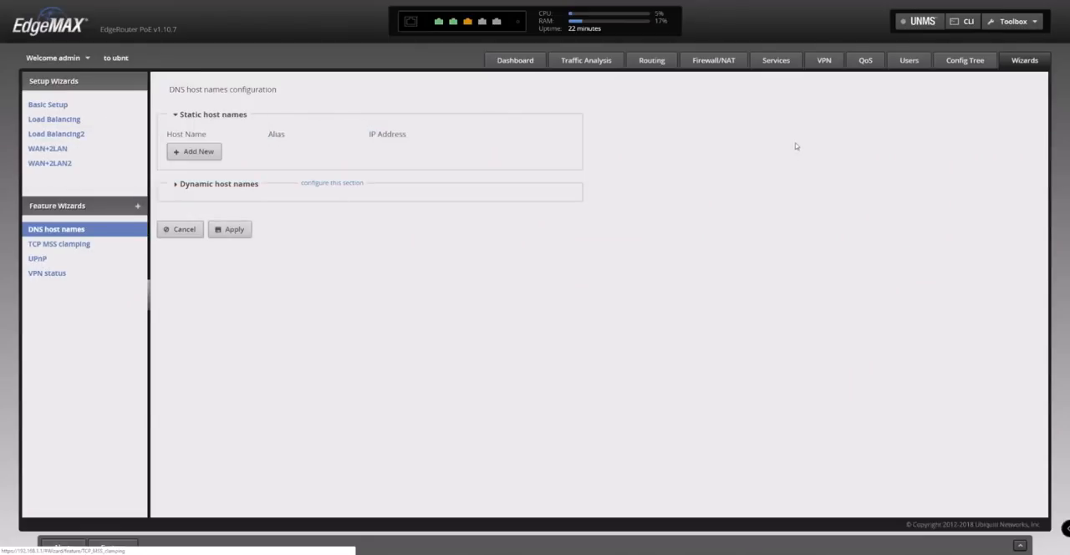
click(775, 61)
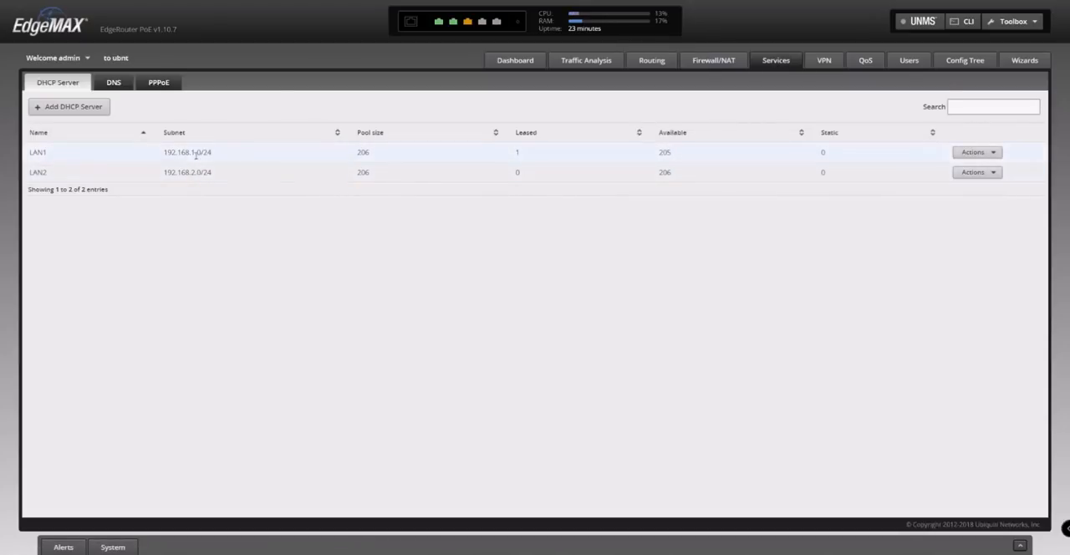
Choose View Leases from the LAN1 DHCP server's Actions menu
click(973, 151)
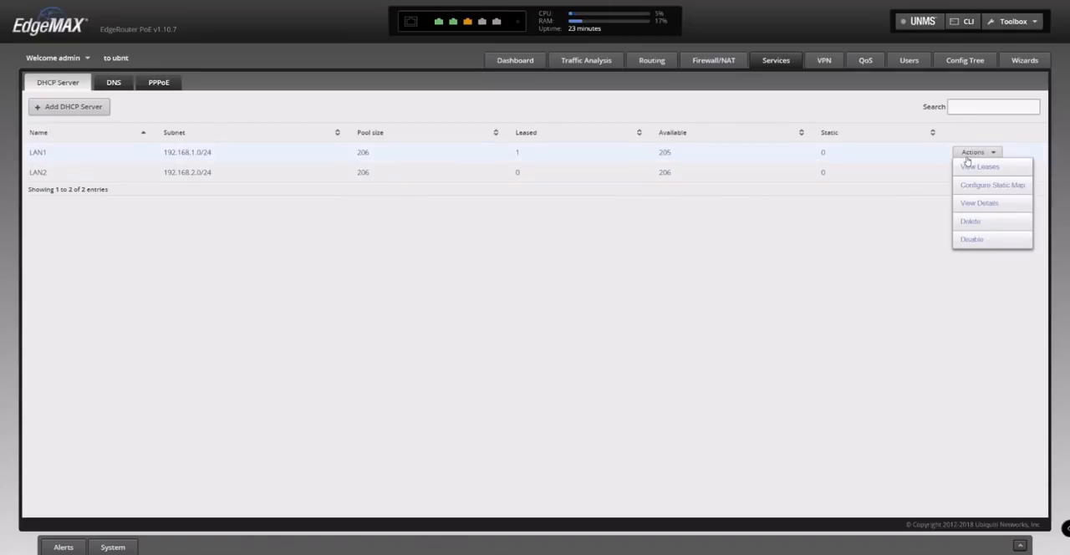
click(113, 546)
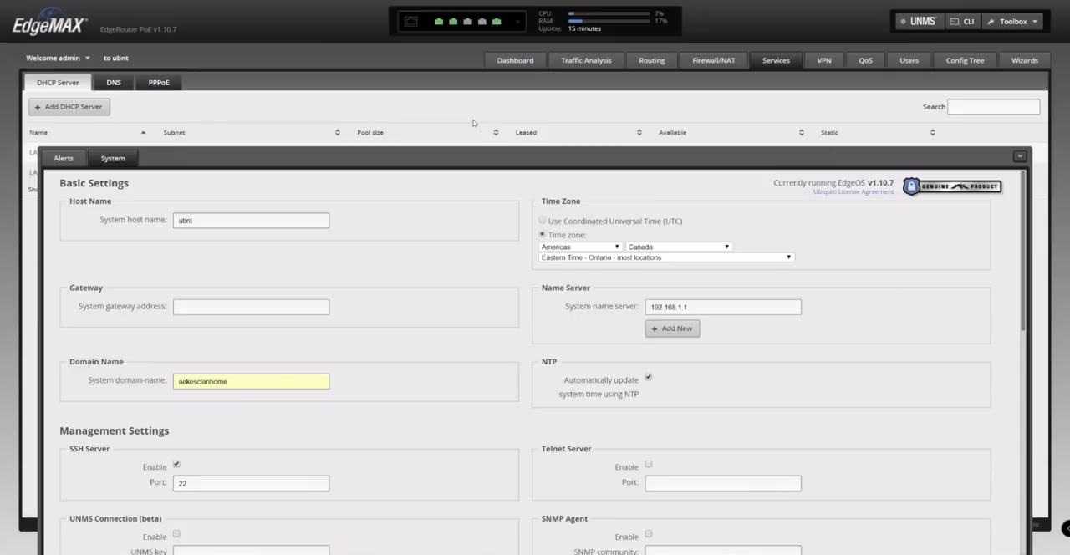
mouse_move(427, 270)
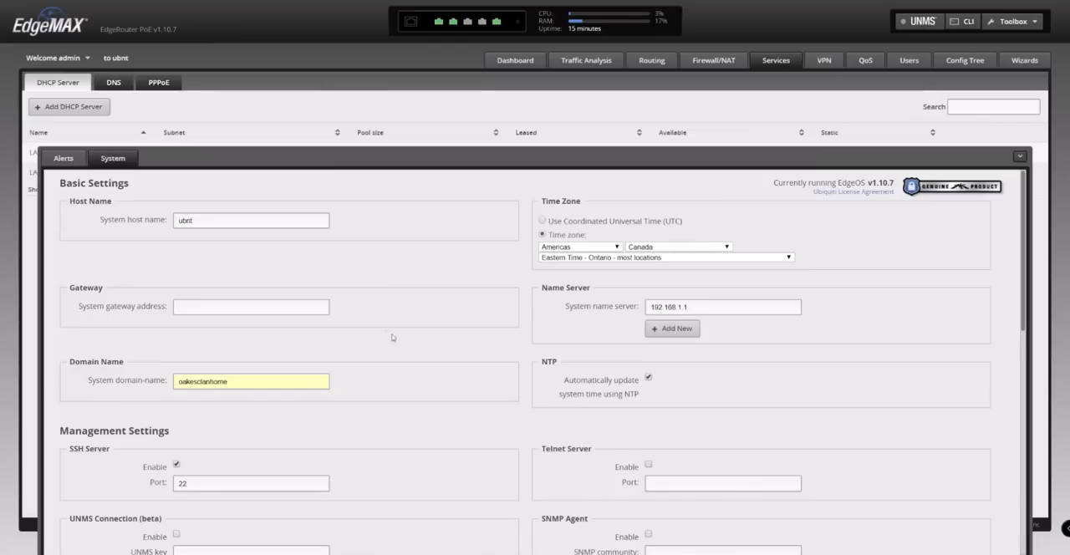
Replace the system host name 'ubnt' with 'OCHRouter' under Basic Settings and save
scroll(down, 3)
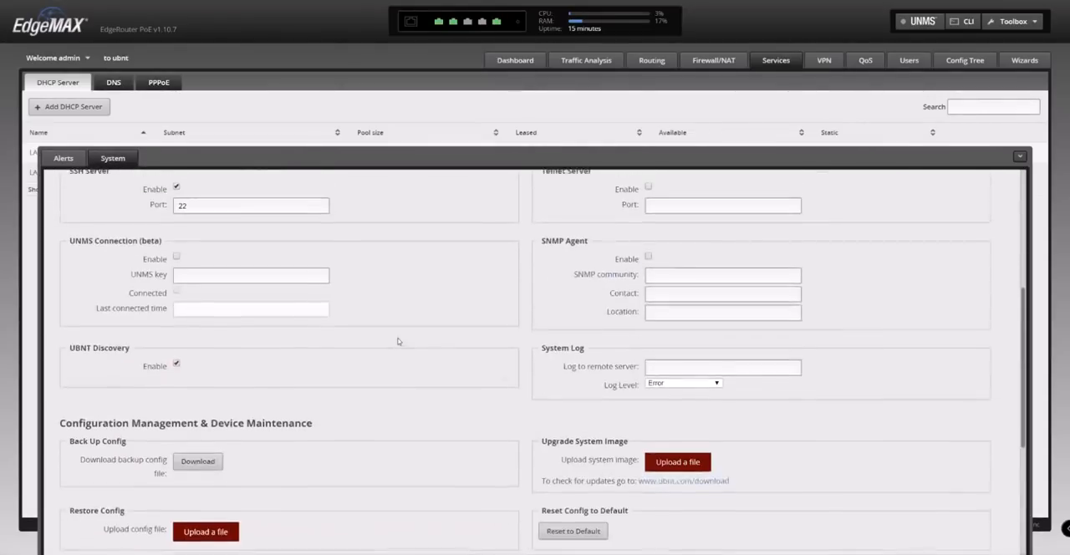
scroll(up, 3)
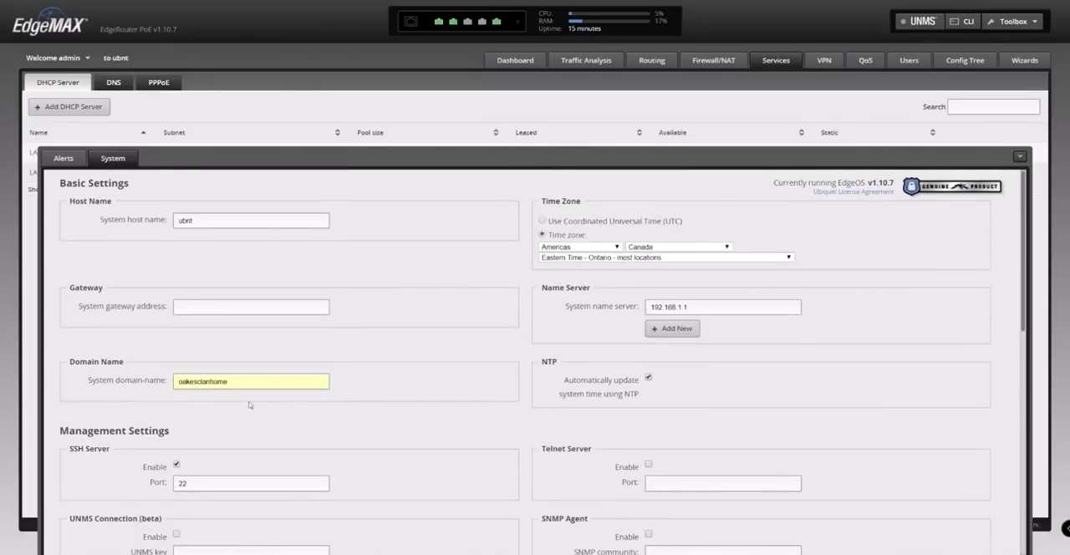
mouse_move(638, 317)
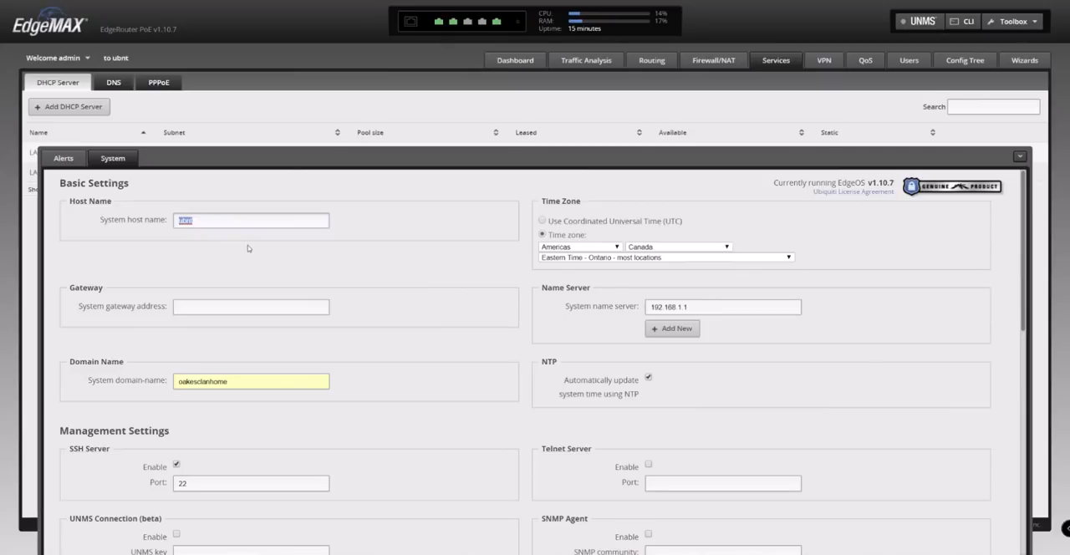
text(OCH)
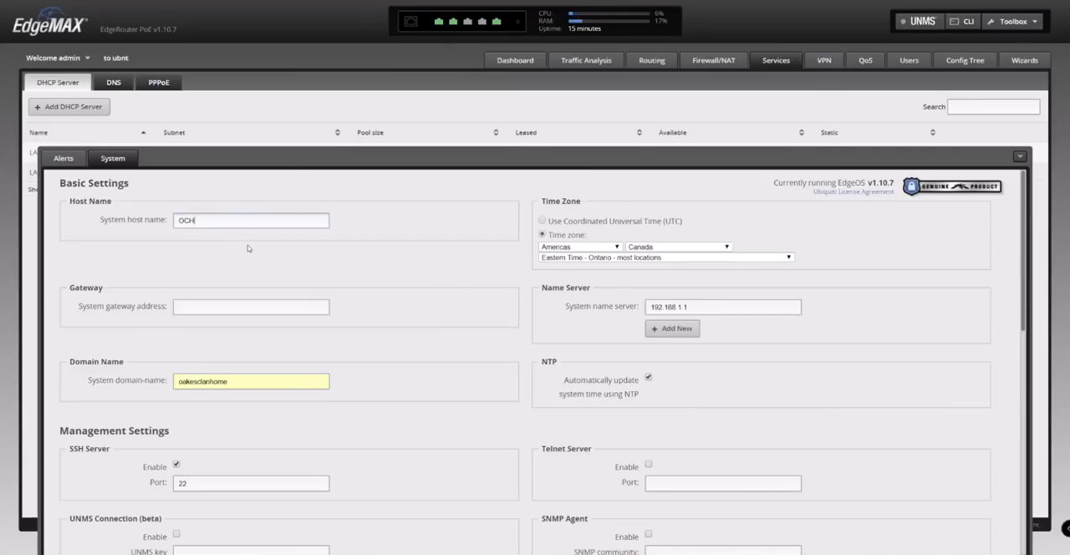
text(Router)
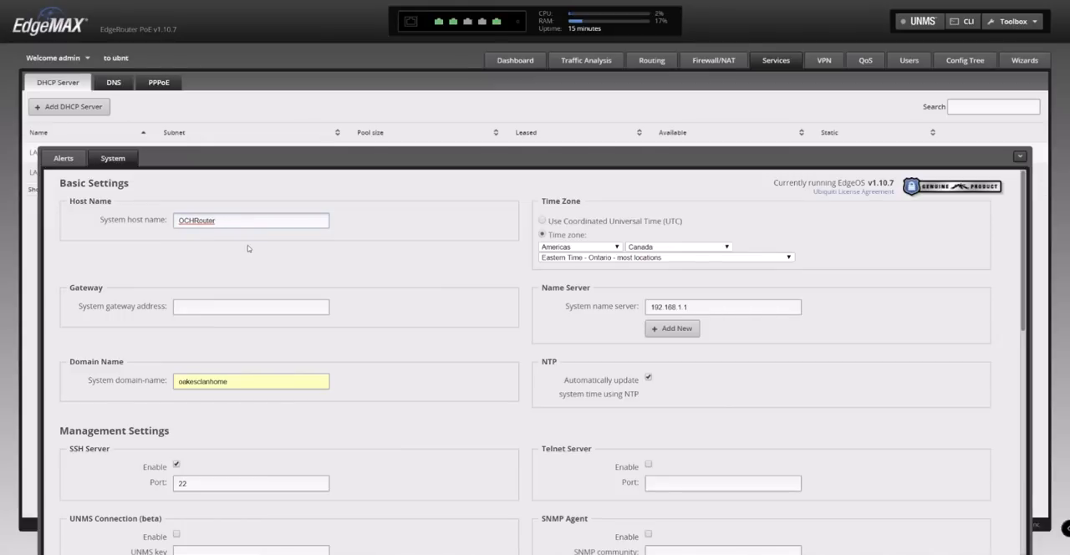
mouse_move(253, 255)
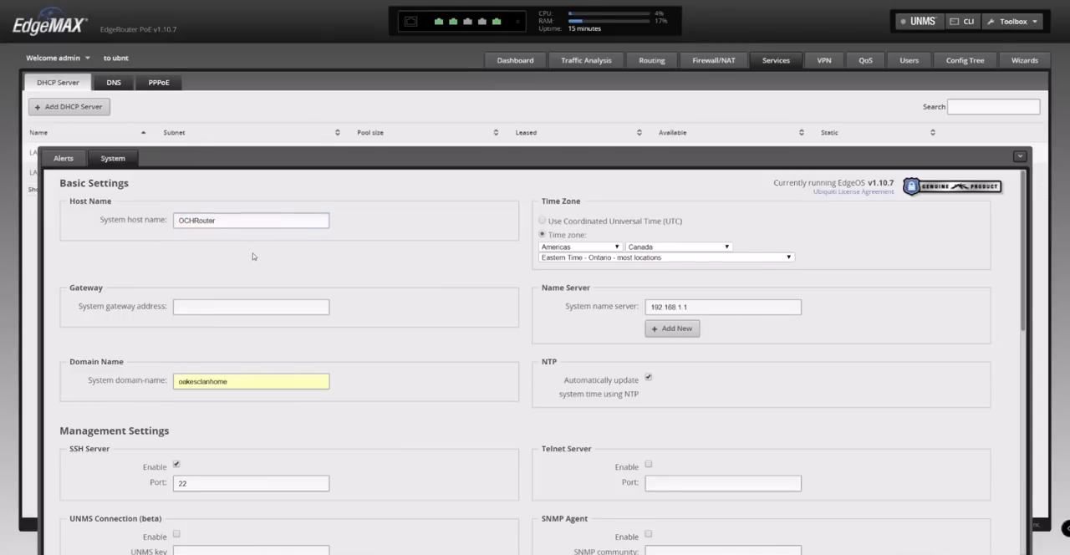
scroll(down, 3)
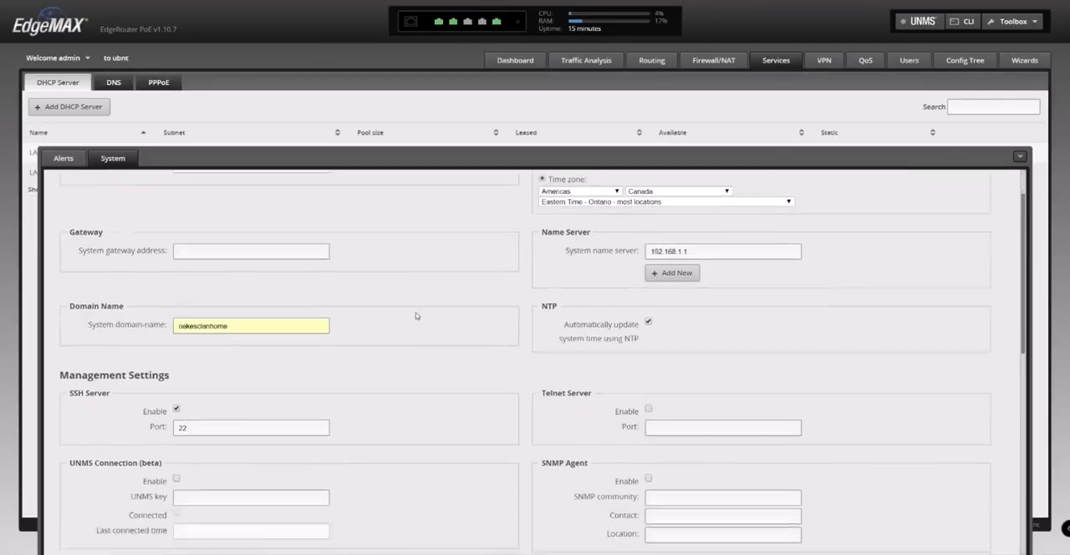
scroll(down, 3)
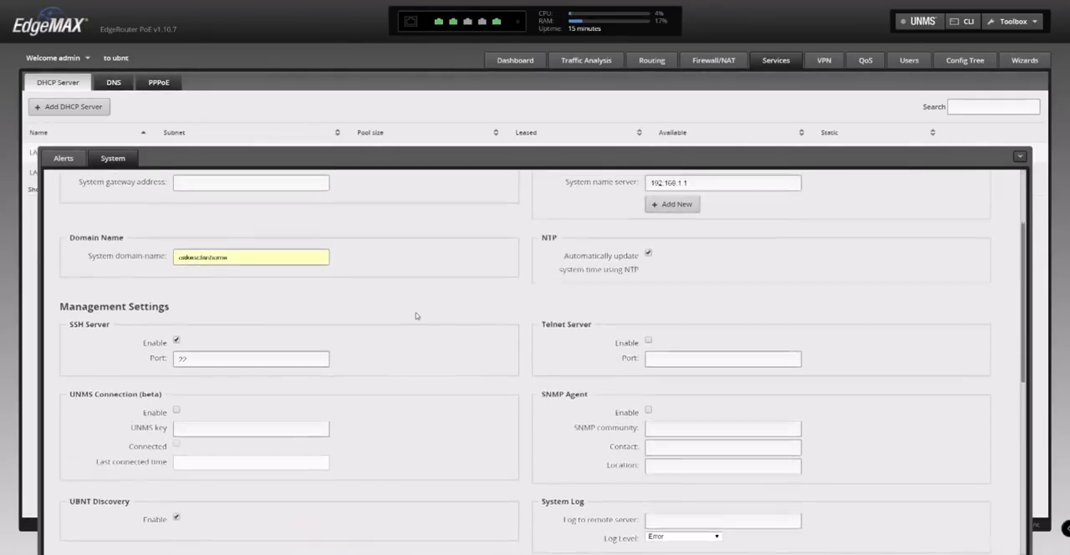
scroll(up, 3)
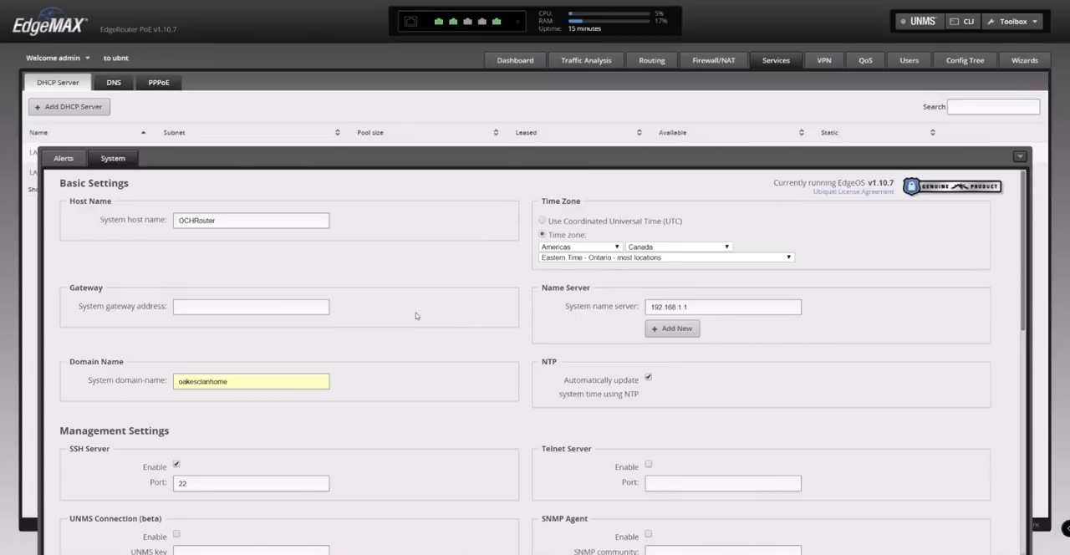
click(251, 307)
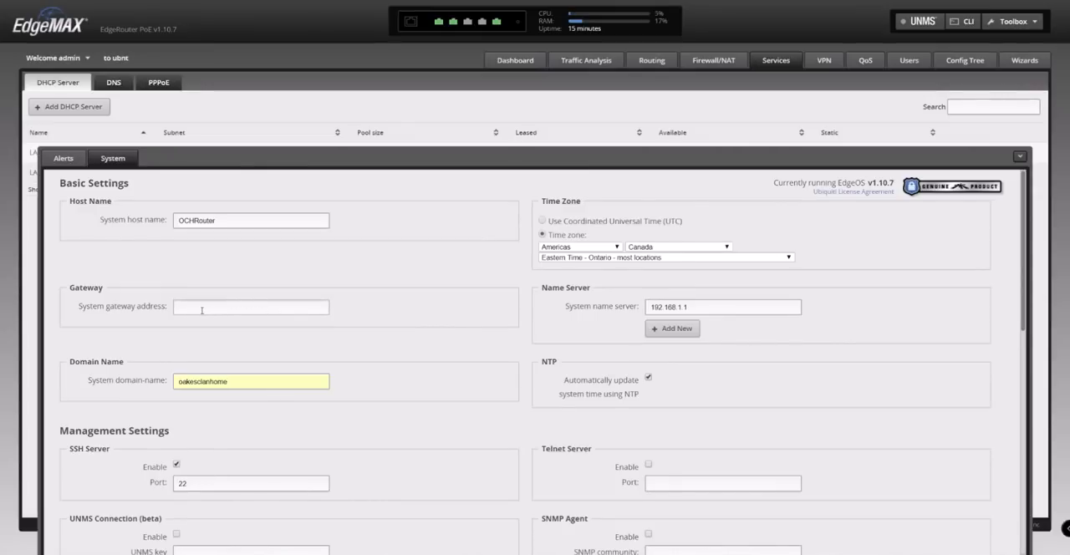
scroll(down, 3)
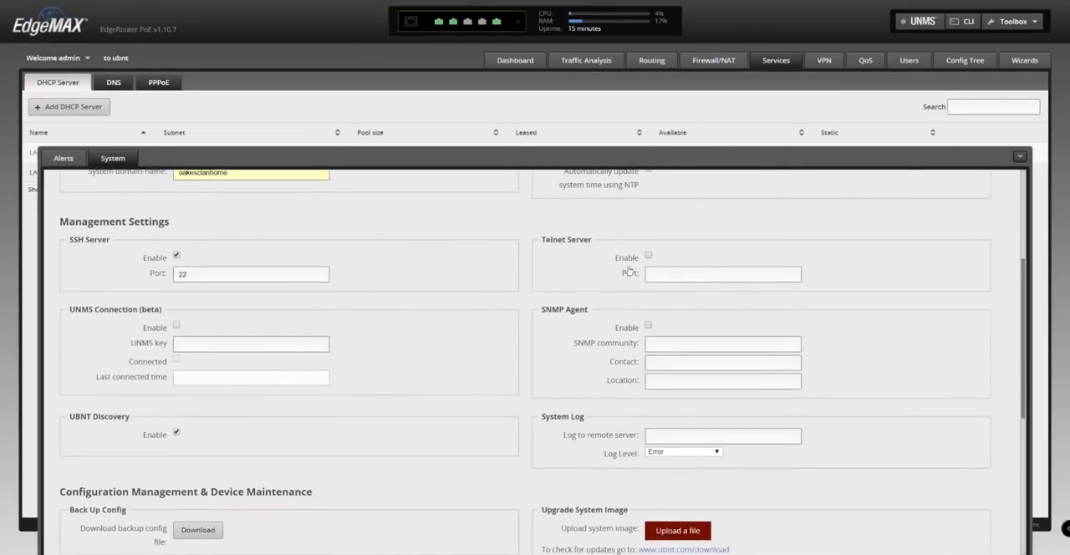
scroll(down, 3)
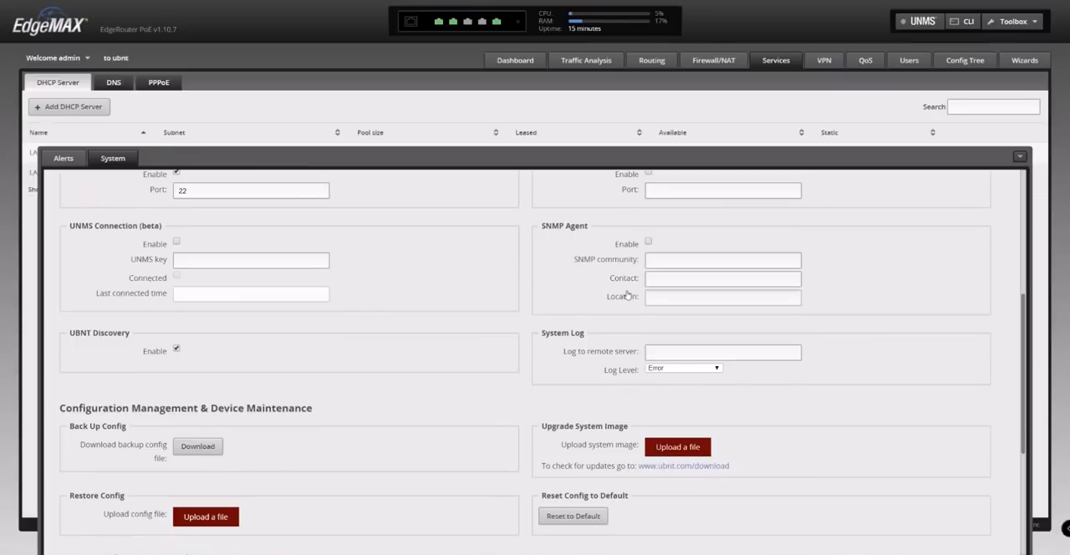
scroll(down, 3)
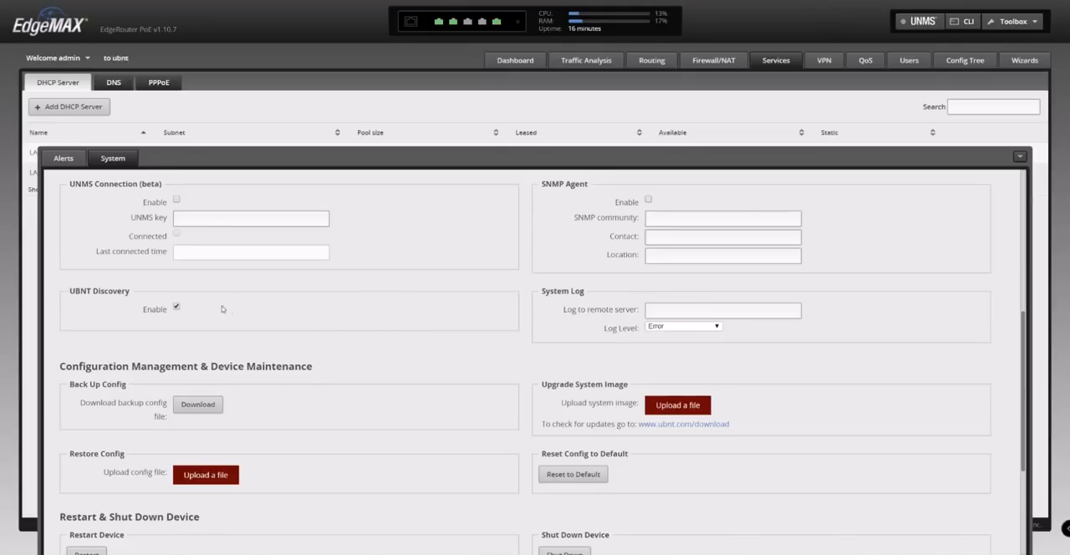
mouse_move(173, 320)
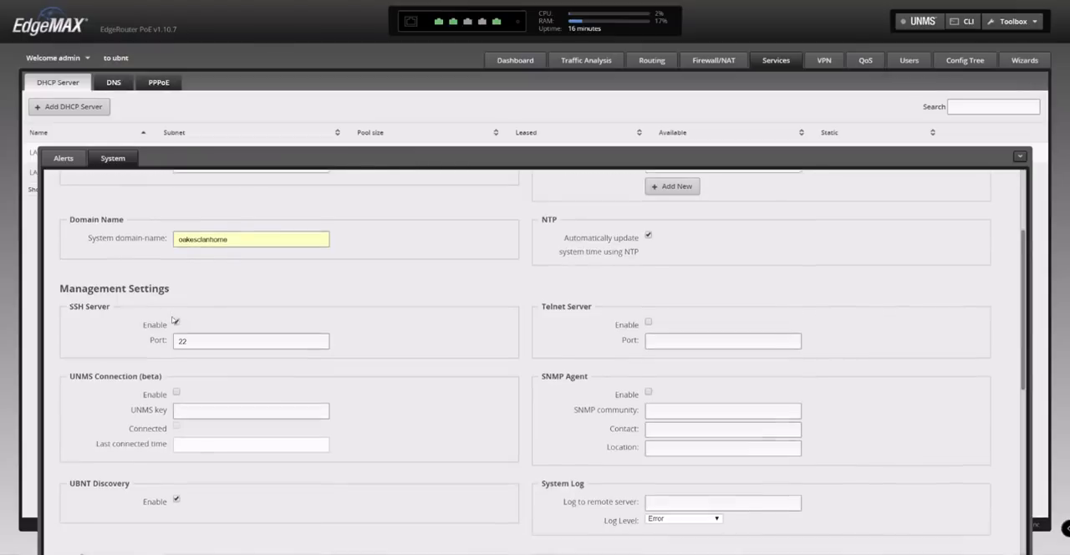
scroll(down, 3)
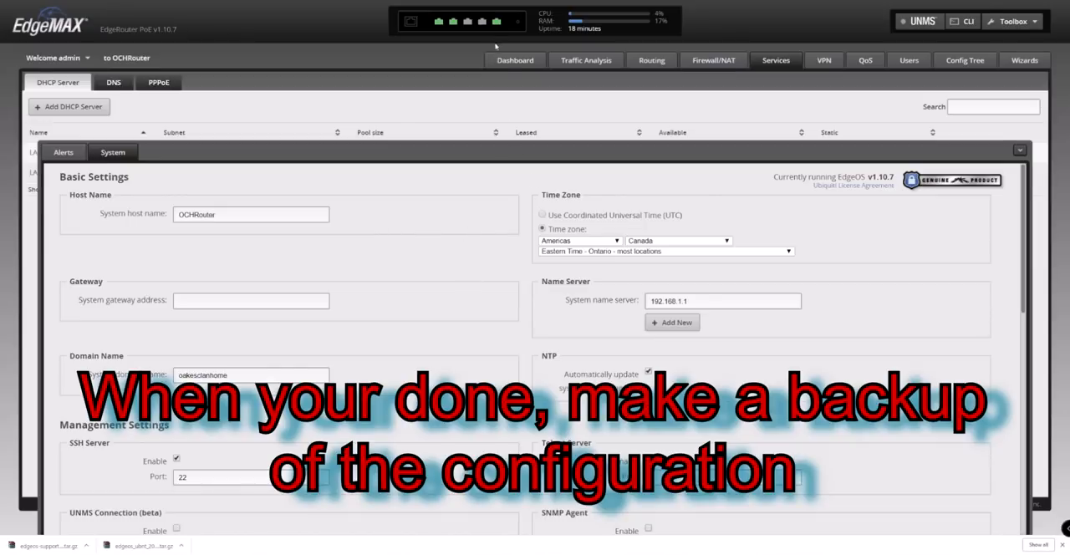
mouse_move(496, 21)
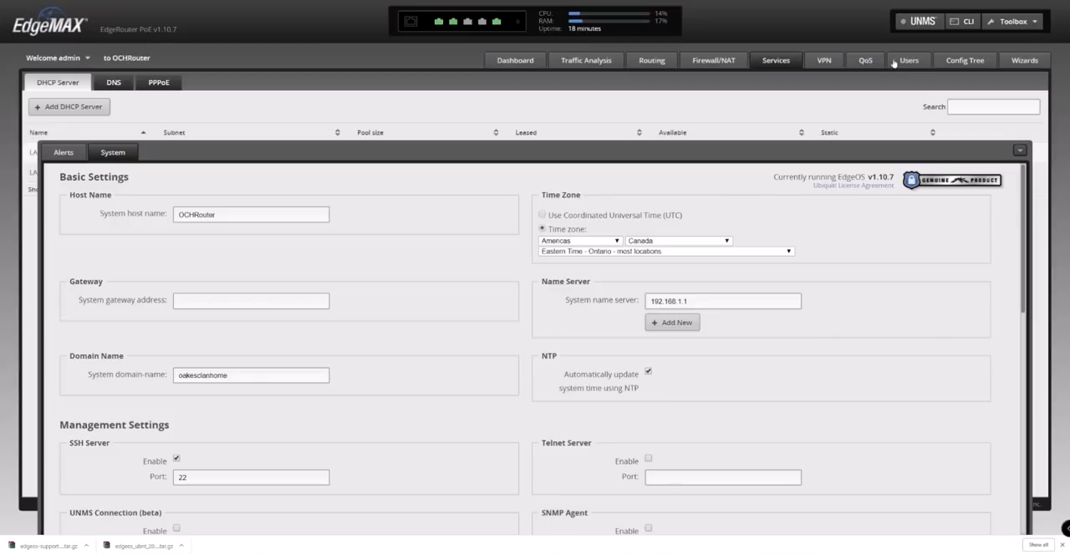
Collapse the System panel and move through Users and Traffic Analysis back to the Dashboard
click(909, 60)
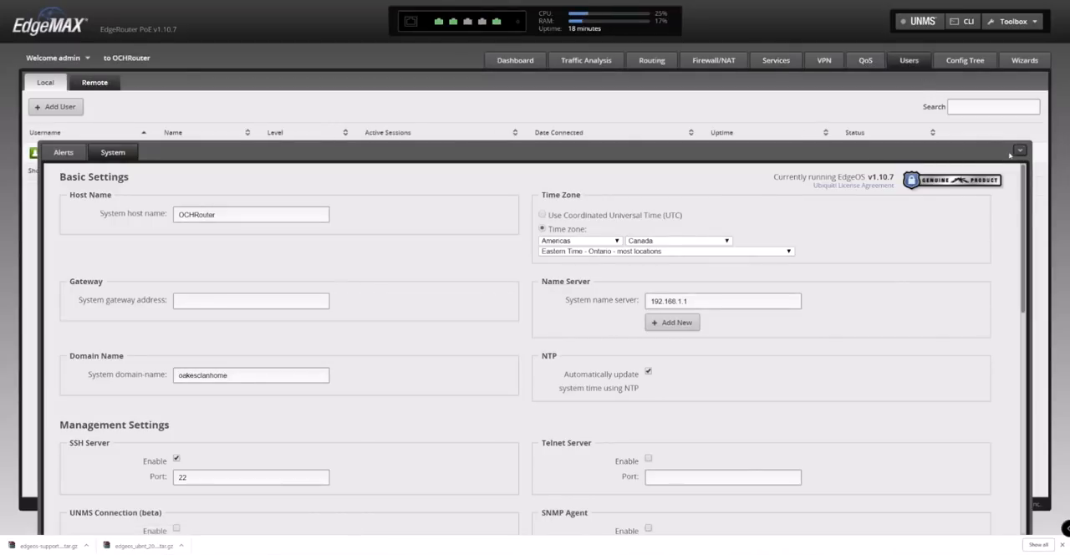
click(1019, 151)
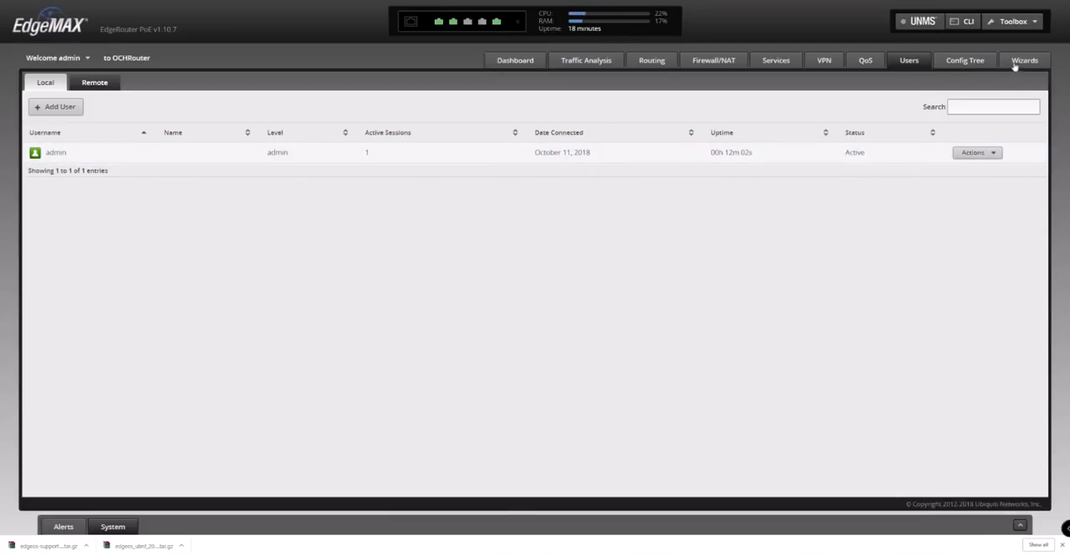
click(586, 60)
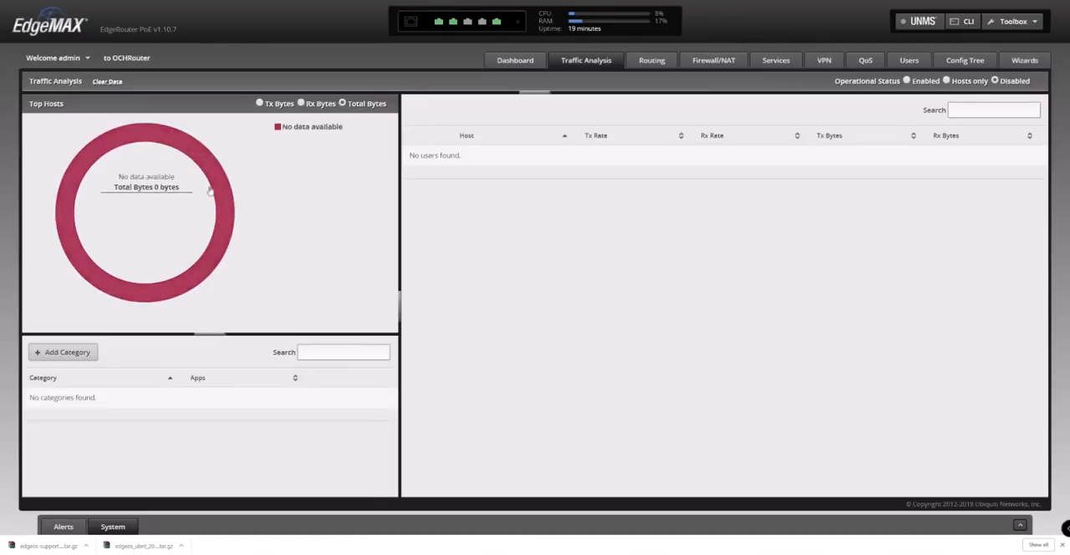
click(515, 59)
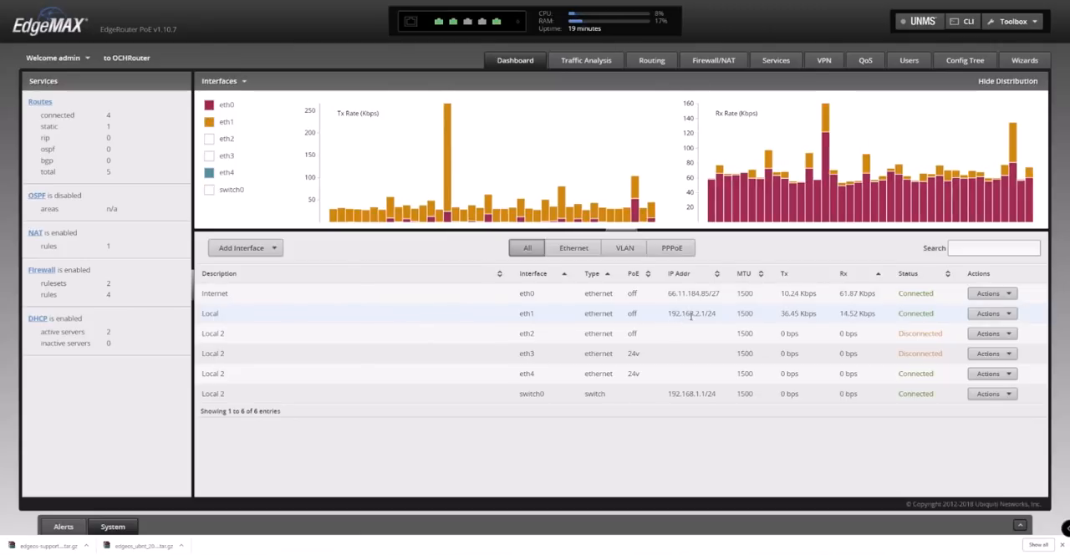
mouse_move(694, 325)
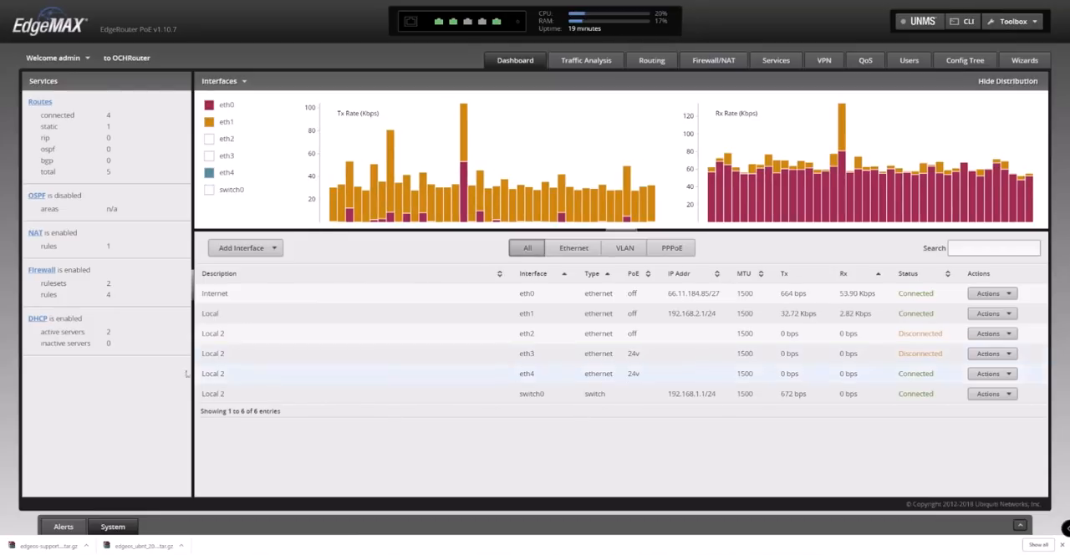
View LAN1's DHCP leases, then LAN2's leases showing Peter-PC at 192.168.2.38
click(775, 60)
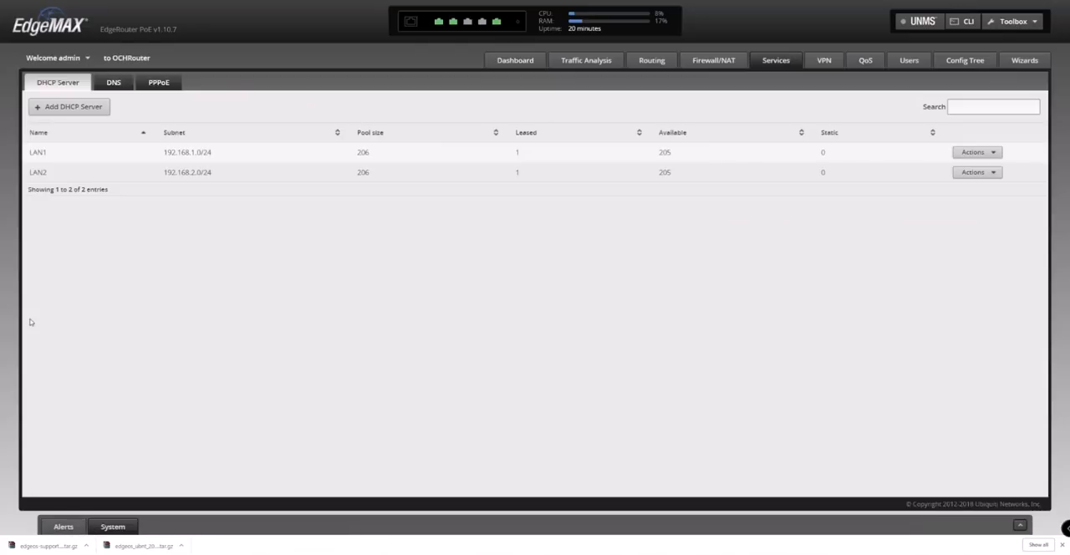
mouse_move(237, 316)
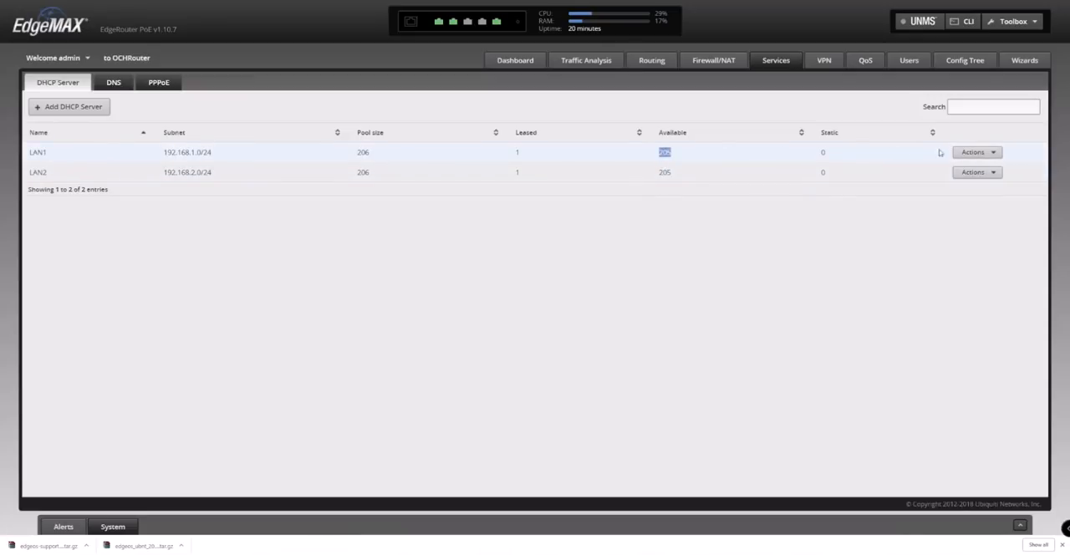
click(976, 152)
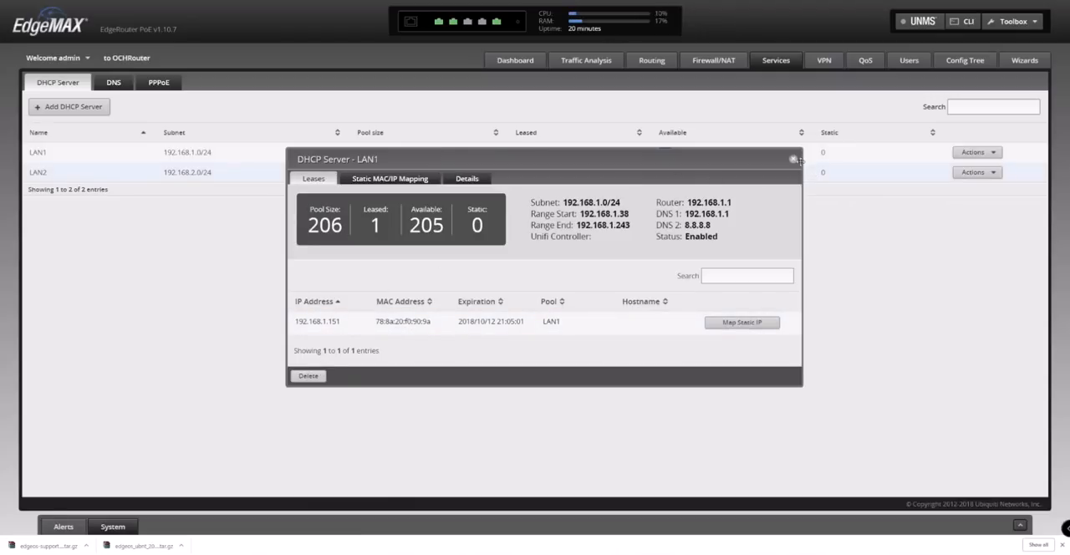
click(975, 172)
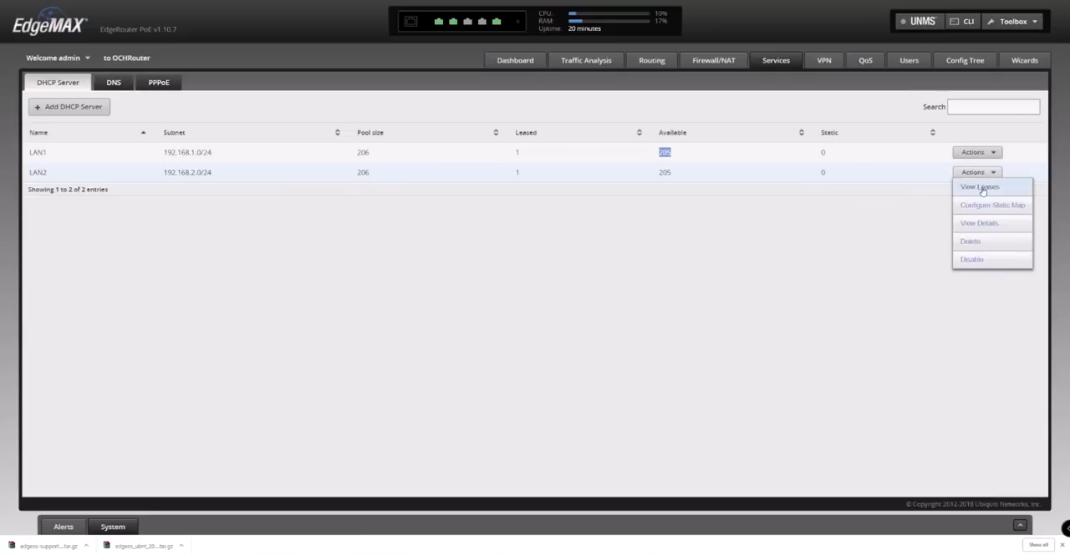
click(979, 187)
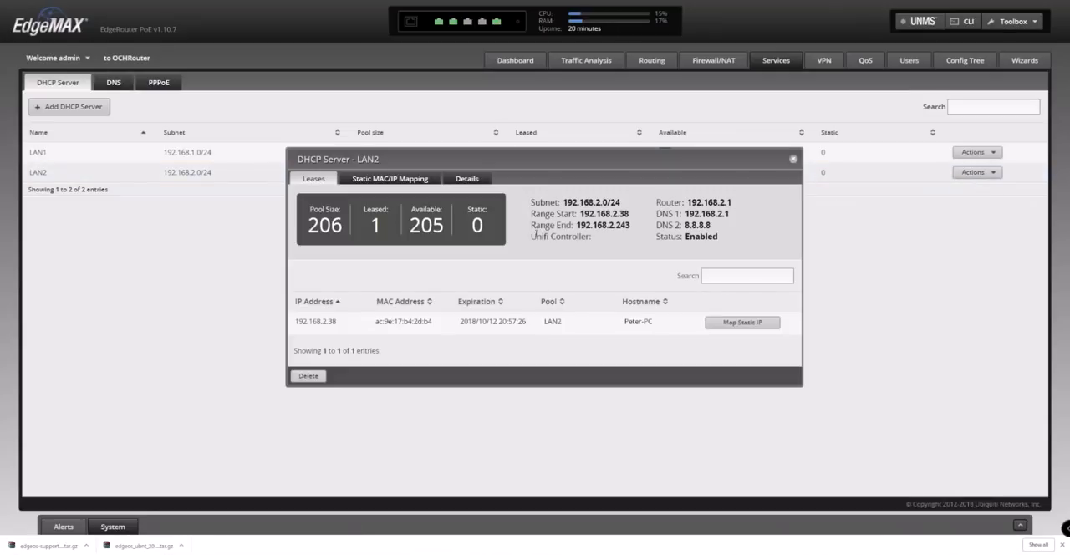